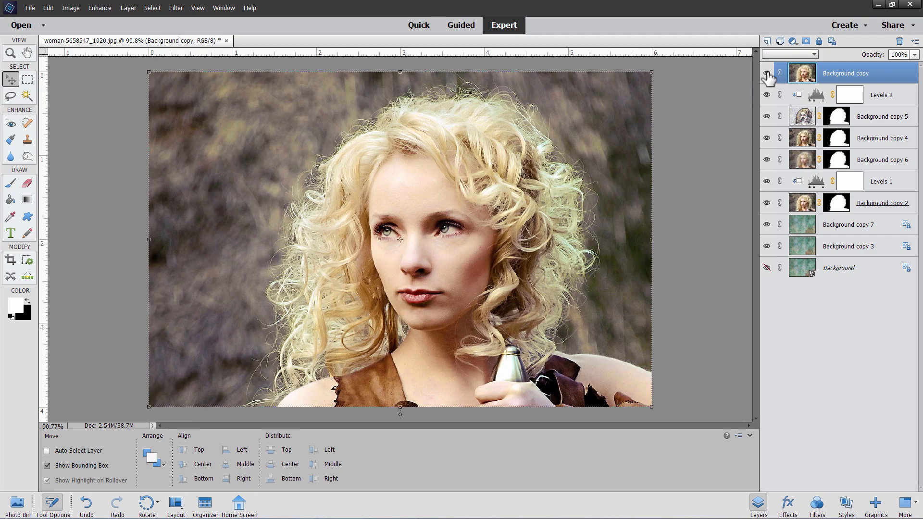
- Hide the top Background copy layer to reveal the colored-pencil drawing, then close the document
left_click(767, 73)
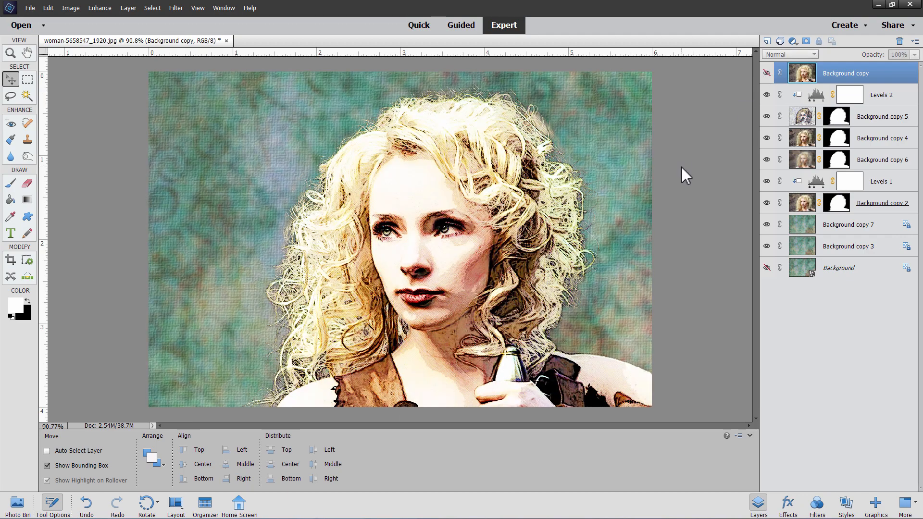
mouse_move(579, 230)
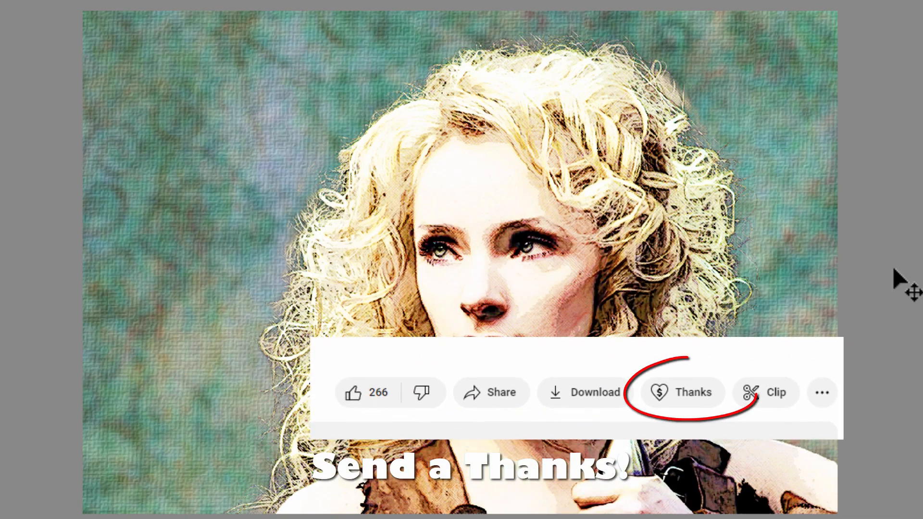
left_click(684, 392)
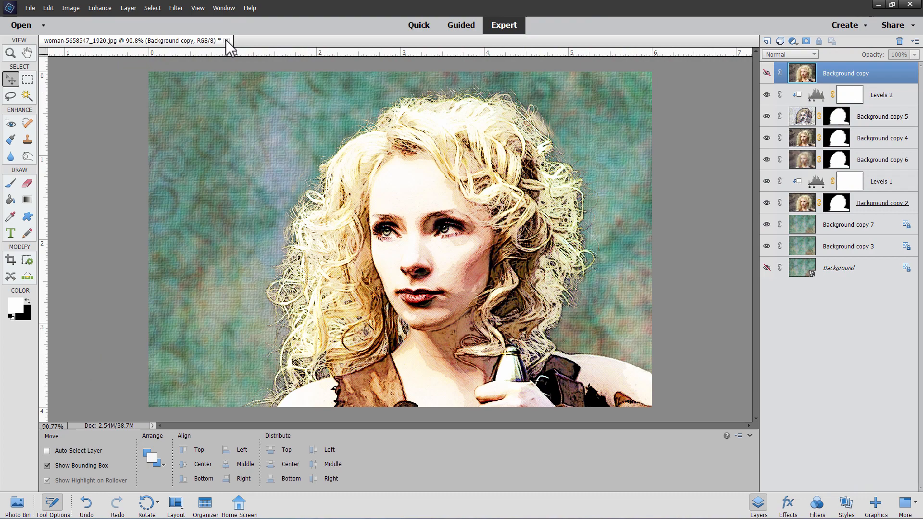
left_click(226, 45)
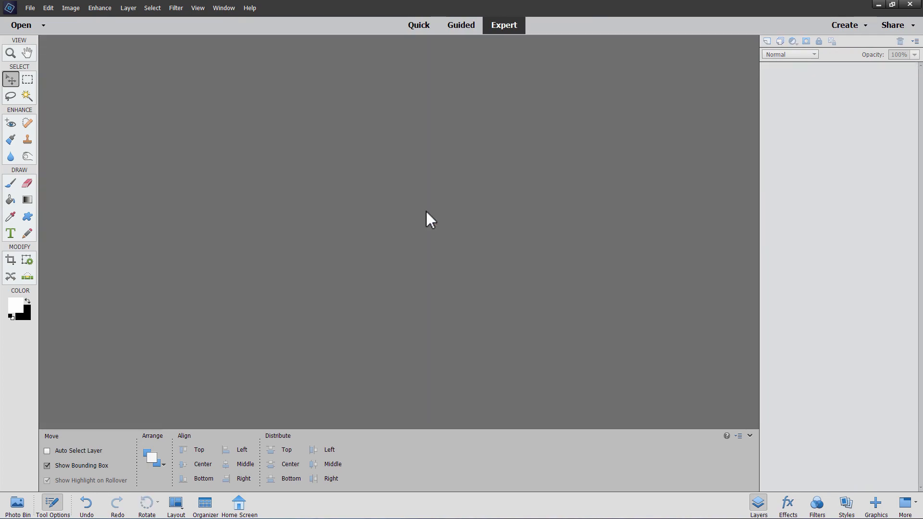
mouse_move(216, 146)
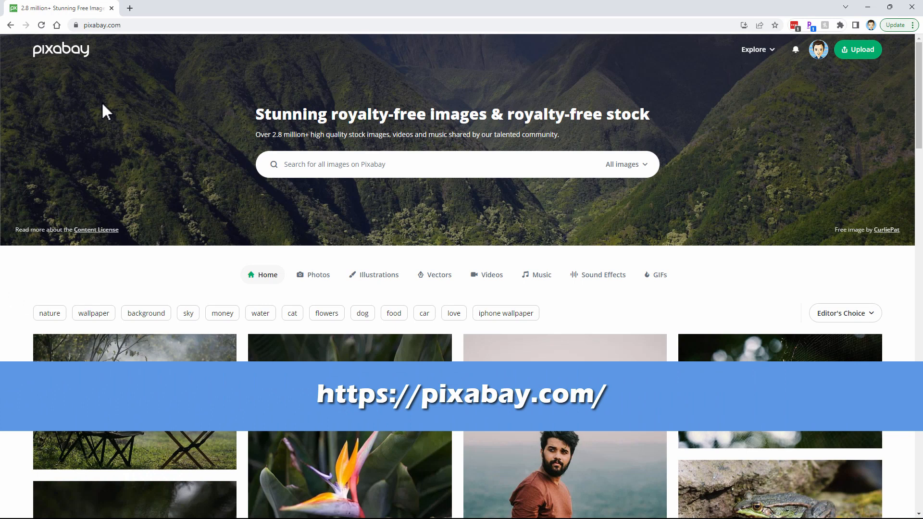
- Search Pixabay for 'woman portrait' limited to Photos
type("woma")
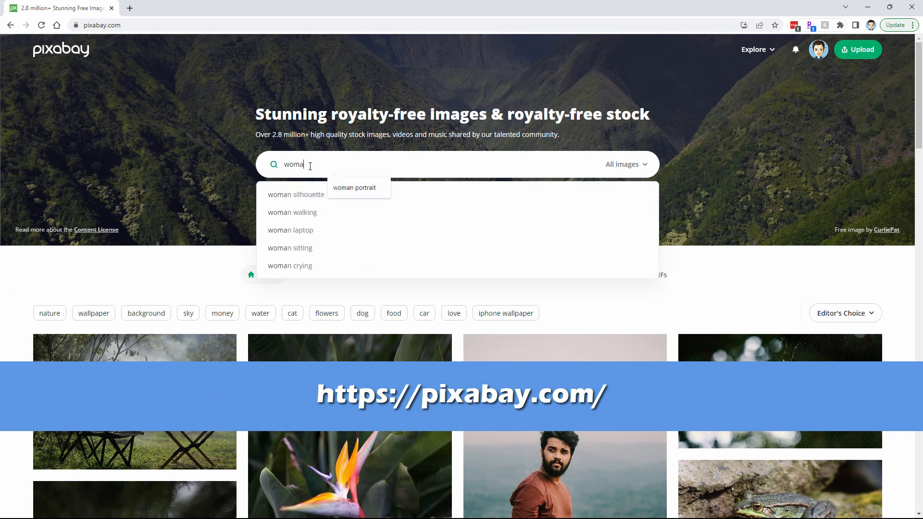
left_click(626, 164)
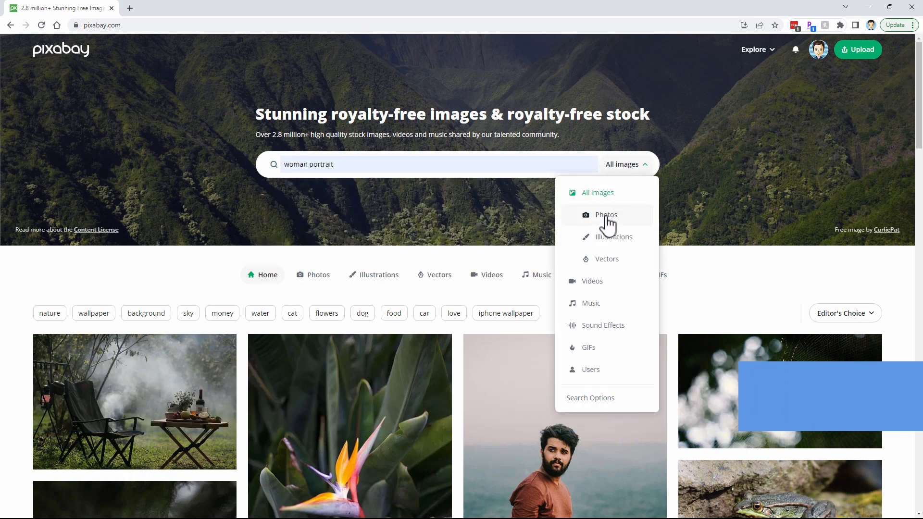
left_click(606, 215)
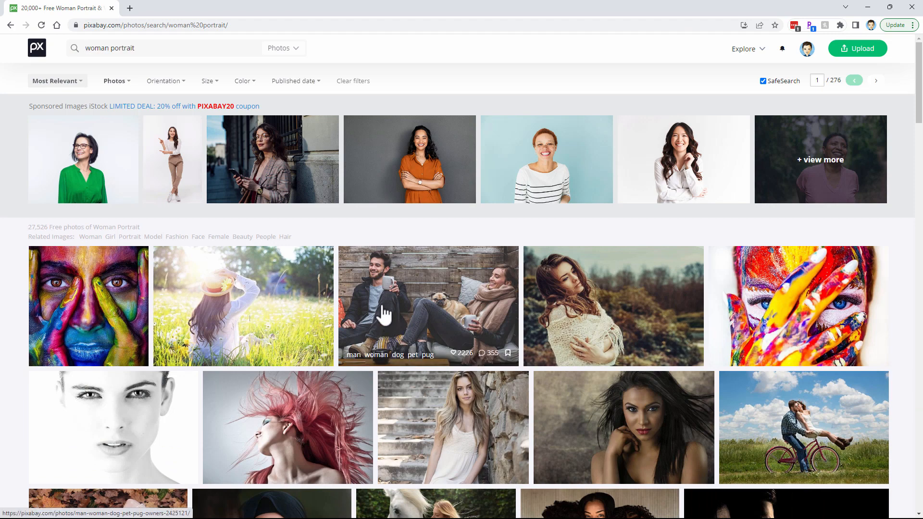
- Browse the results and open the curly-haired blonde woman holding a sword
scroll("down", 3)
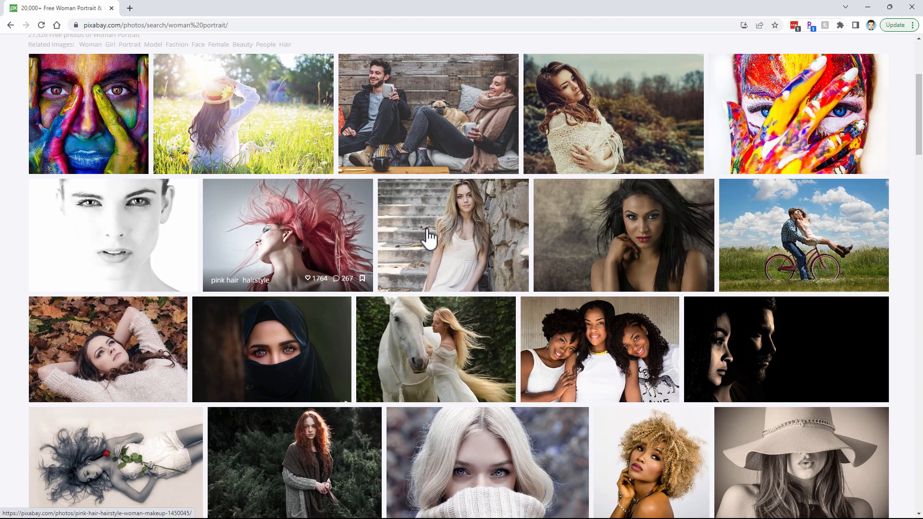
scroll("down", 3)
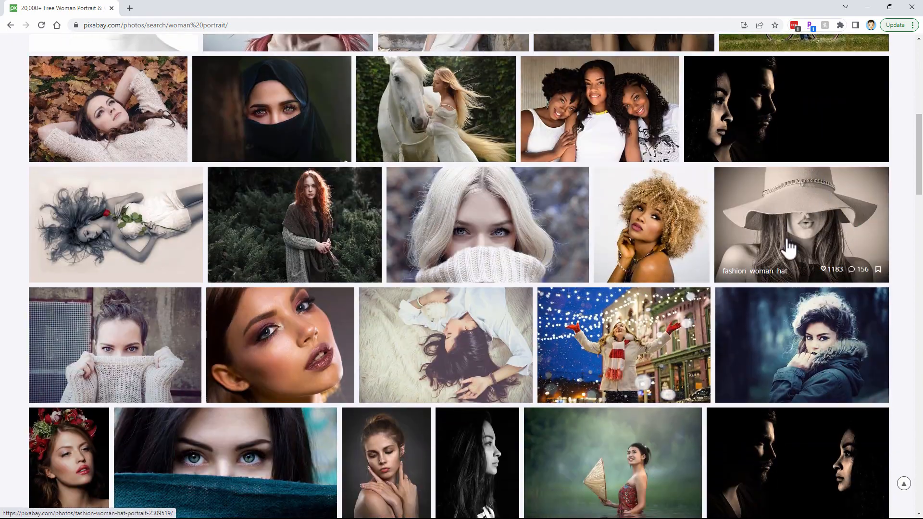
scroll("down", 3)
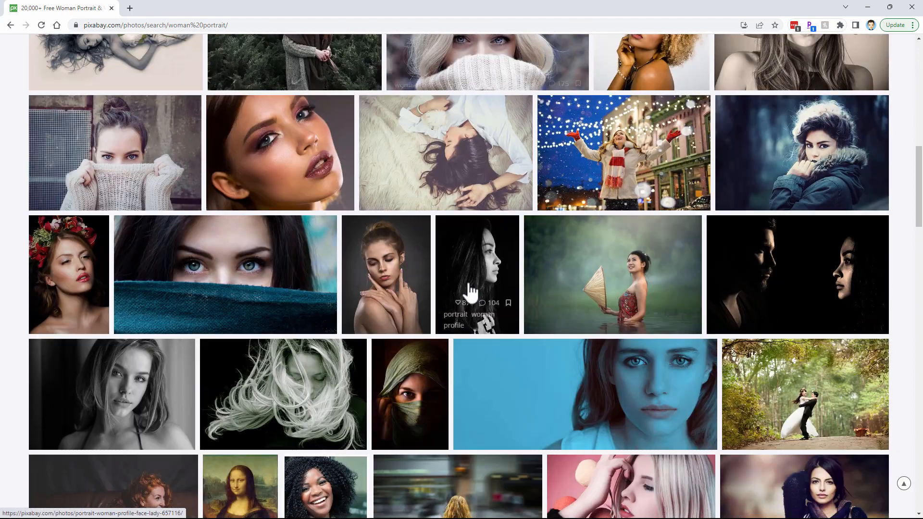
mouse_move(210, 308)
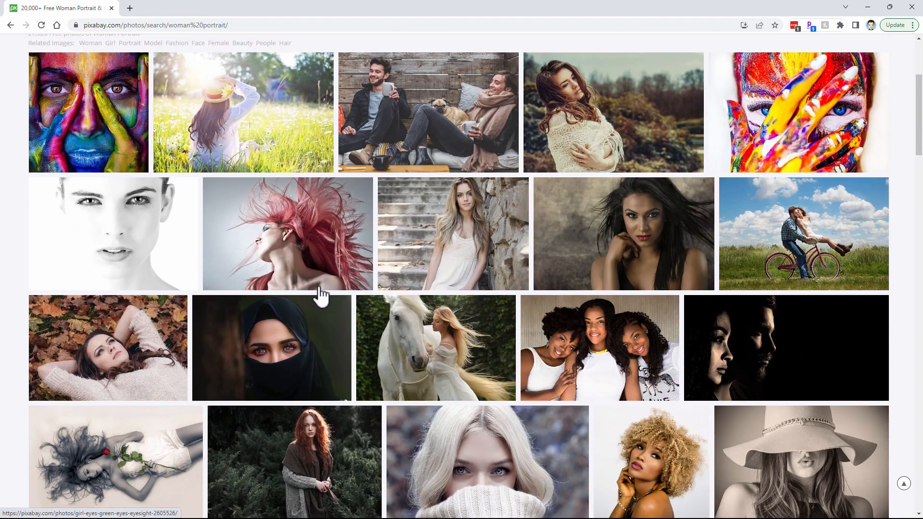
scroll("up", 3)
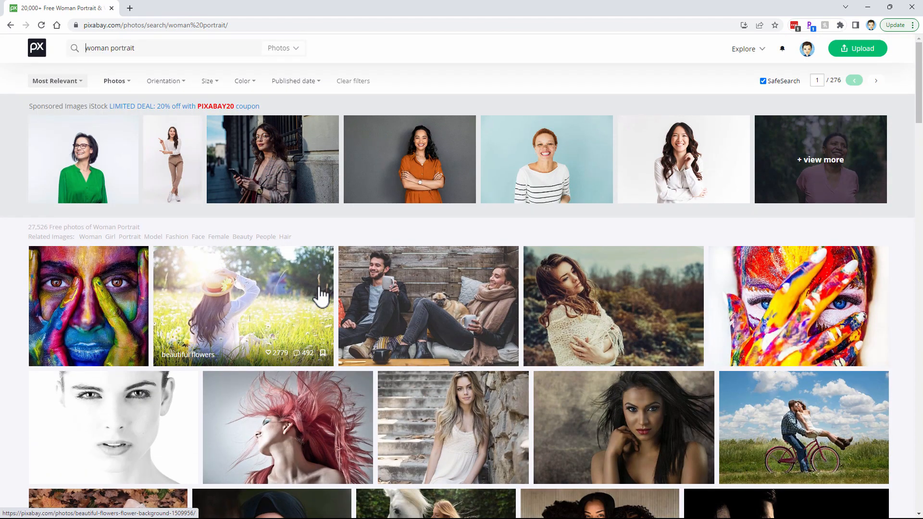
scroll("down", 3)
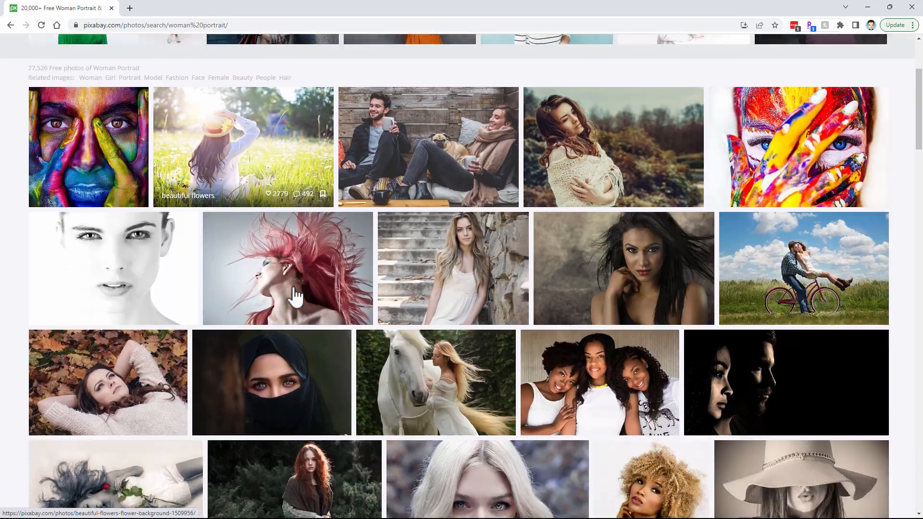
scroll("down", 3)
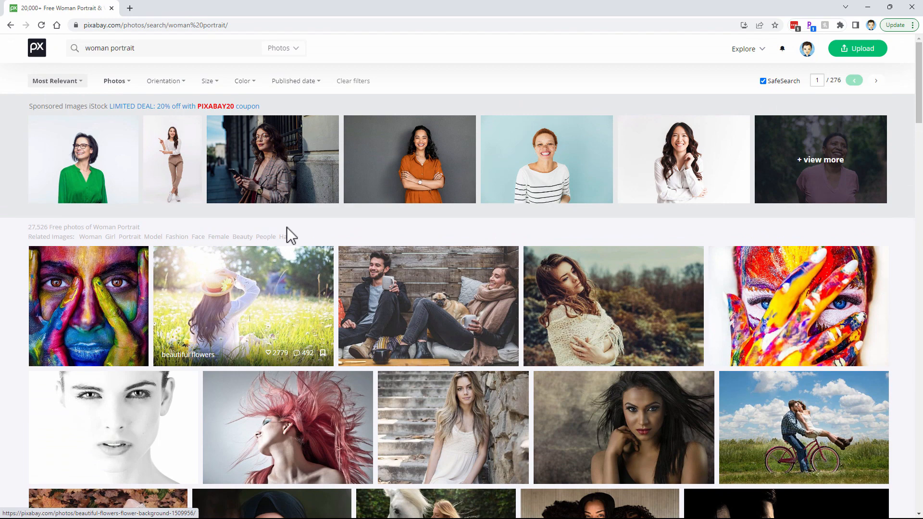
left_click(9, 25)
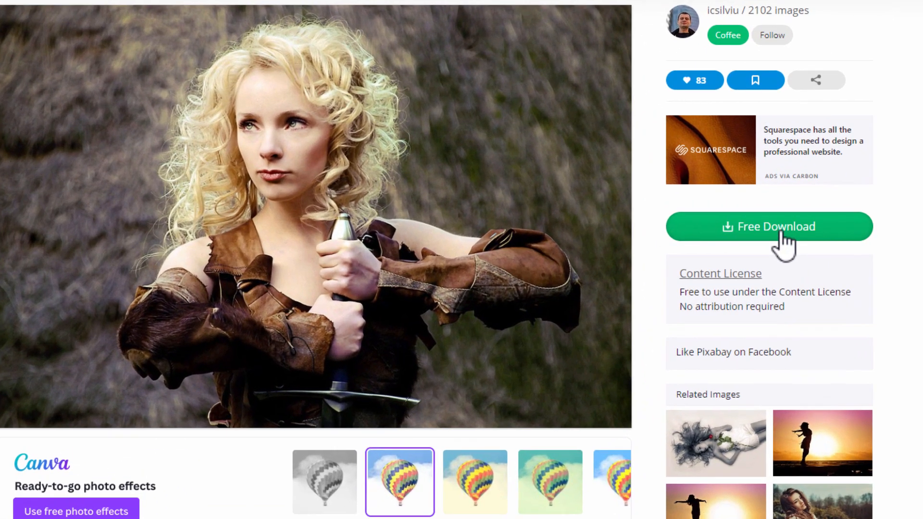
- Download the 1920×1280 JPG of the sword-holding woman into the Projects folder
left_click(769, 226)
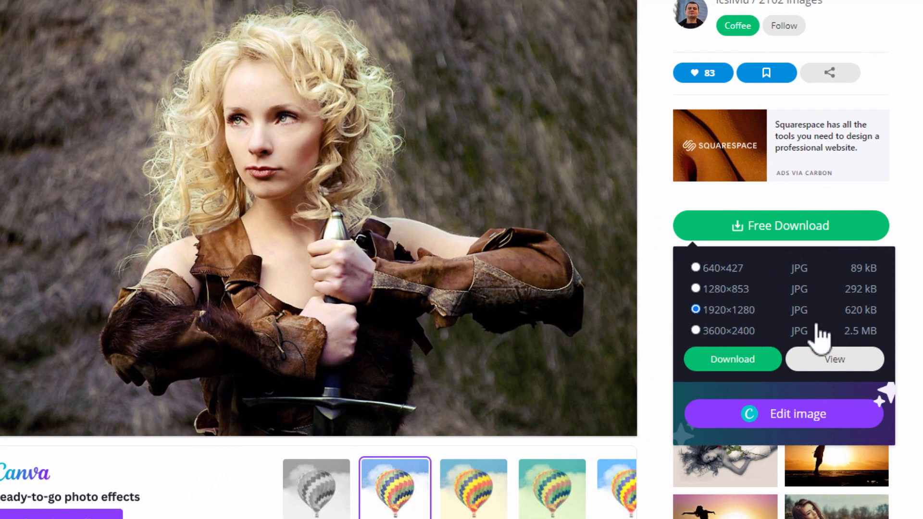
mouse_move(727, 336)
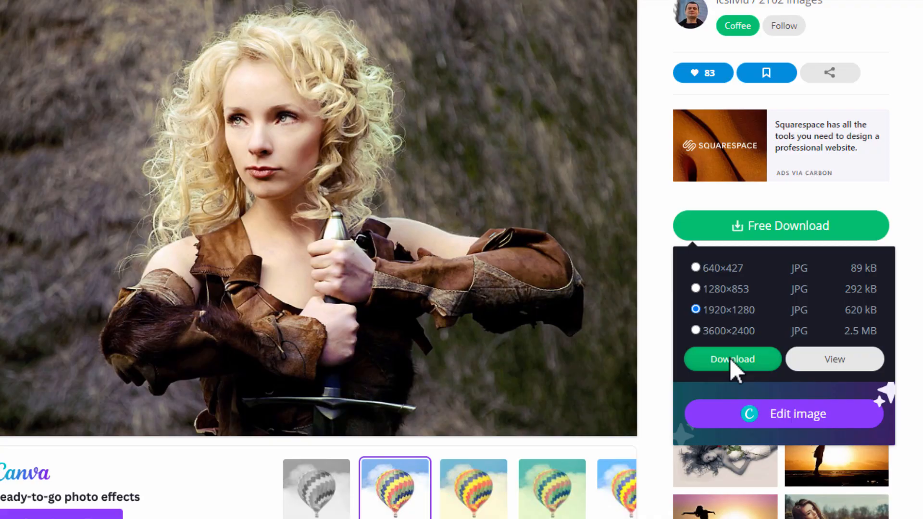
left_click(732, 359)
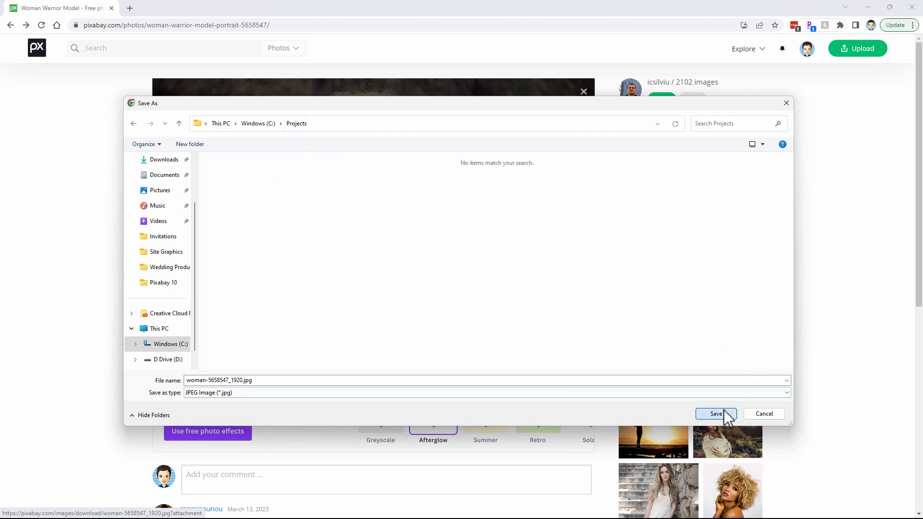
left_click(716, 413)
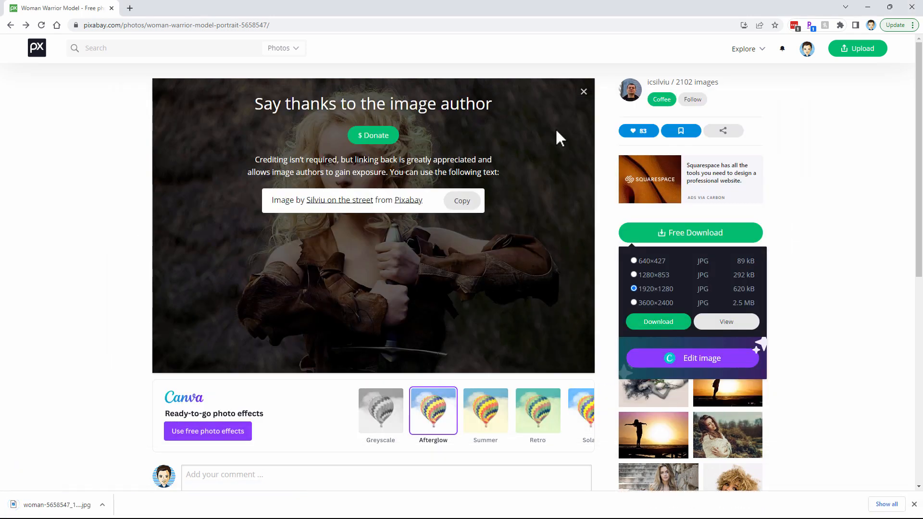
mouse_move(913, 7)
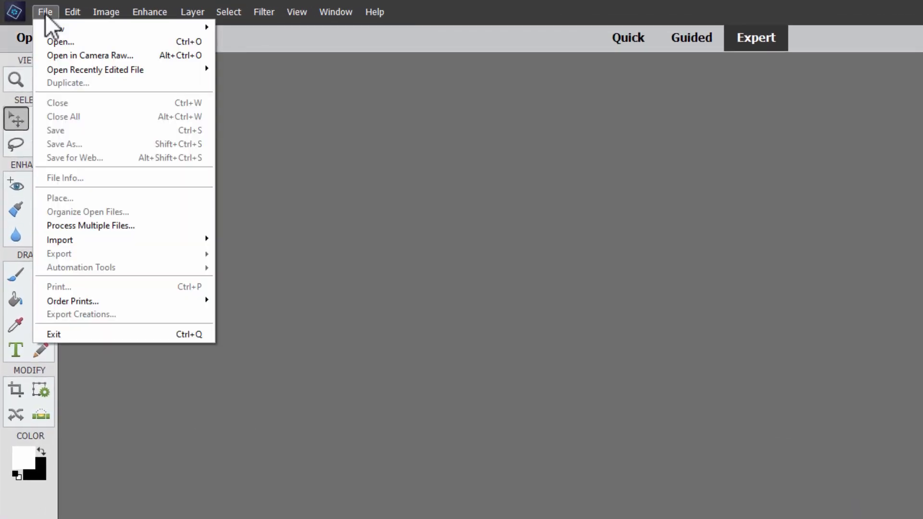
- Open woman-5658547_1920.jpg from the Projects folder
left_click(64, 41)
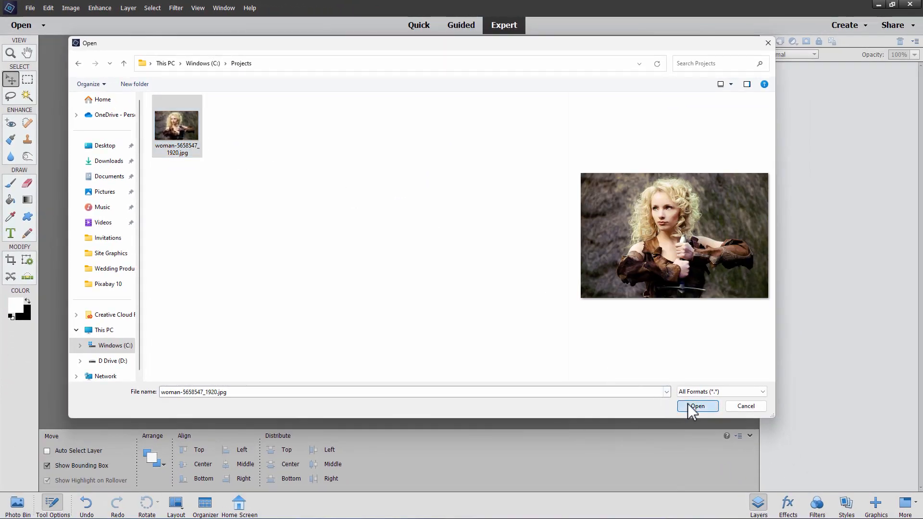
left_click(697, 406)
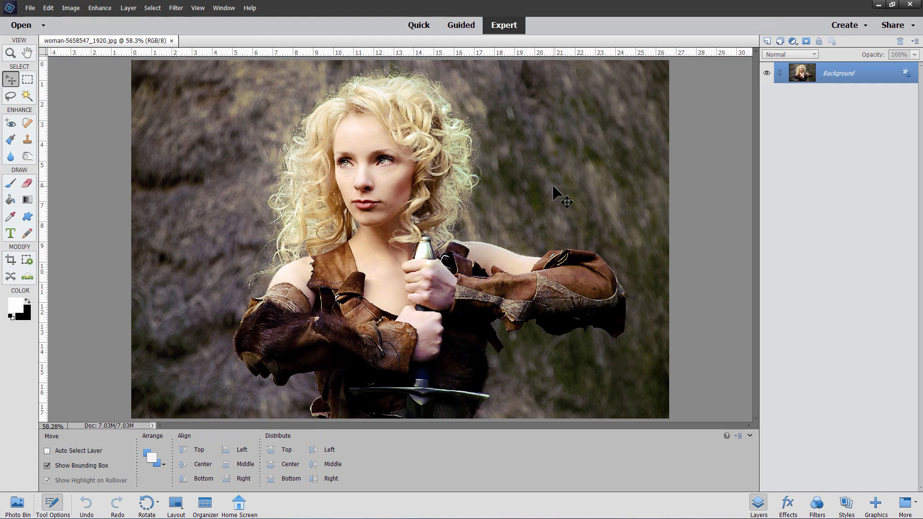
mouse_move(593, 237)
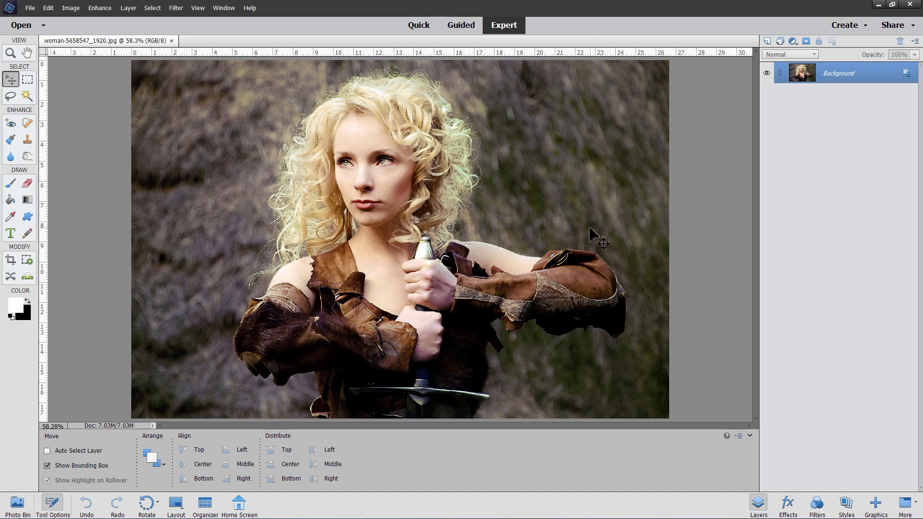
mouse_move(290, 129)
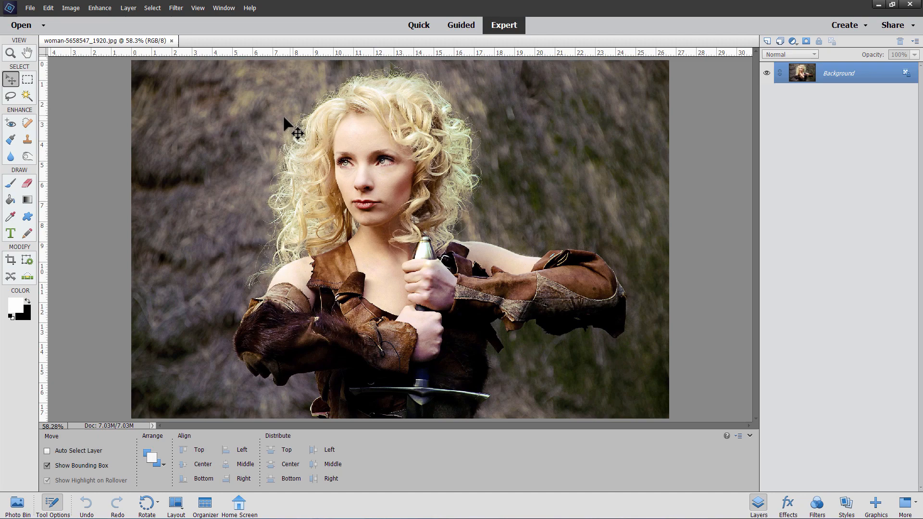
- Crop the photo to a 4x6 inch frame over the woman's face, hair and shoulders
left_click(11, 260)
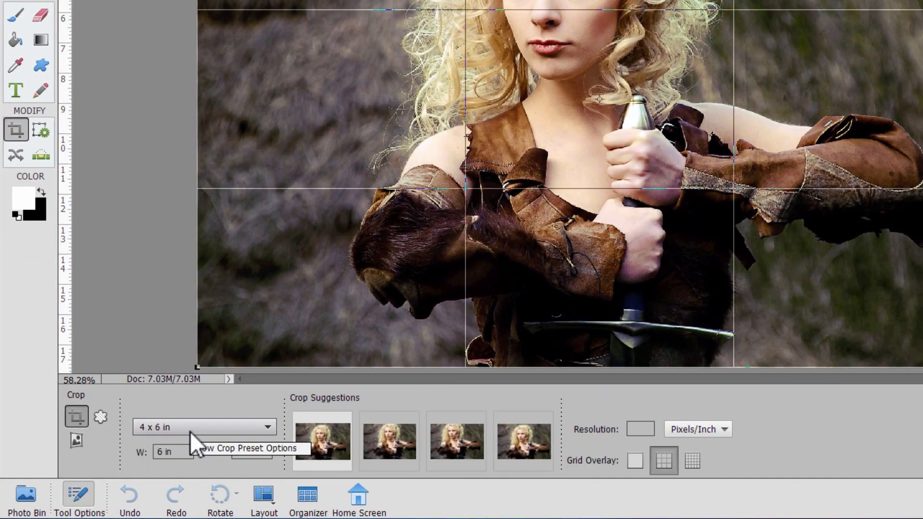
left_click(205, 427)
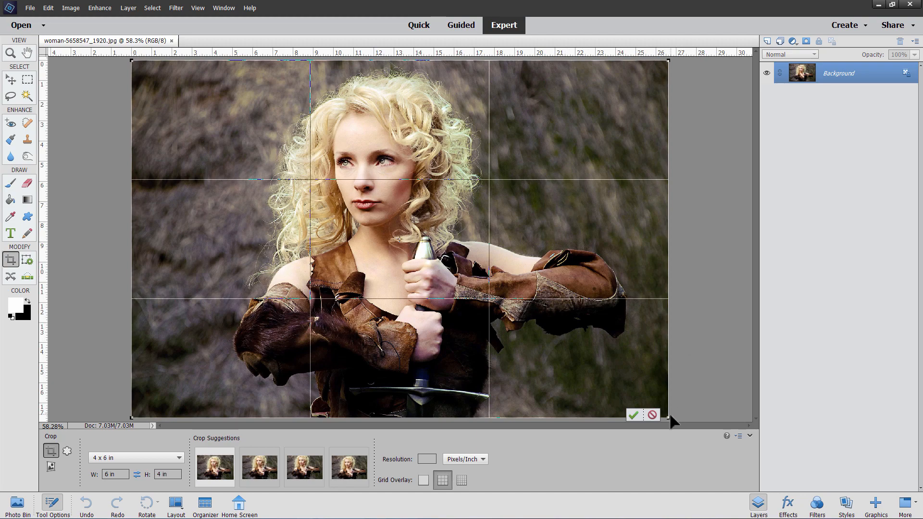
left_click_drag(669, 420, 564, 349)
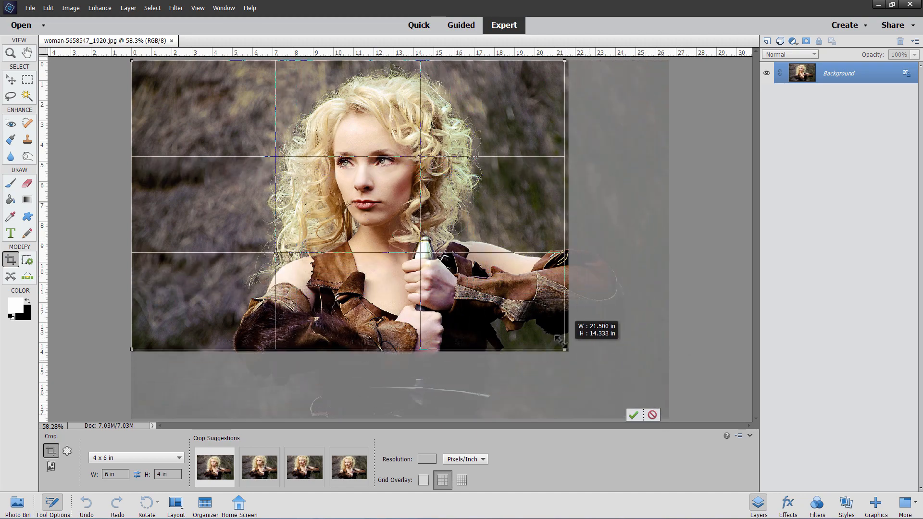
left_click_drag(562, 347, 481, 293)
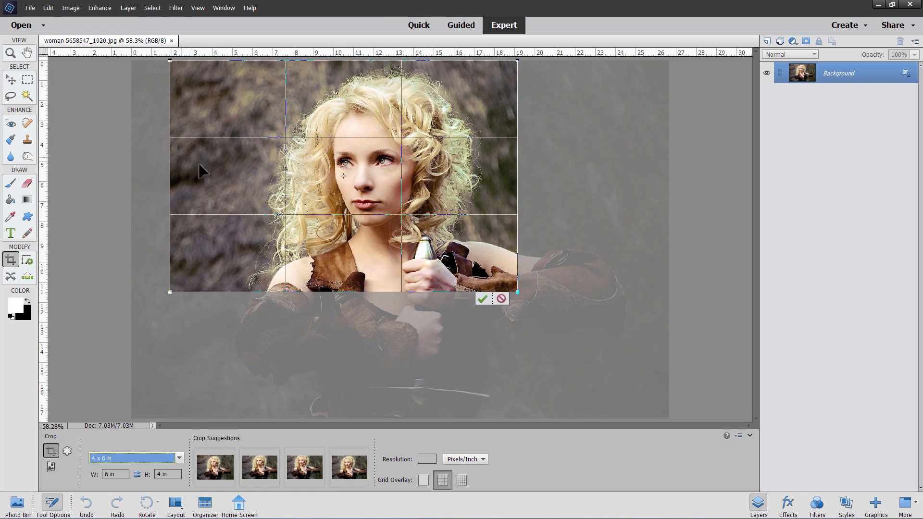
mouse_move(208, 179)
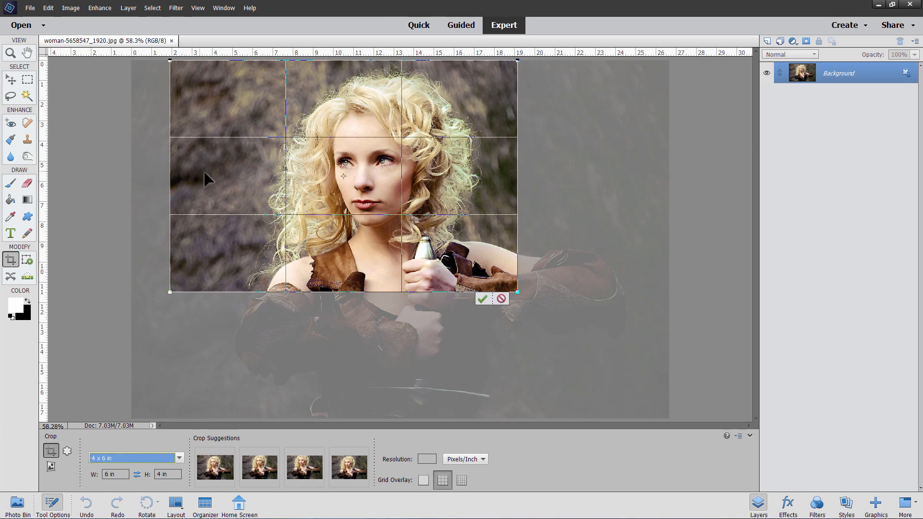
mouse_move(515, 136)
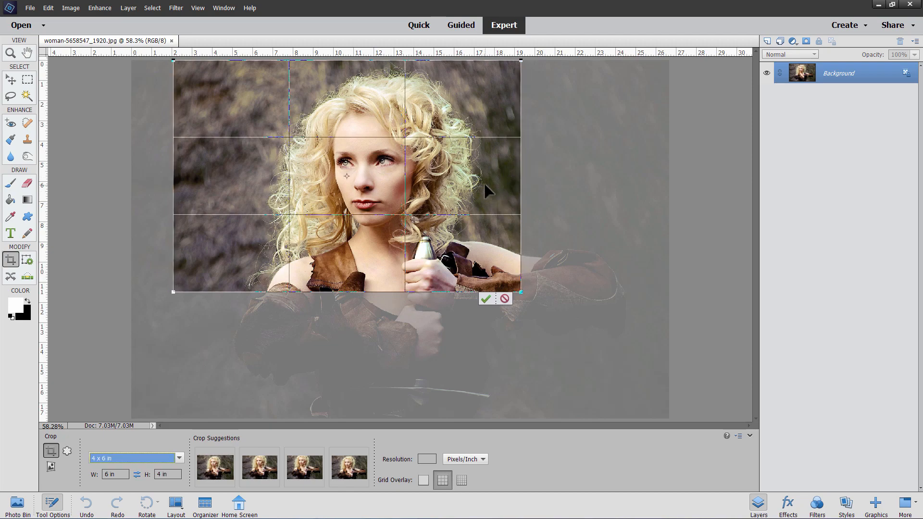
left_click(486, 299)
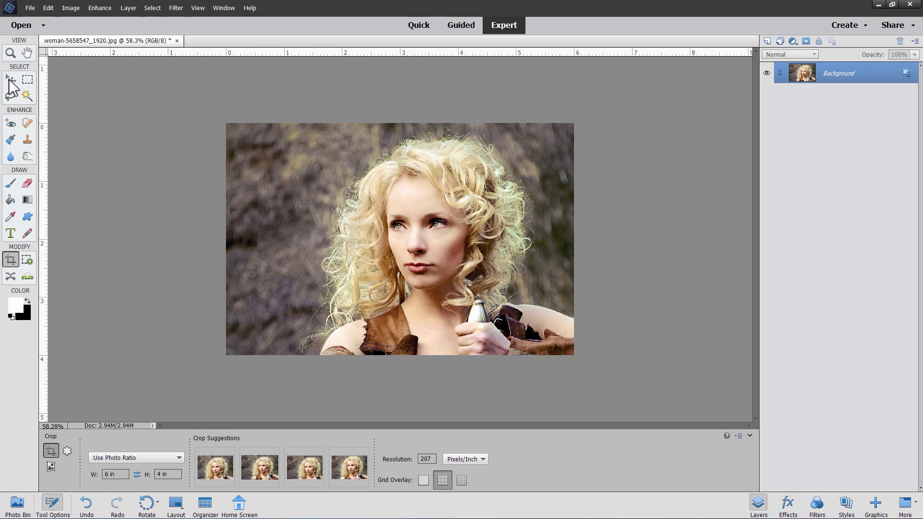
left_click(7, 77)
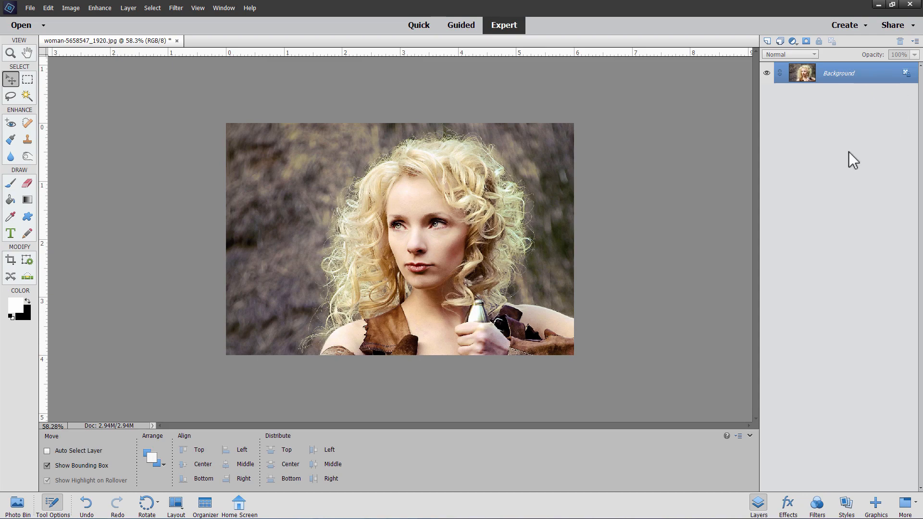
- Zoom the view of the cropped portrait with Ctrl+0
key("Ctrl+0")
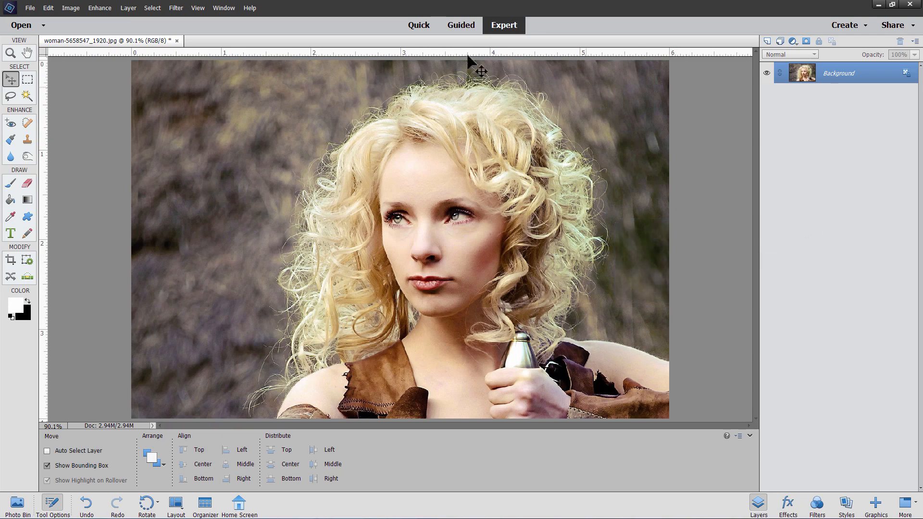
mouse_move(313, 207)
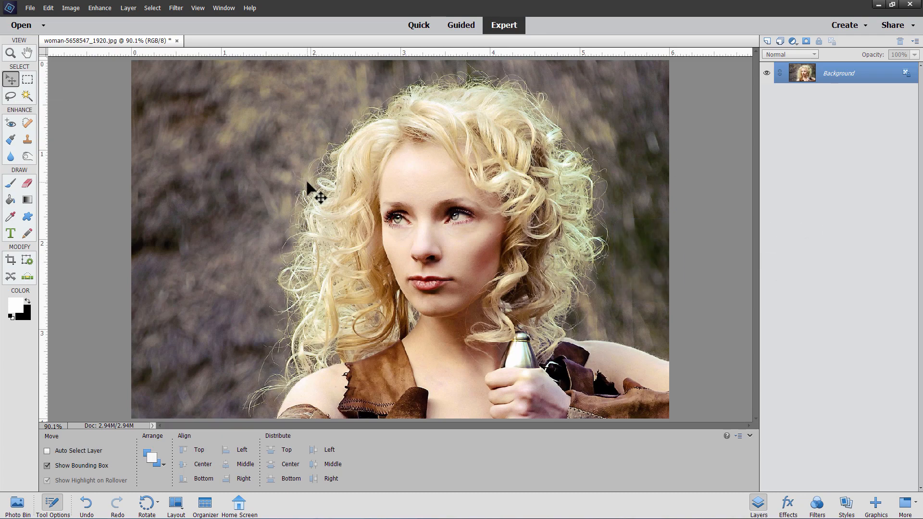
mouse_move(602, 265)
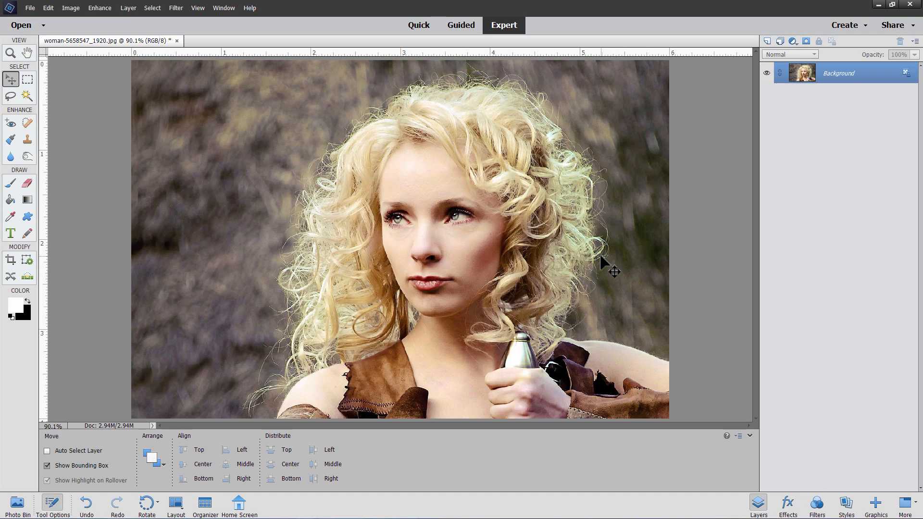
mouse_move(199, 141)
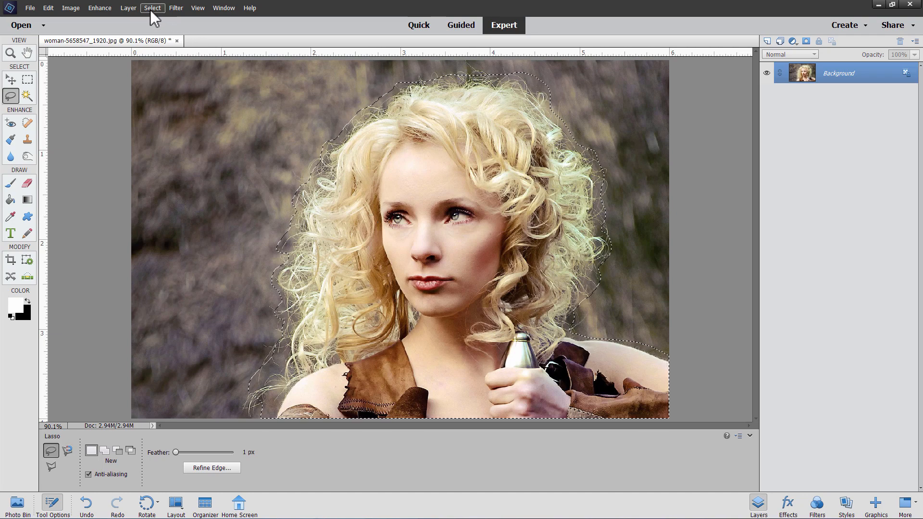
- Refine the selection edge in Overlay view, painting along the curls and setting Contrast to 30%
left_click(152, 8)
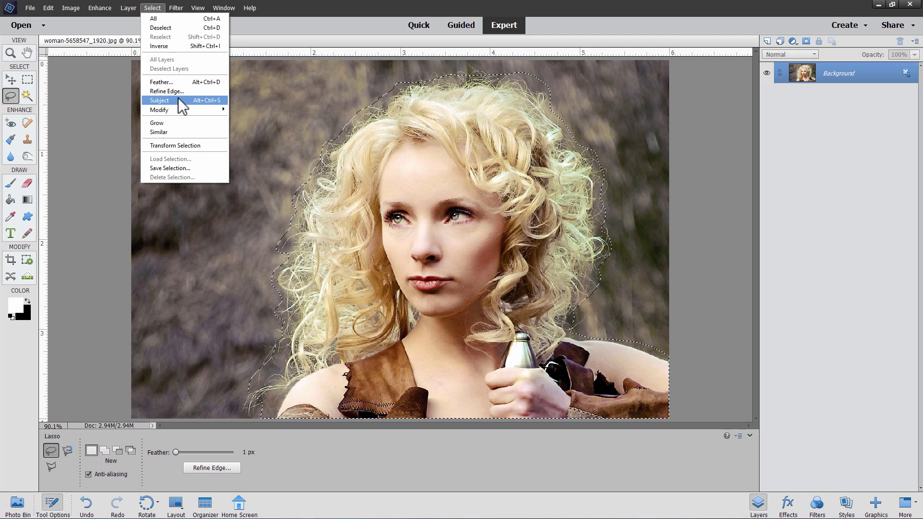
left_click(159, 100)
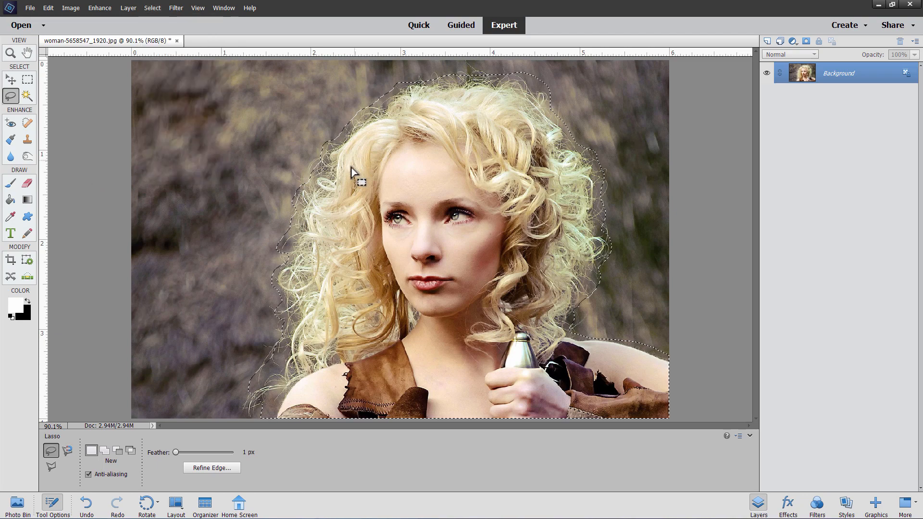
left_click(211, 468)
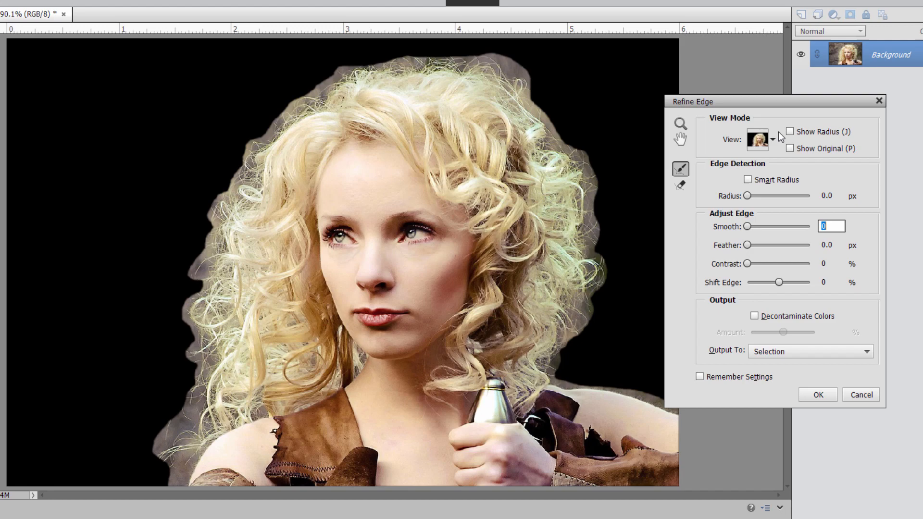
left_click(770, 140)
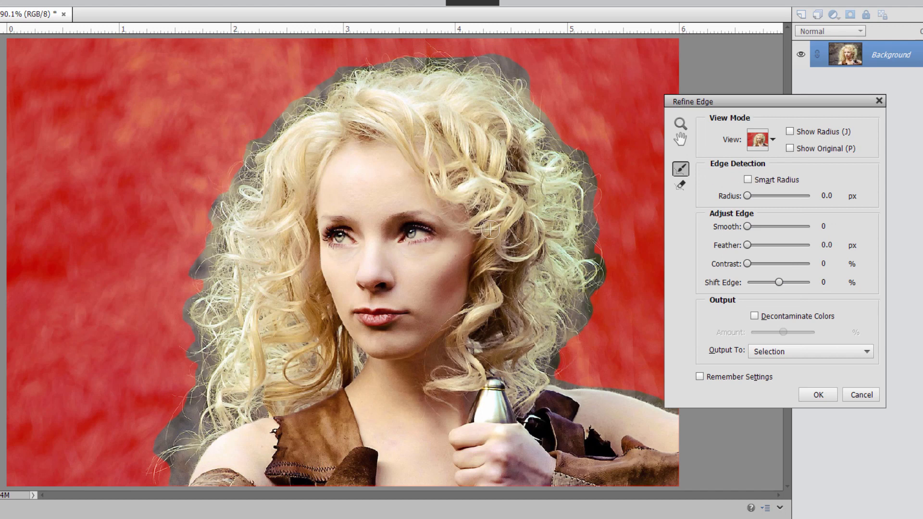
mouse_move(219, 418)
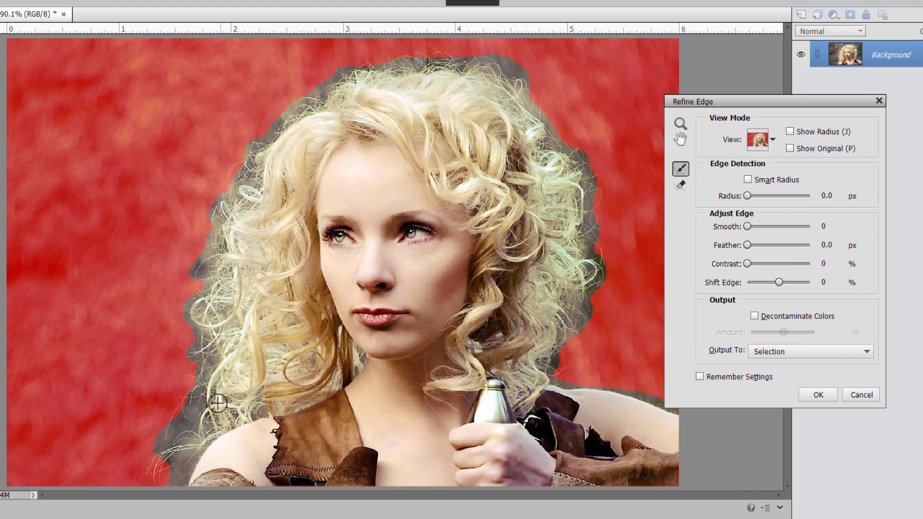
left_click_drag(217, 404, 243, 181)
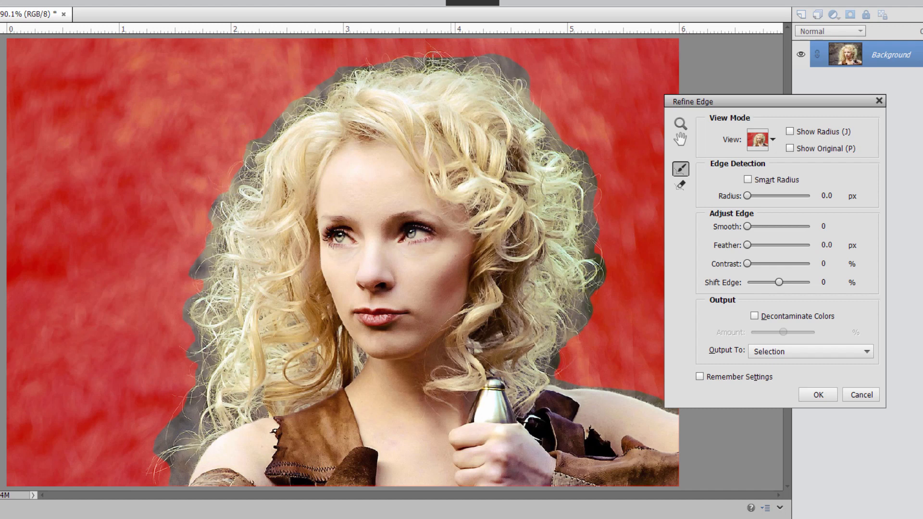
mouse_move(735, 266)
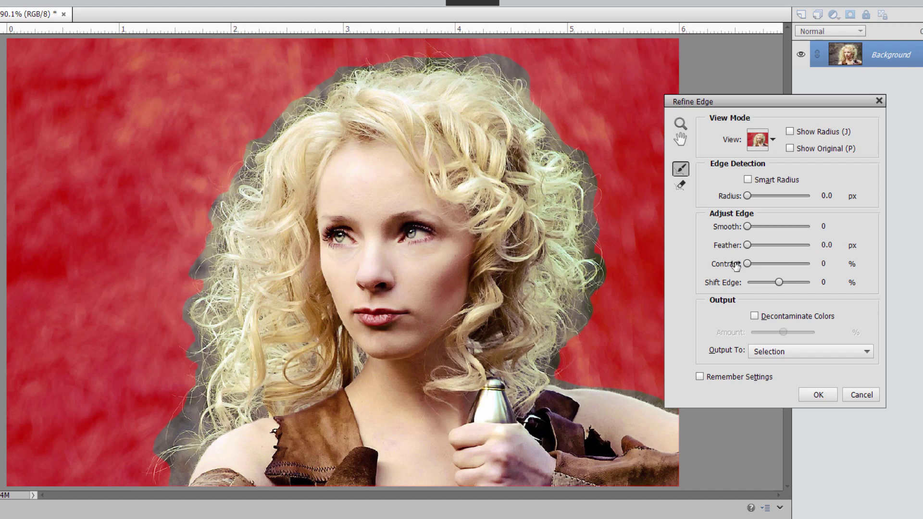
left_click(832, 263)
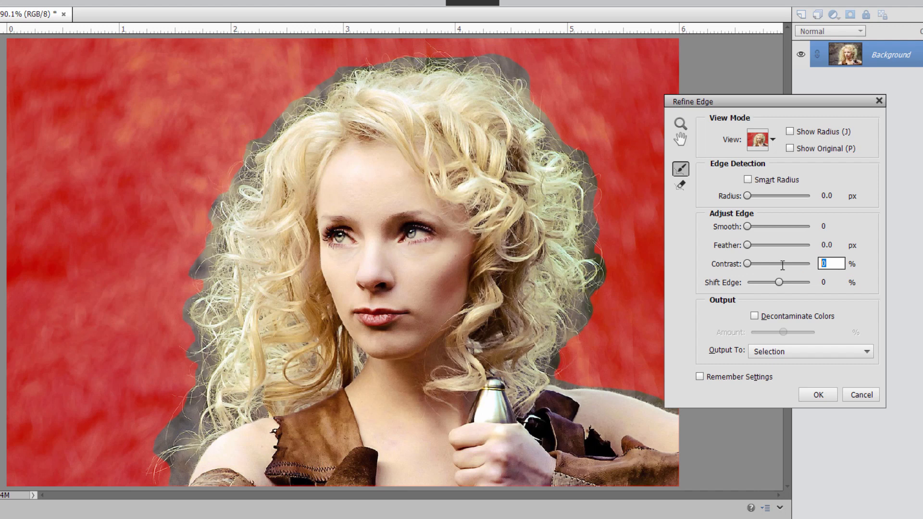
type("30")
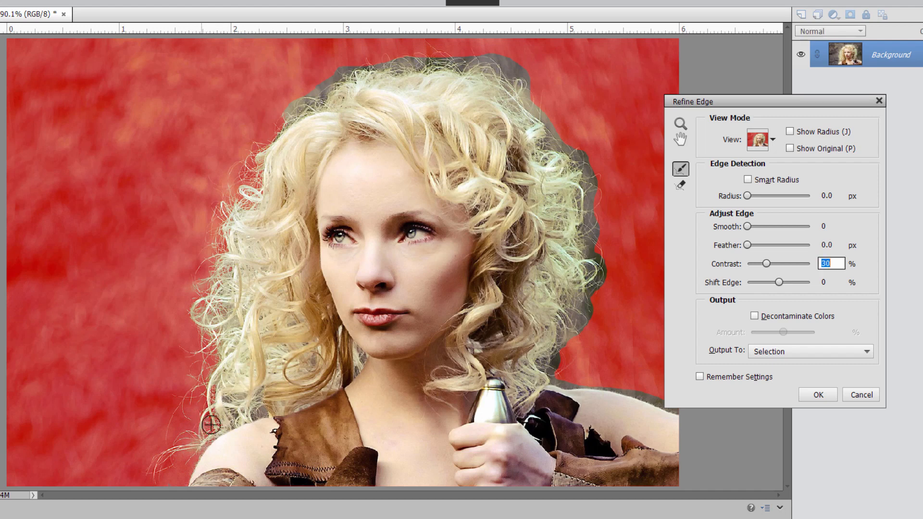
mouse_move(266, 151)
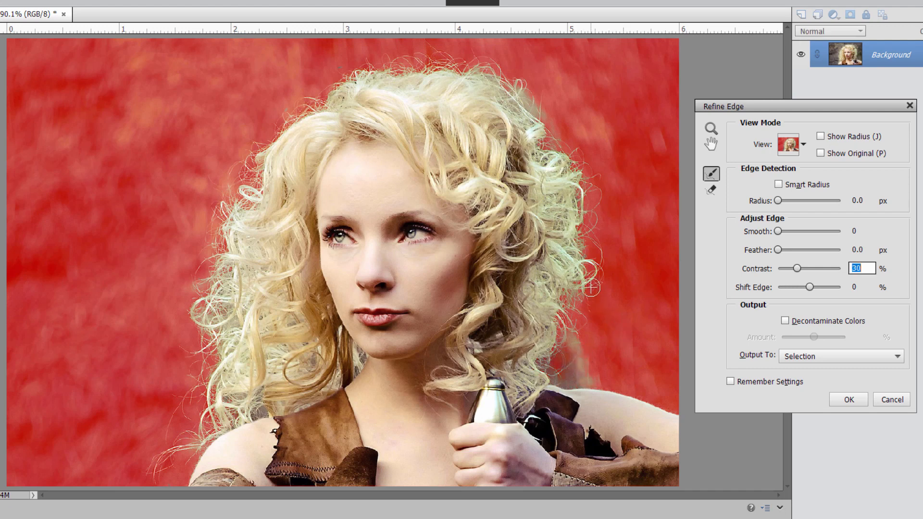
mouse_move(566, 120)
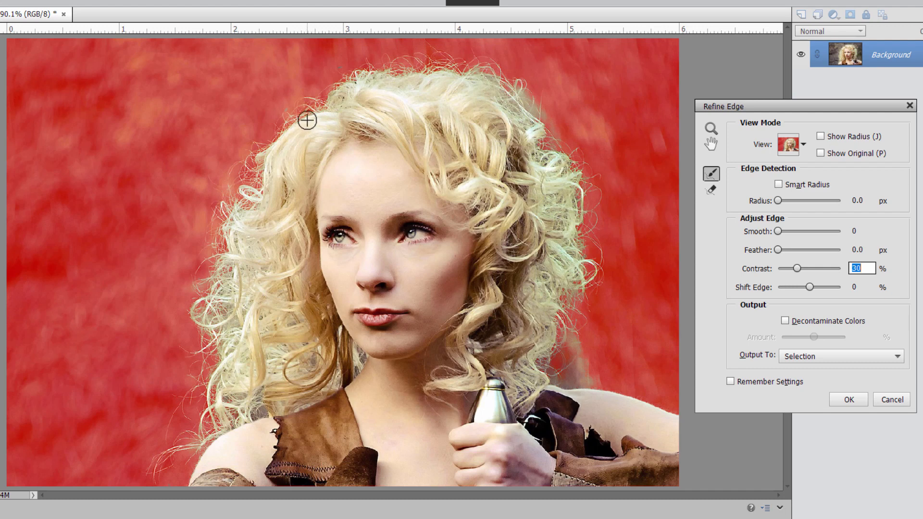
- Output the refined selection as a new layer with layer mask
left_click(838, 370)
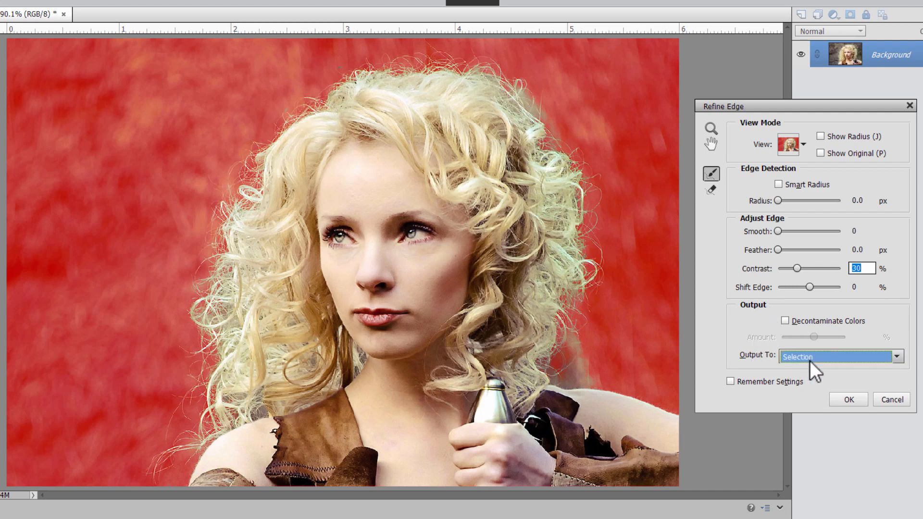
left_click(841, 357)
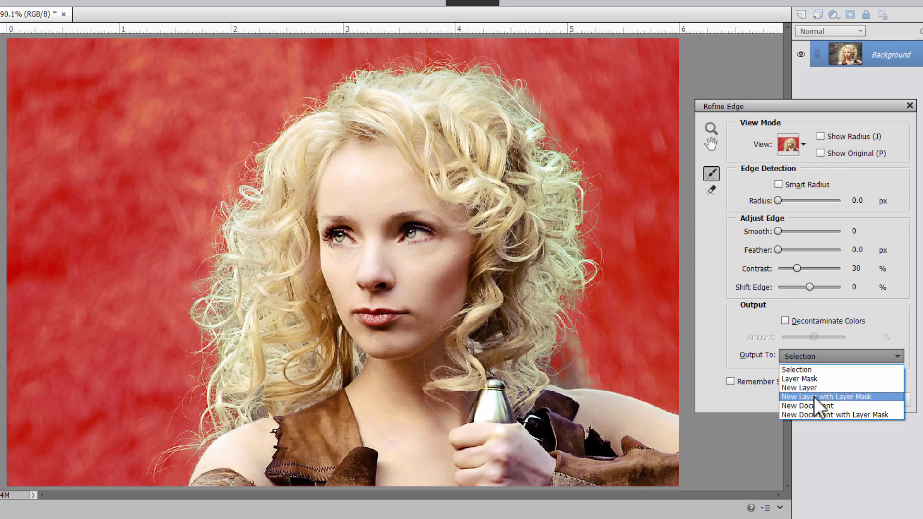
left_click(826, 397)
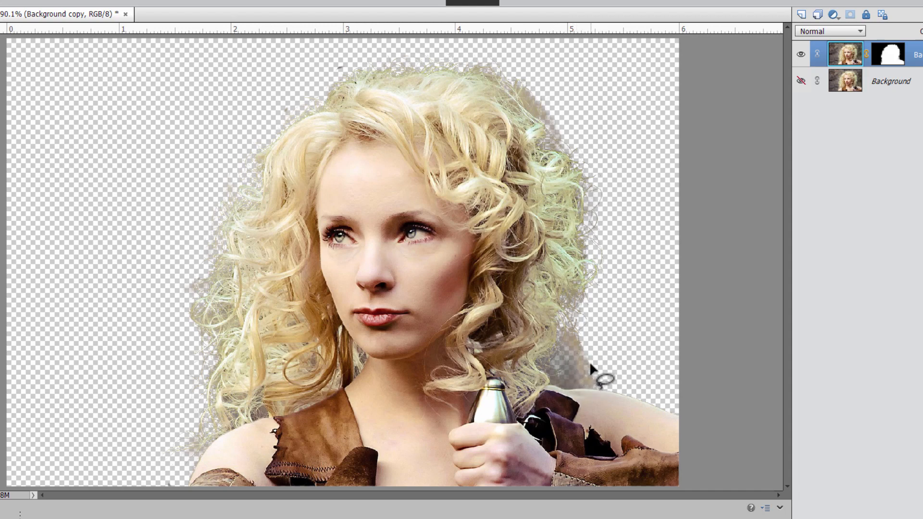
mouse_move(421, 72)
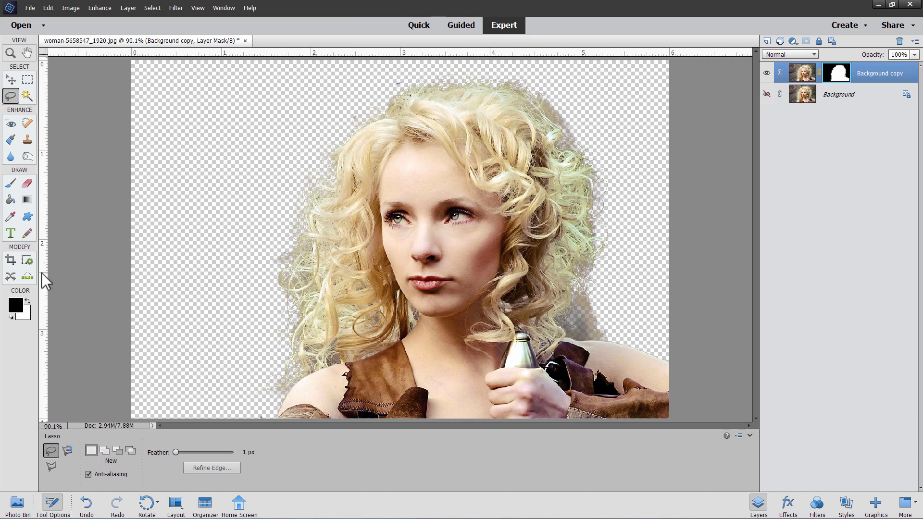
- Choose the Brush tool for touching up the layer mask
left_click(10, 183)
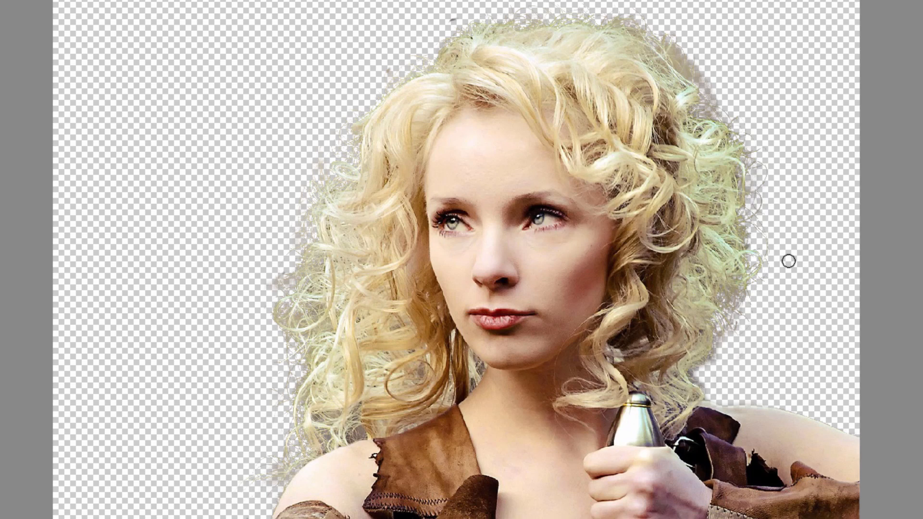
mouse_move(758, 167)
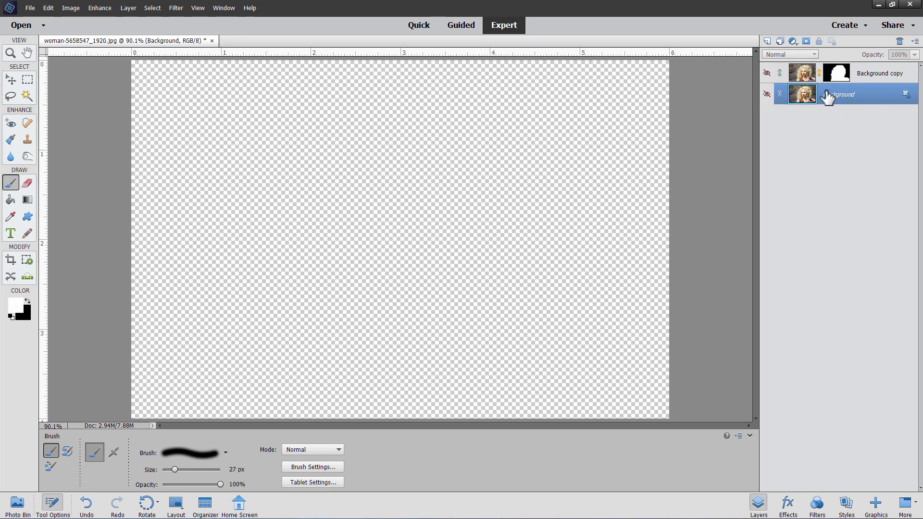
- Fill the Background layer with the teal grunge texture from the Graphics backgrounds library
right_click(829, 95)
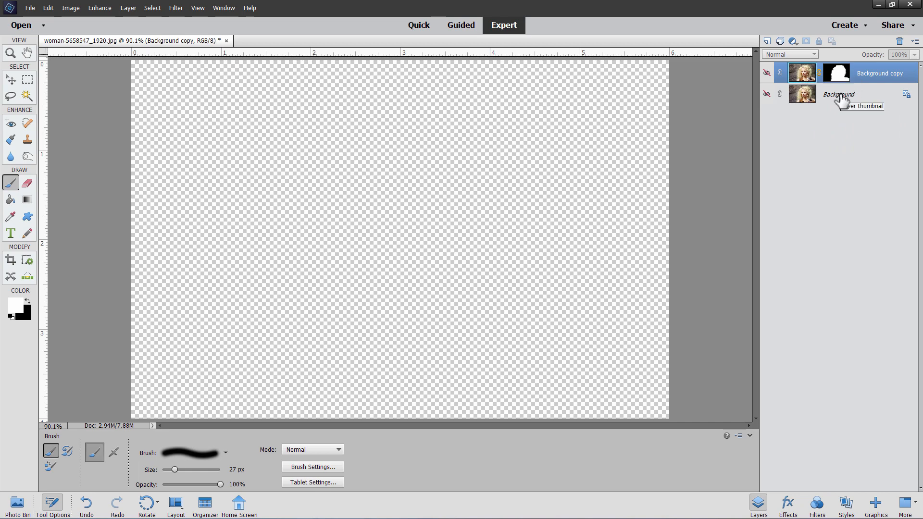
left_click(838, 95)
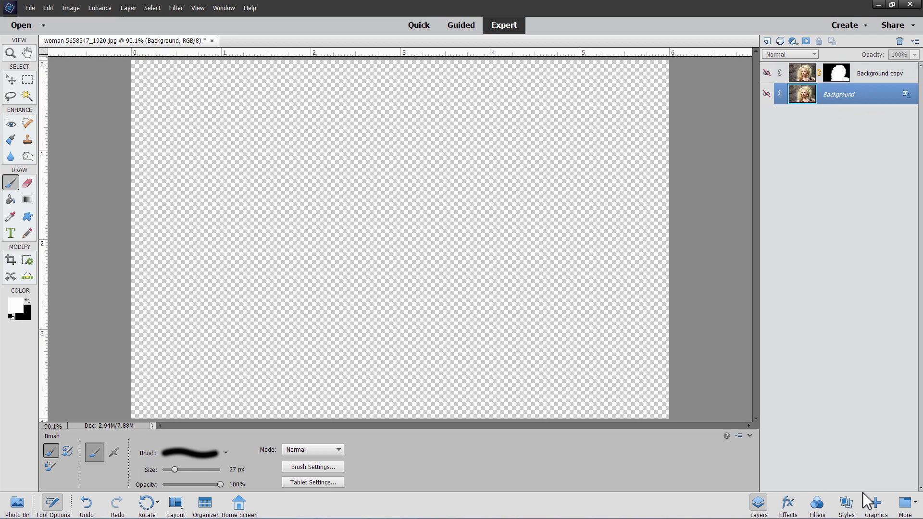
left_click(877, 504)
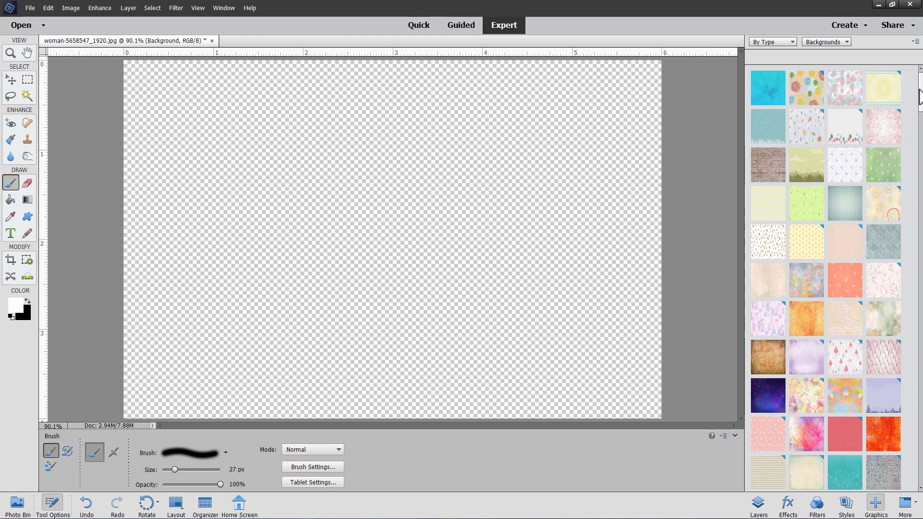
scroll("down", 3)
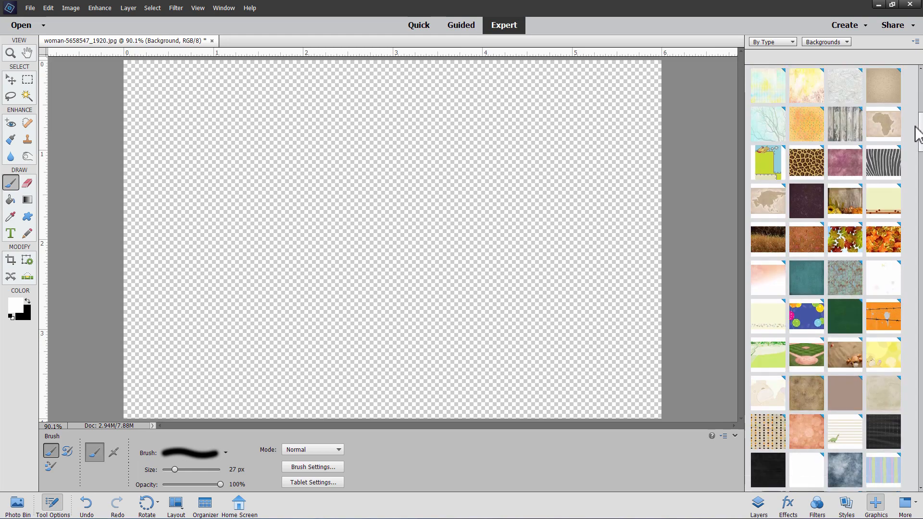
scroll("down", 3)
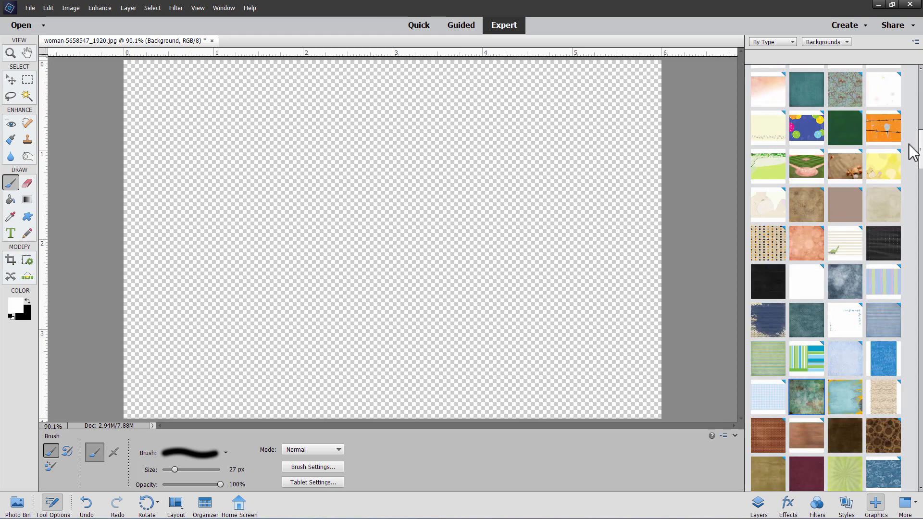
scroll("down", 3)
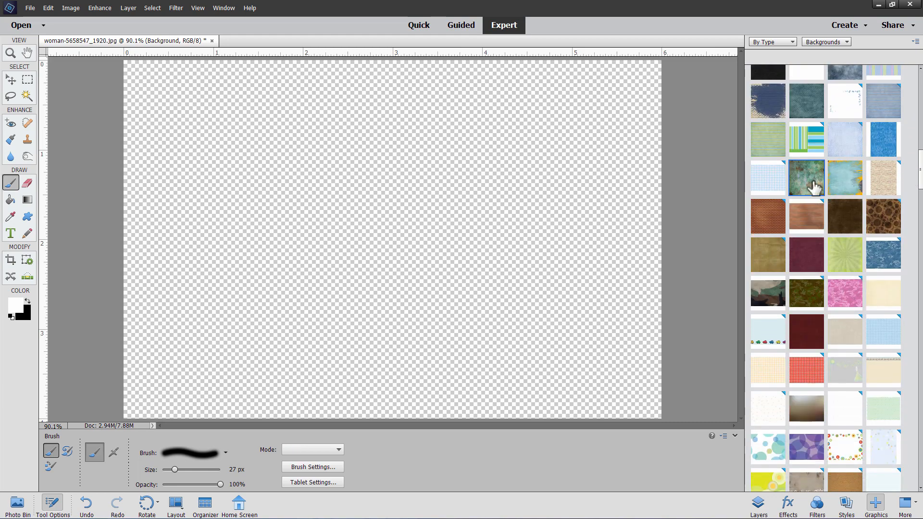
double_click(806, 177)
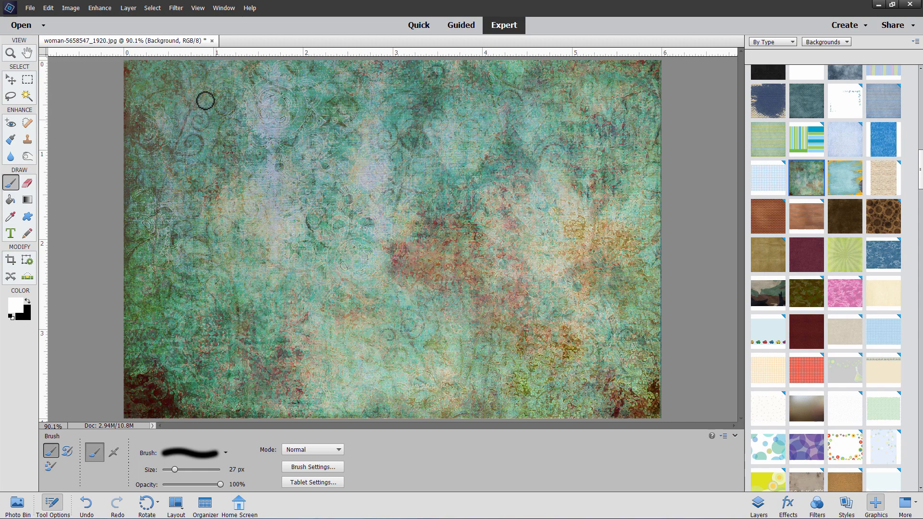
mouse_move(360, 192)
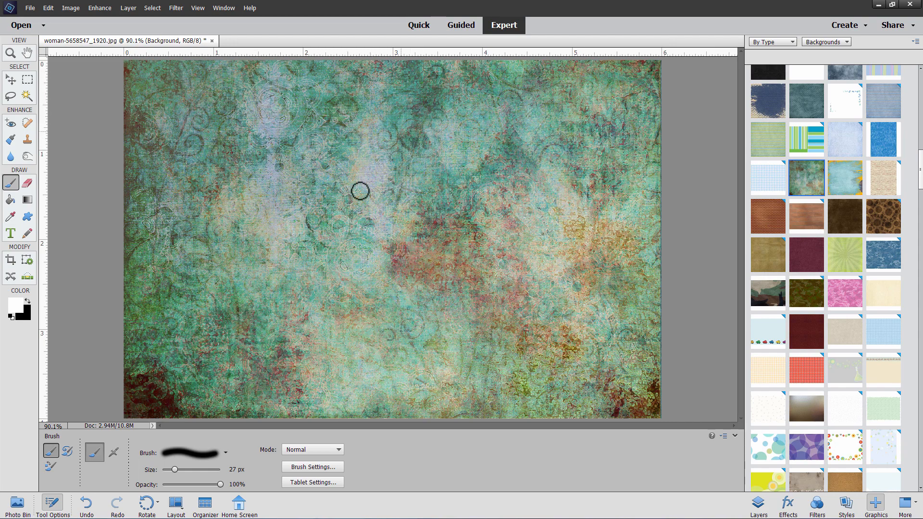
mouse_move(484, 260)
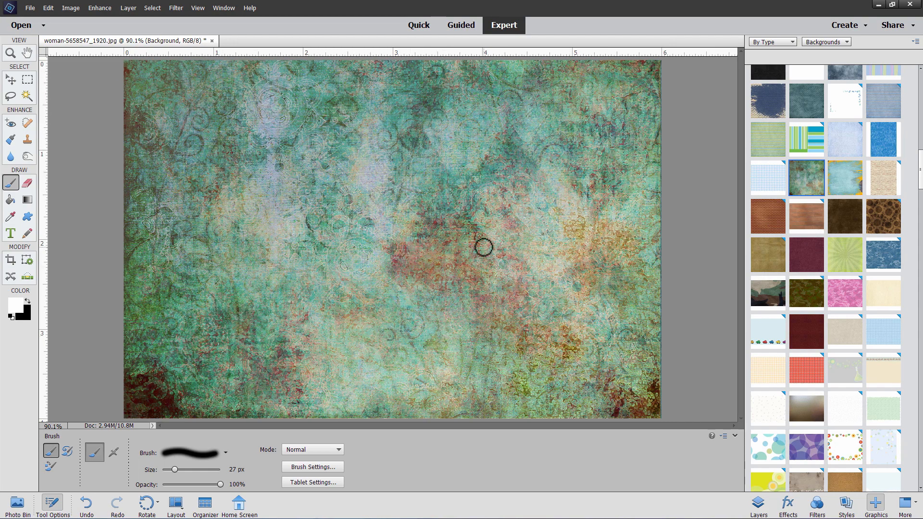
mouse_move(397, 289)
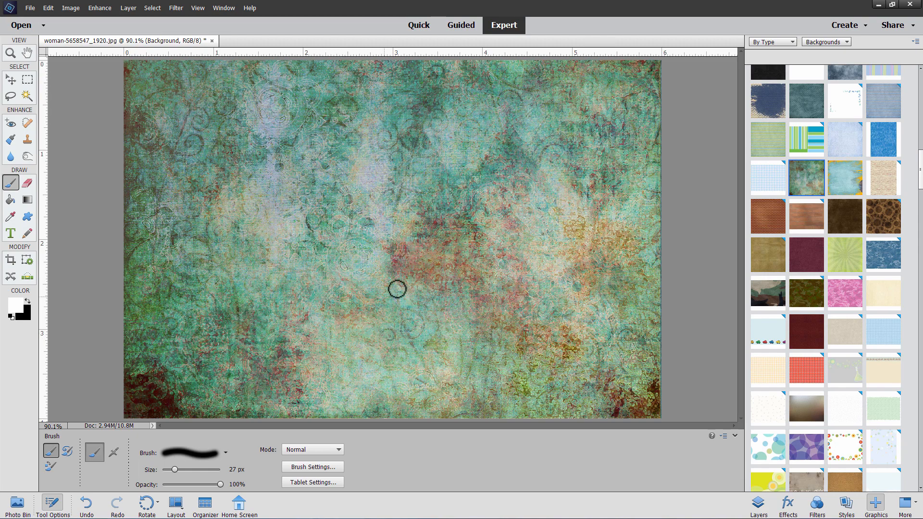
mouse_move(218, 334)
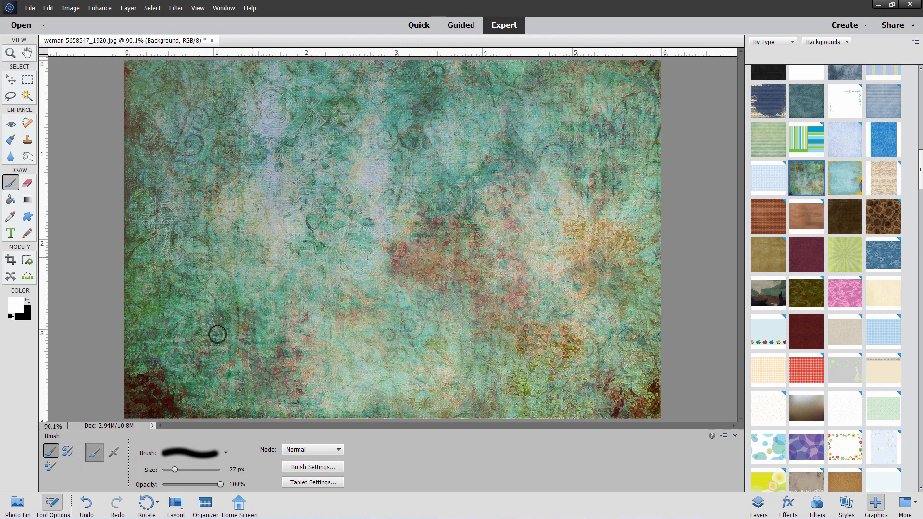
mouse_move(498, 276)
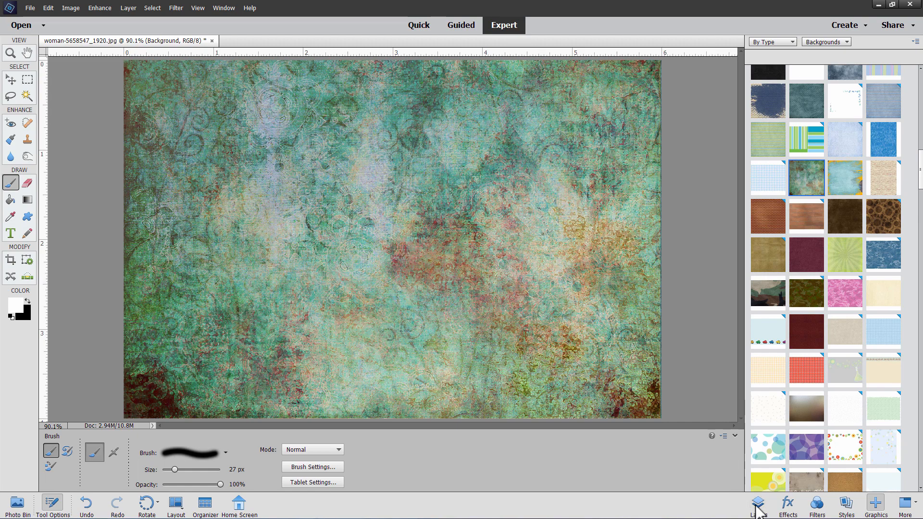
left_click(759, 502)
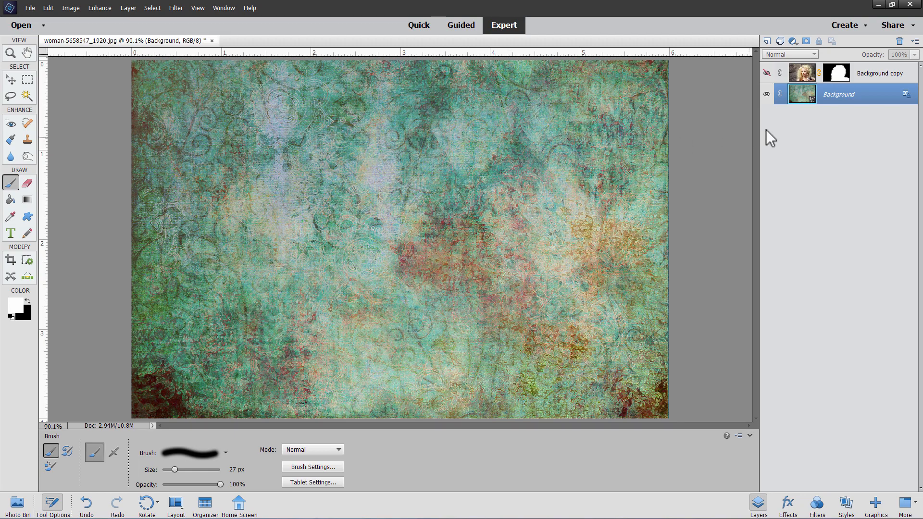
- Duplicate the teal Background into Background copy 2, hide the original, and simplify the copy
right_click(839, 94)
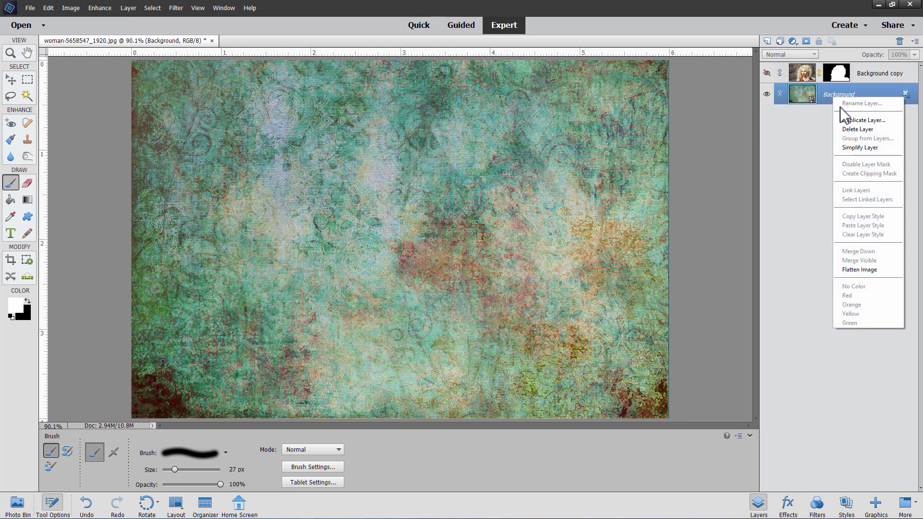
left_click(863, 120)
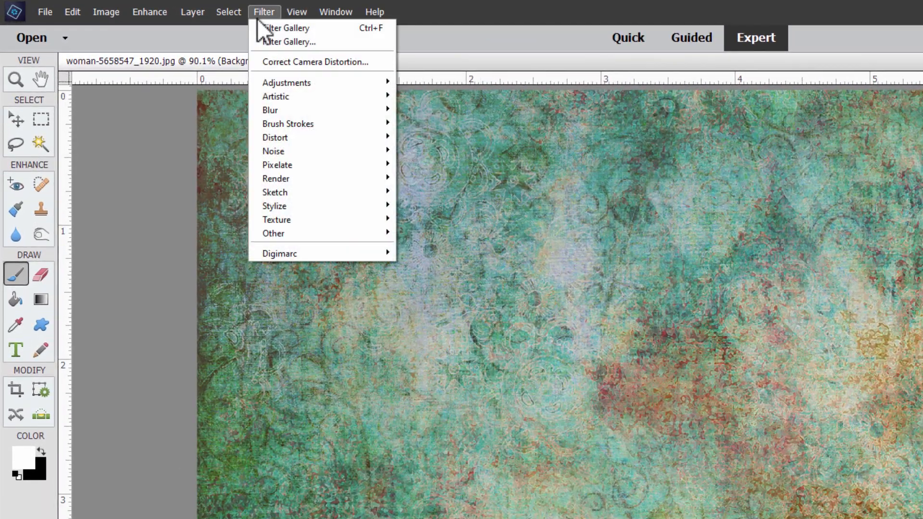
mouse_move(289, 110)
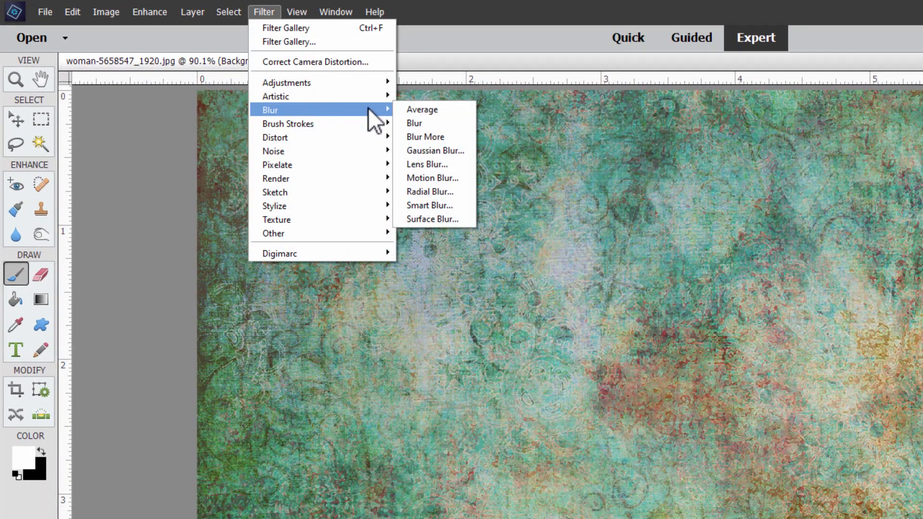
left_click(435, 151)
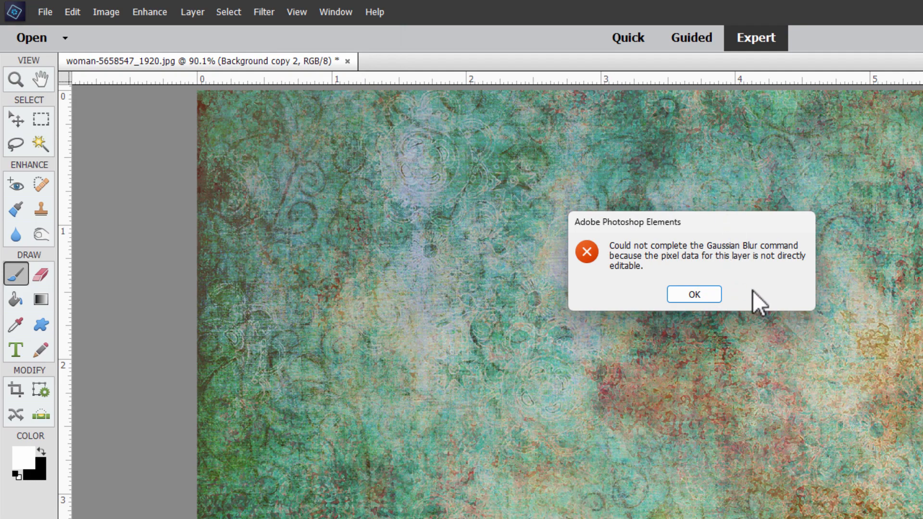
left_click(694, 294)
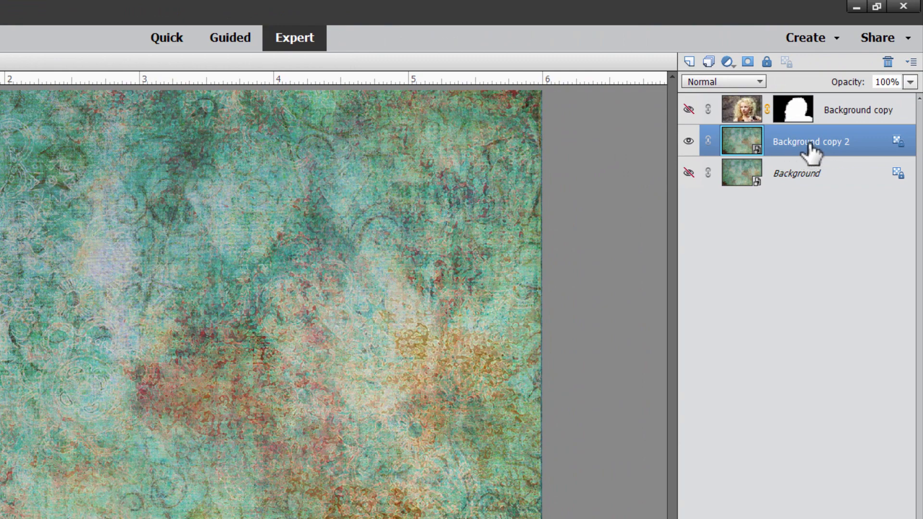
right_click(810, 143)
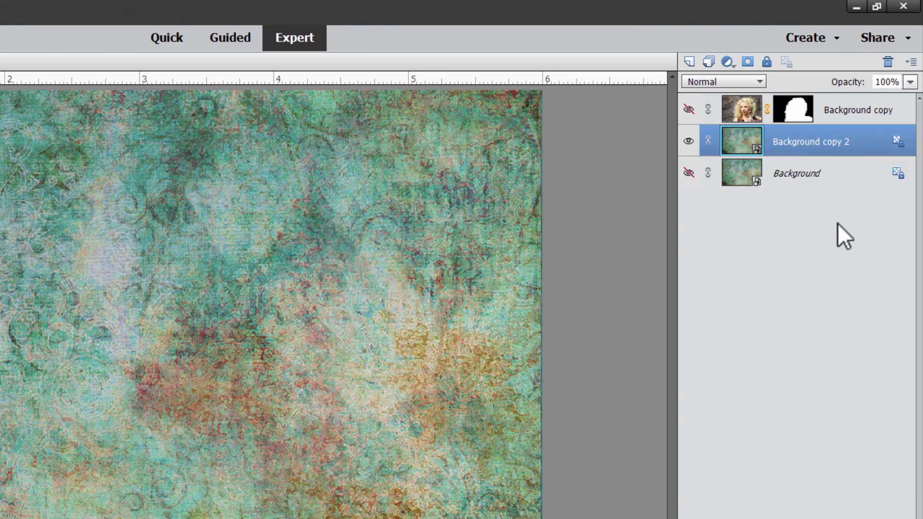
mouse_move(743, 139)
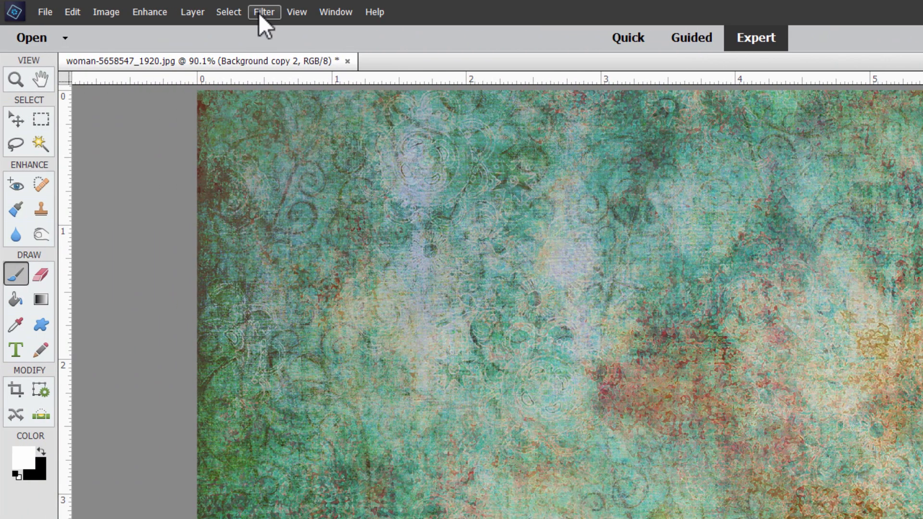
- Apply a Gaussian Blur with a 5-pixel radius to Background copy 2
left_click(264, 12)
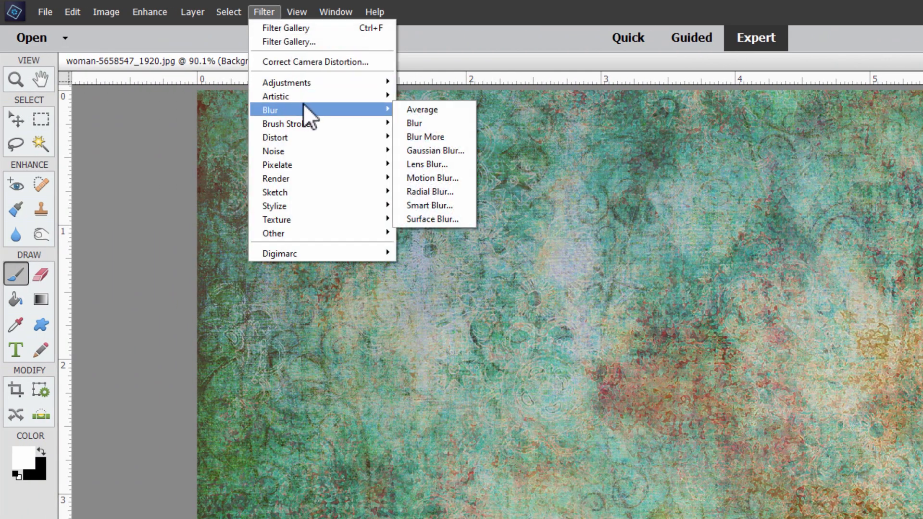
left_click(435, 150)
type("5")
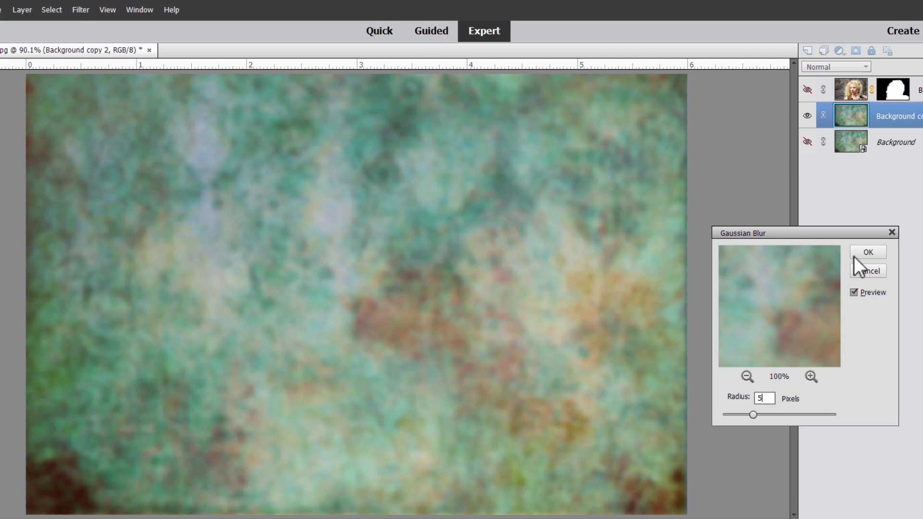
left_click(871, 252)
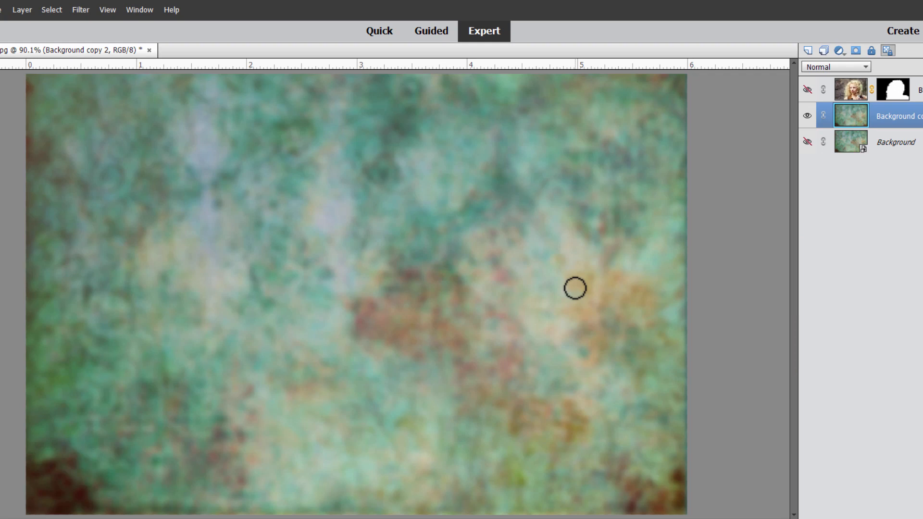
mouse_move(145, 33)
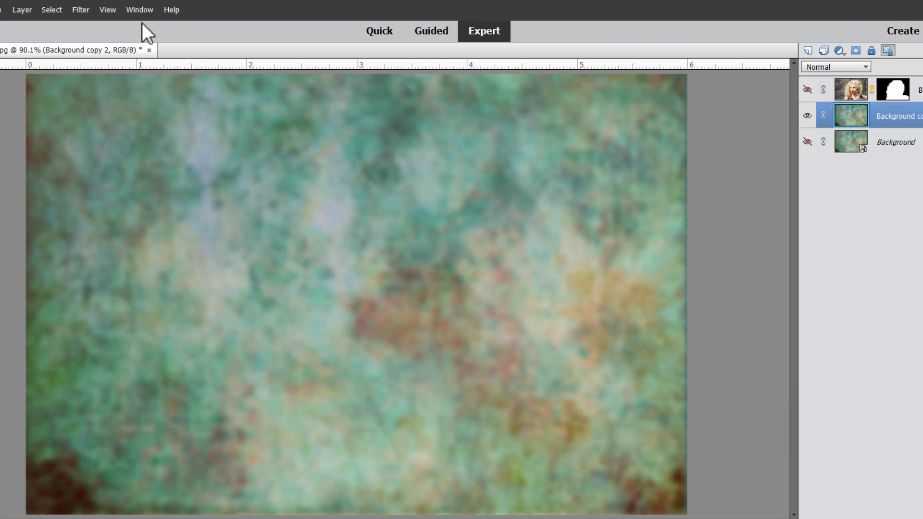
- Apply the Texturizer filter with Canvas texture, 200% scaling, relief 2, light from top left
left_click(80, 9)
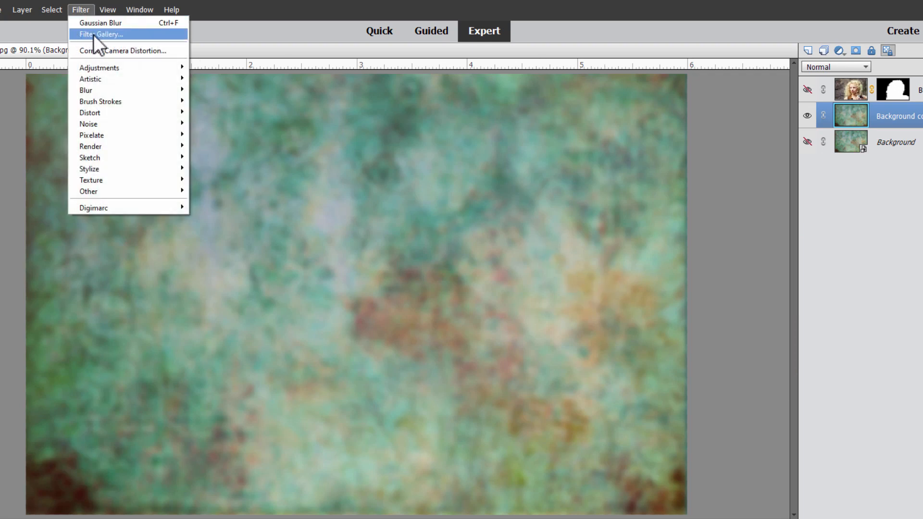
left_click(103, 35)
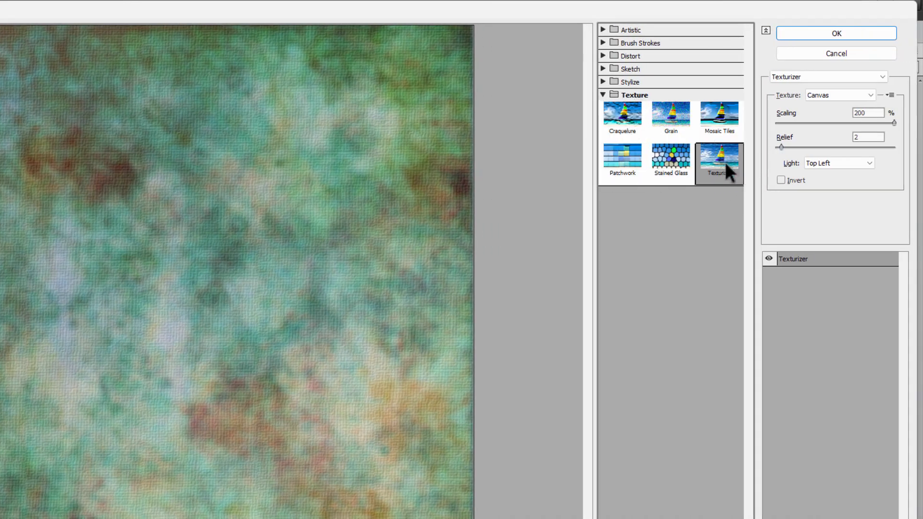
left_click(867, 94)
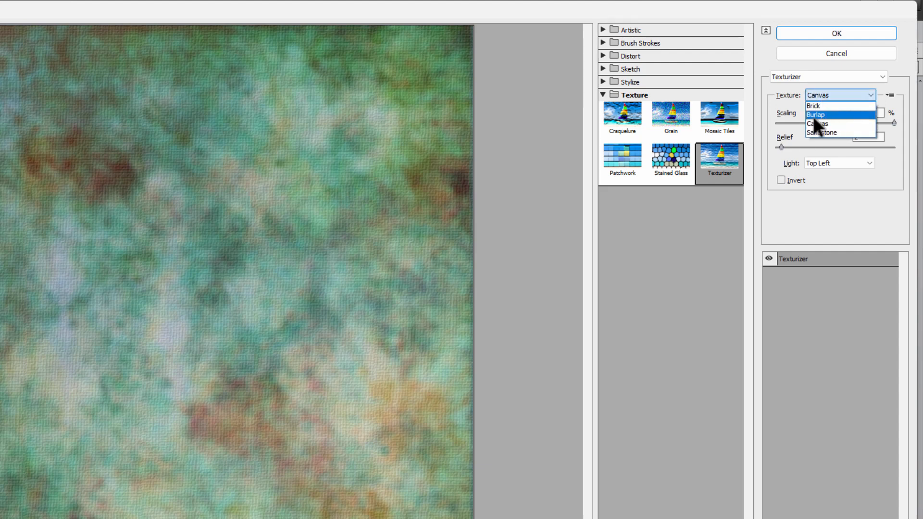
left_click(822, 124)
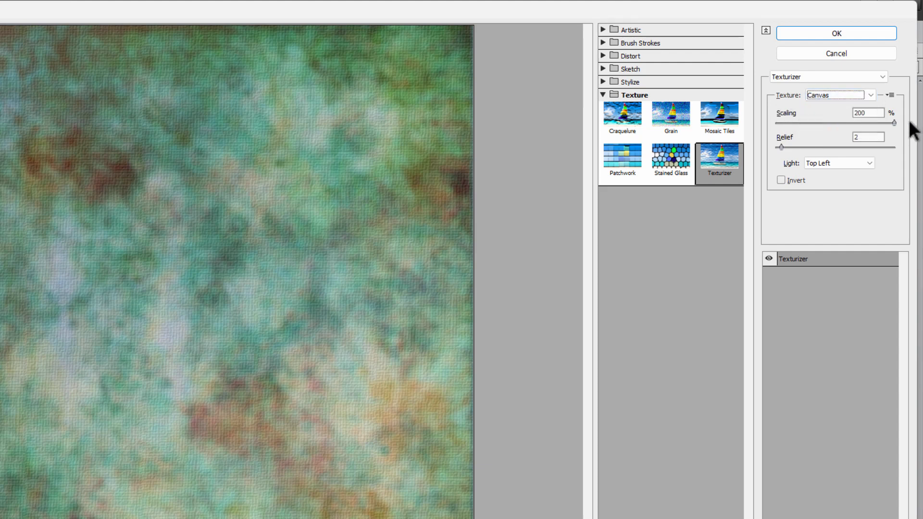
triple_click(866, 113)
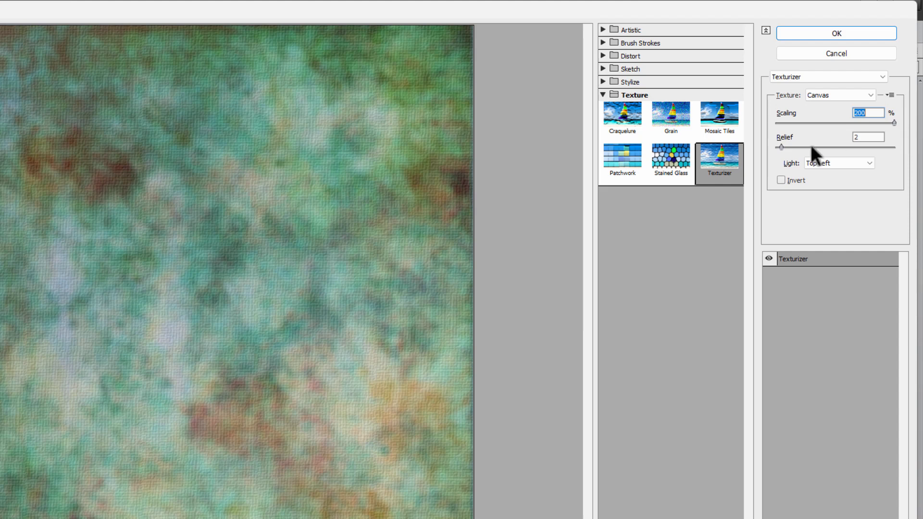
mouse_move(872, 149)
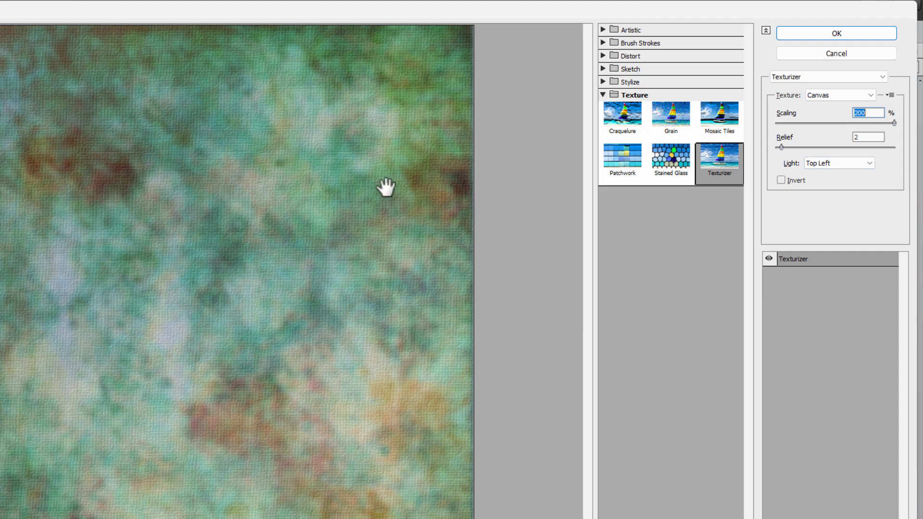
mouse_move(259, 225)
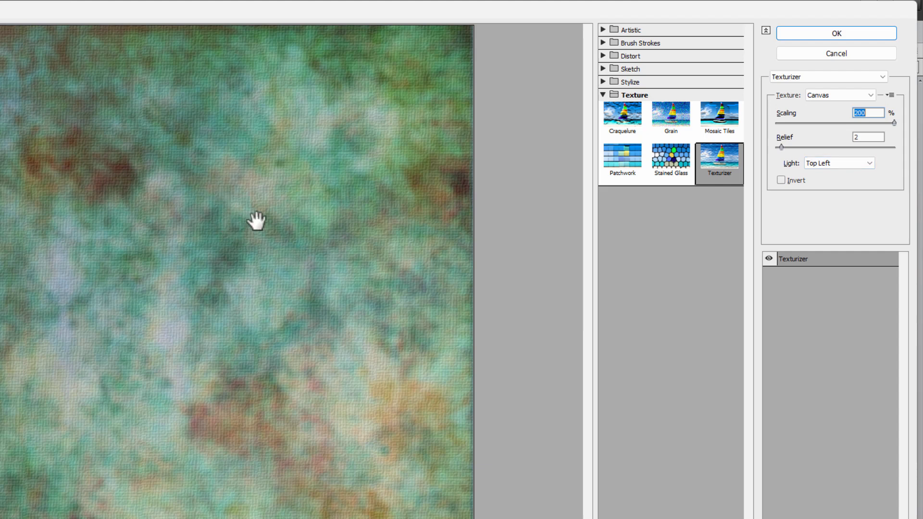
left_click(836, 33)
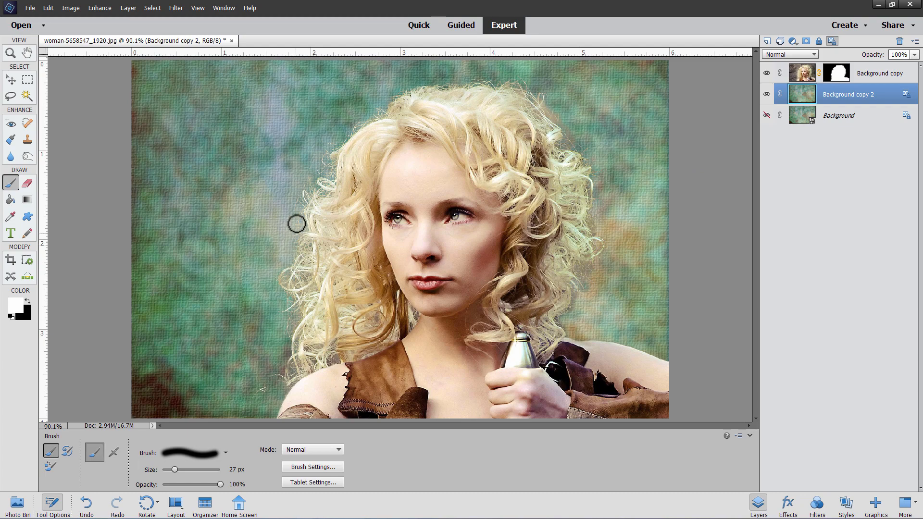
mouse_move(544, 84)
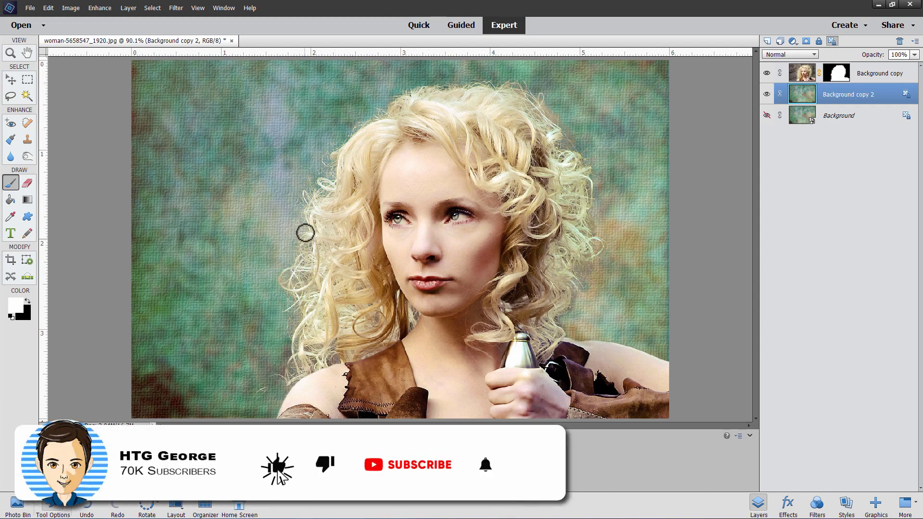
- Select the Background copy layer holding the masked woman
left_click(419, 465)
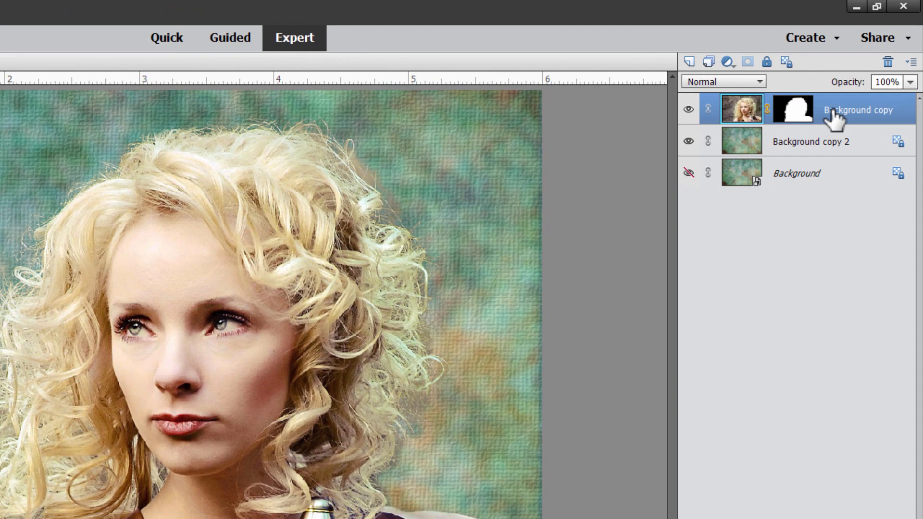
- Duplicate Background copy to create Background copy 3
right_click(841, 111)
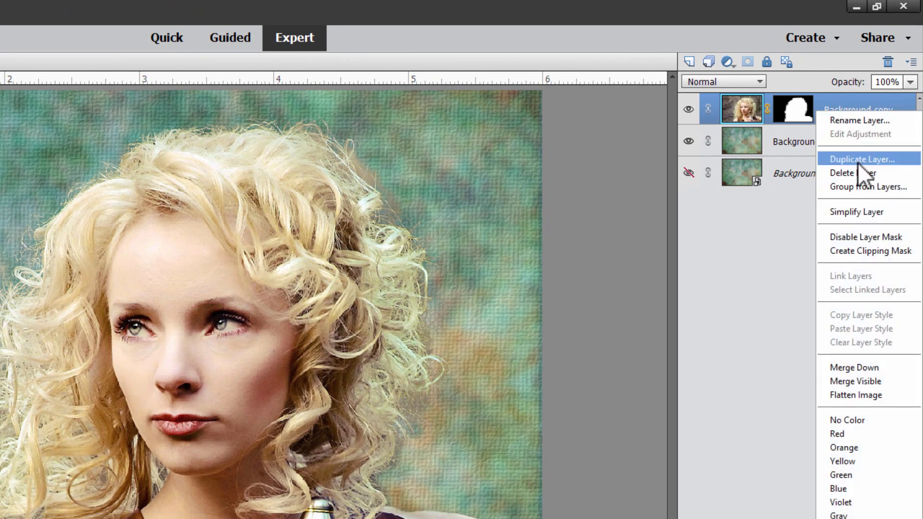
left_click(864, 158)
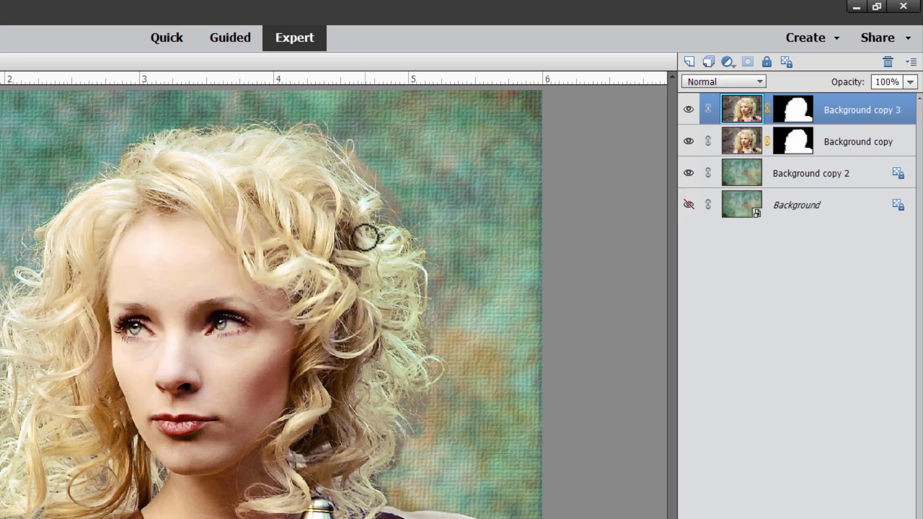
mouse_move(795, 113)
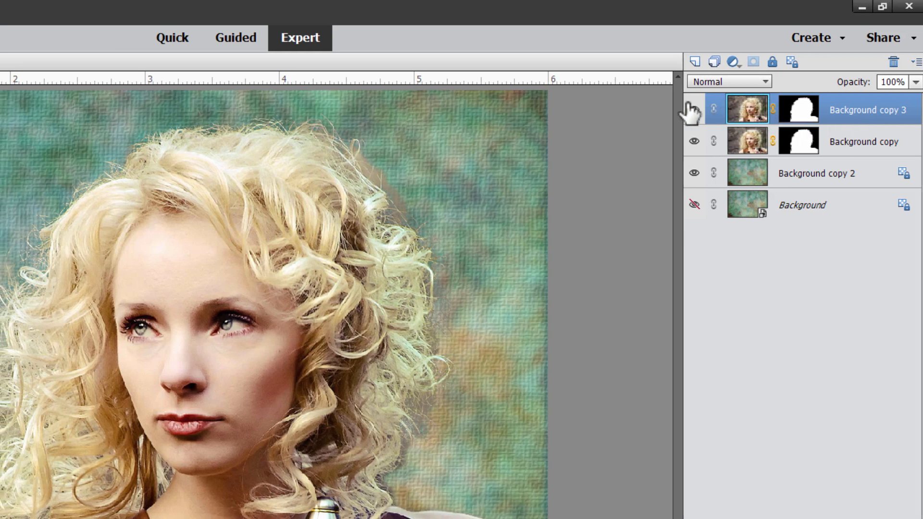
- Open Filter Gallery from the Filter menu on Background copy 3
left_click(31, 11)
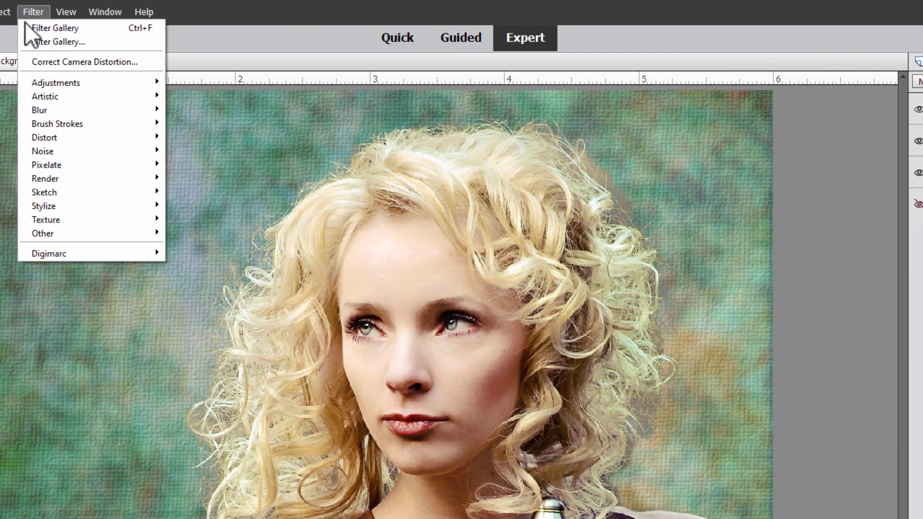
mouse_move(68, 47)
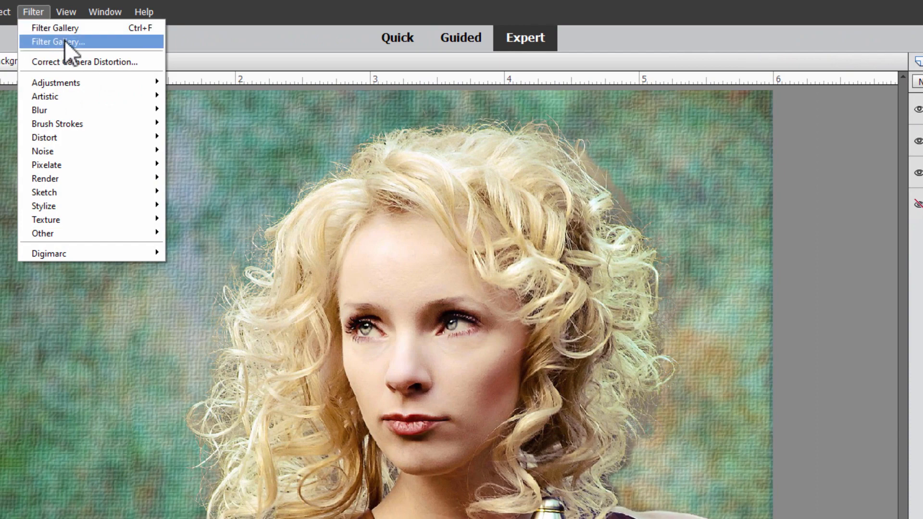
mouse_move(88, 39)
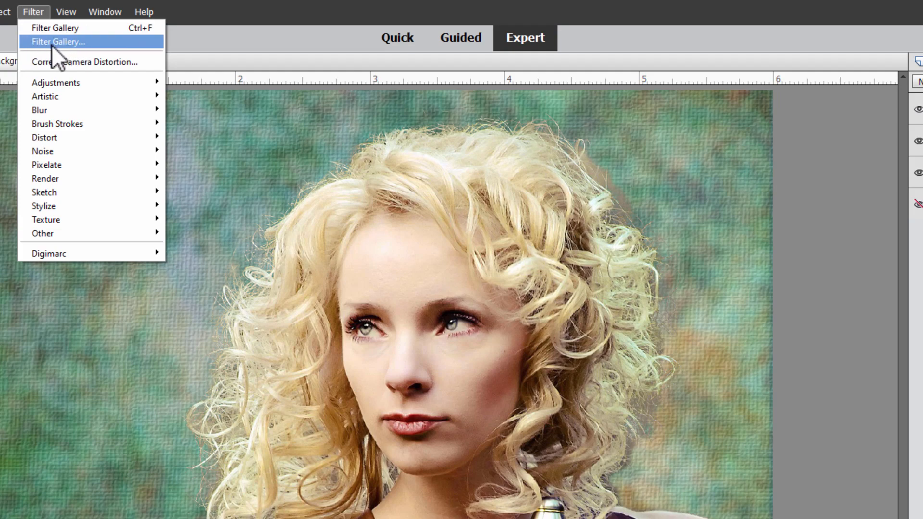
left_click(66, 41)
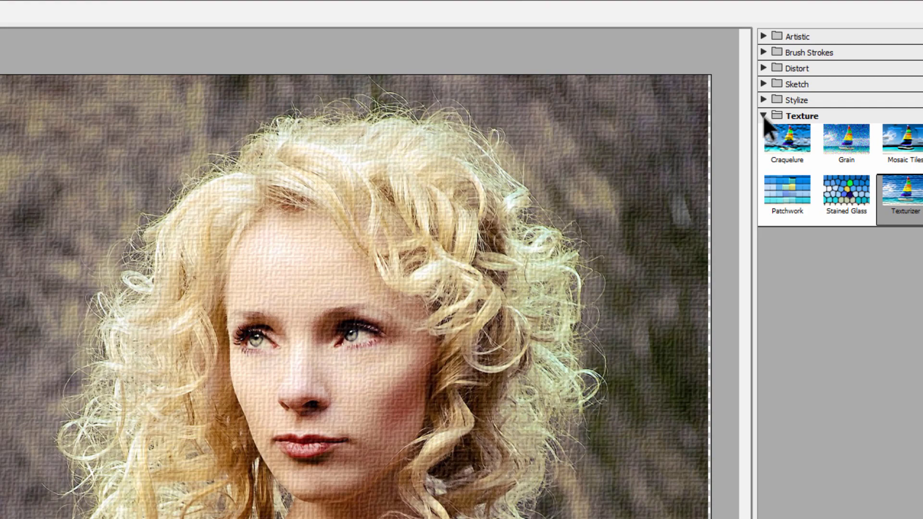
- Apply Artistic > Poster Edges with edge thickness 1, edge intensity 1 and posterization 1
left_click(770, 37)
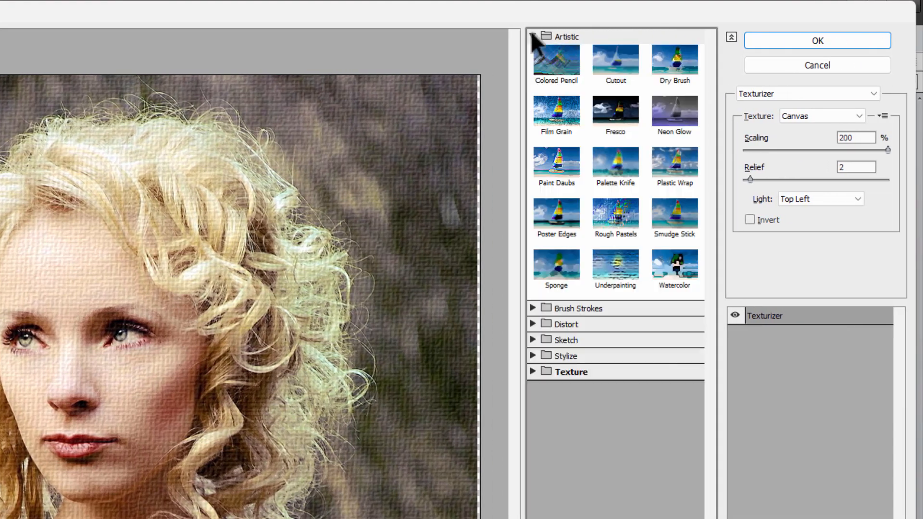
left_click(556, 215)
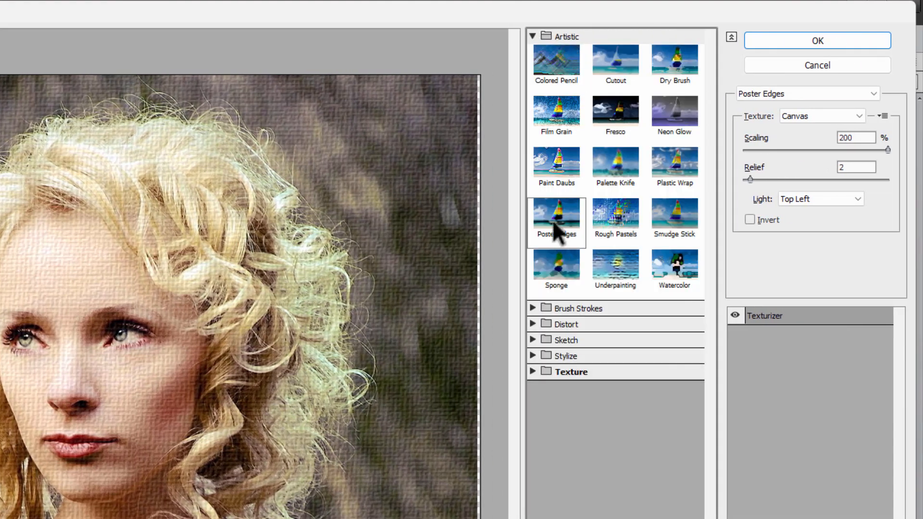
left_click(556, 216)
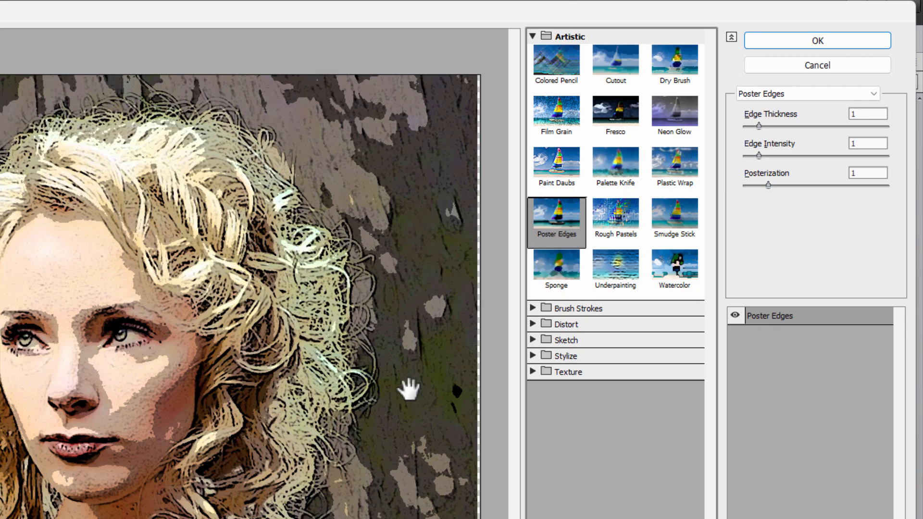
mouse_move(392, 242)
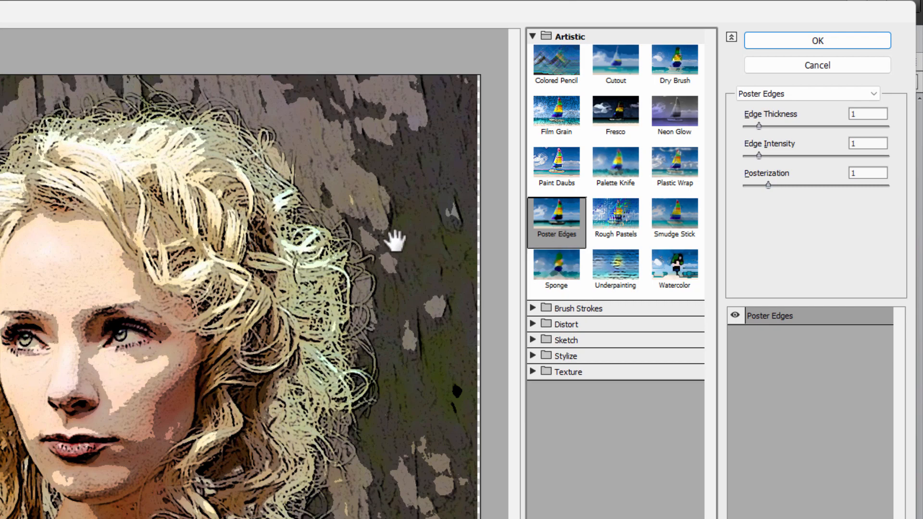
mouse_move(874, 139)
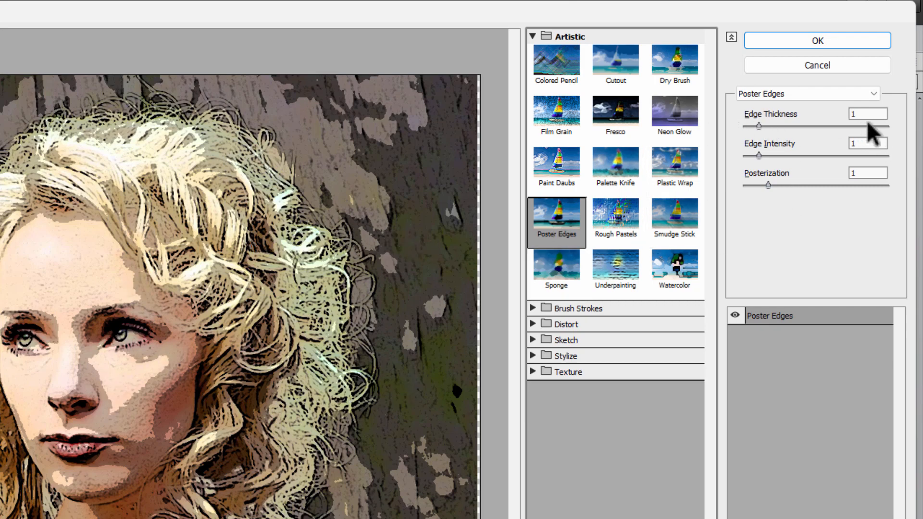
left_click(866, 113)
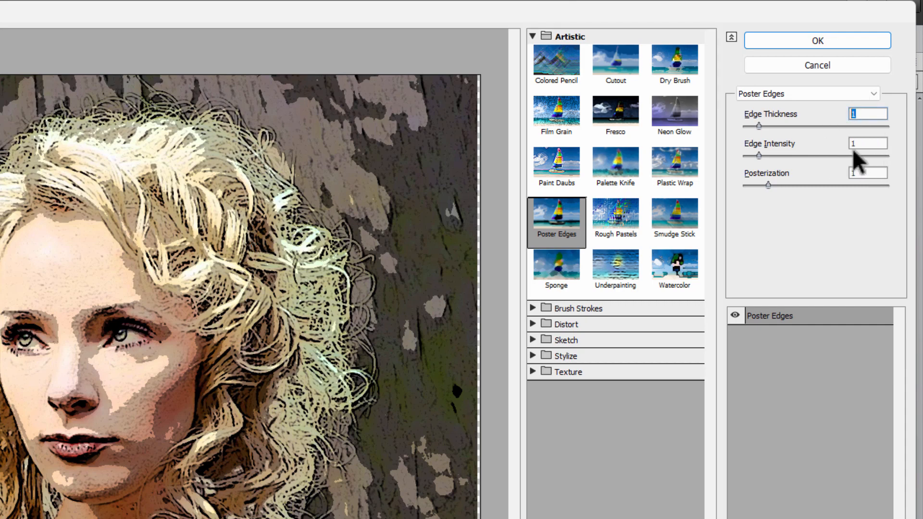
left_click(866, 174)
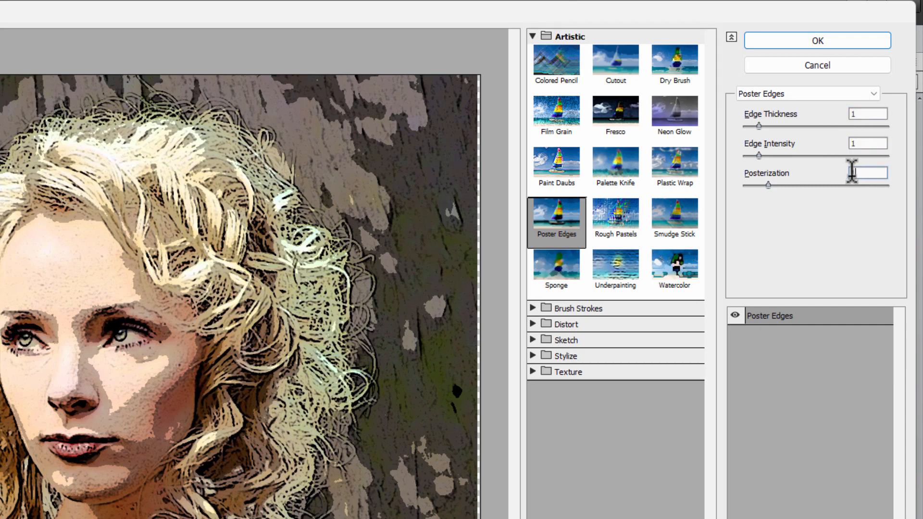
left_click(867, 173)
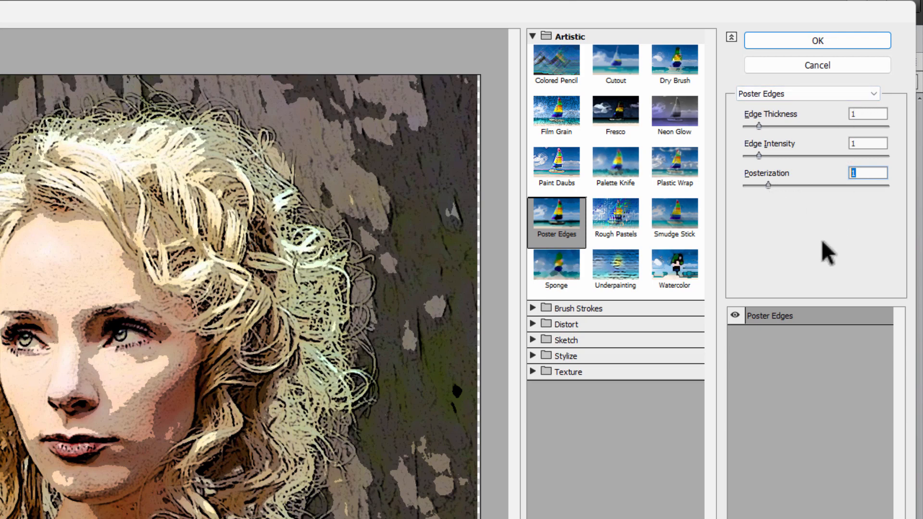
mouse_move(822, 265)
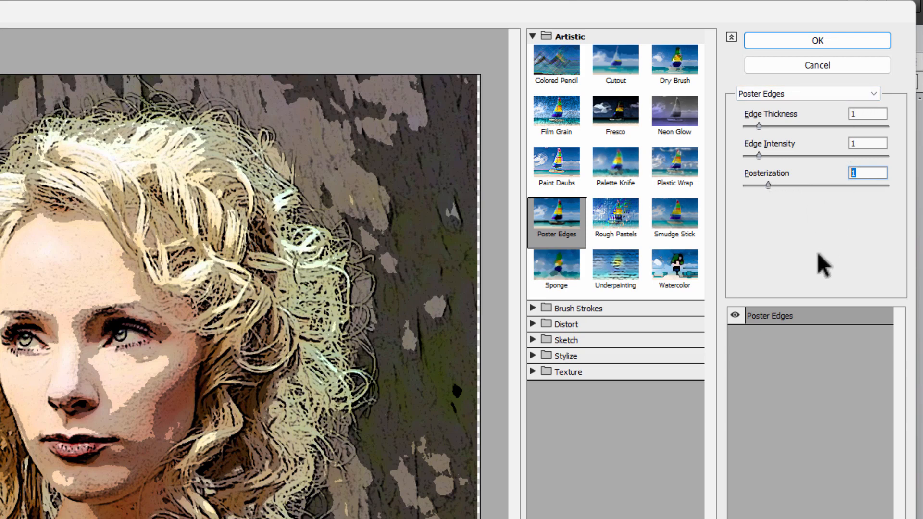
mouse_move(780, 202)
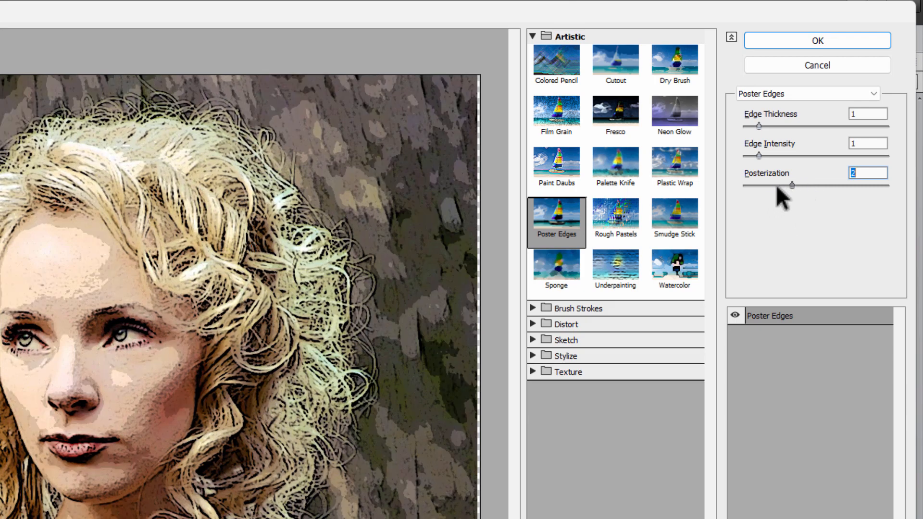
left_click_drag(793, 186, 744, 186)
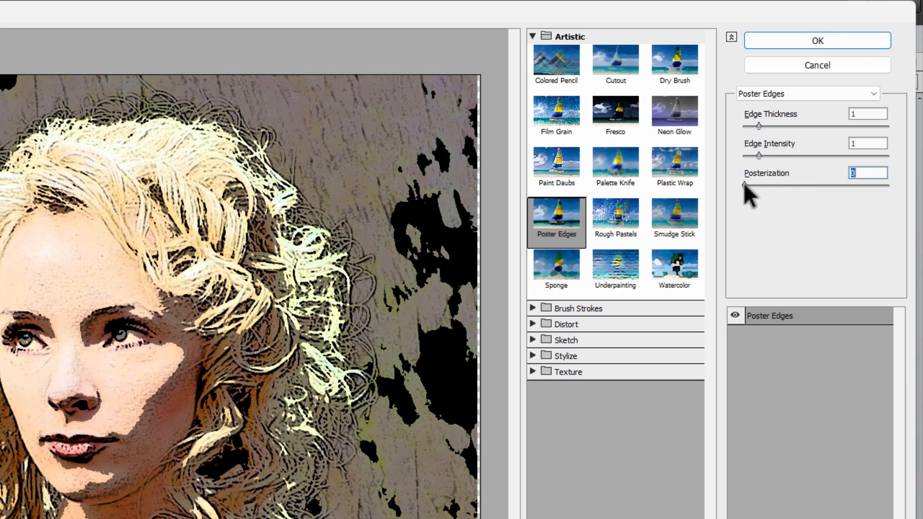
left_click(863, 173)
type("1")
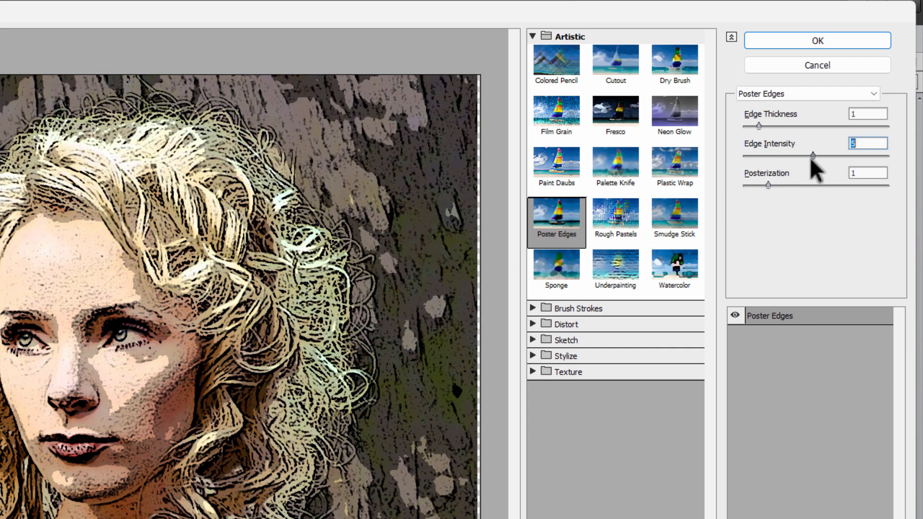
left_click_drag(817, 155, 747, 155)
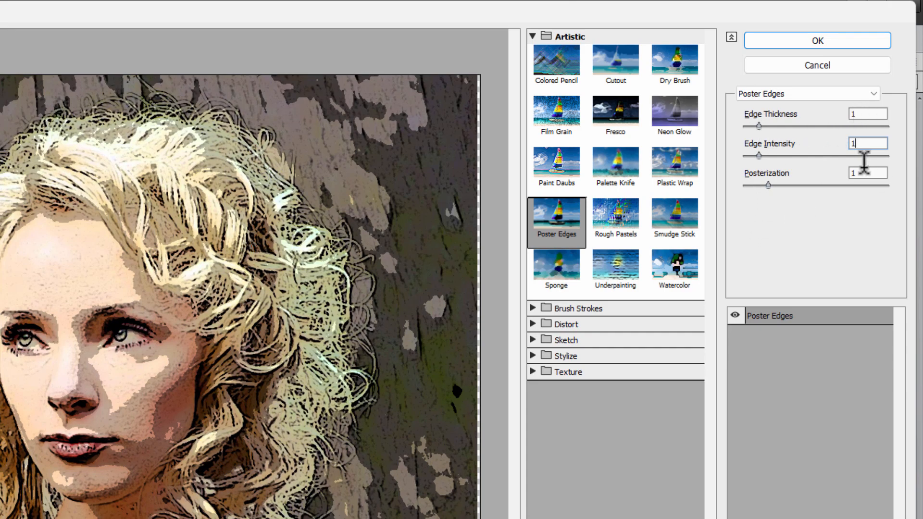
left_click(818, 41)
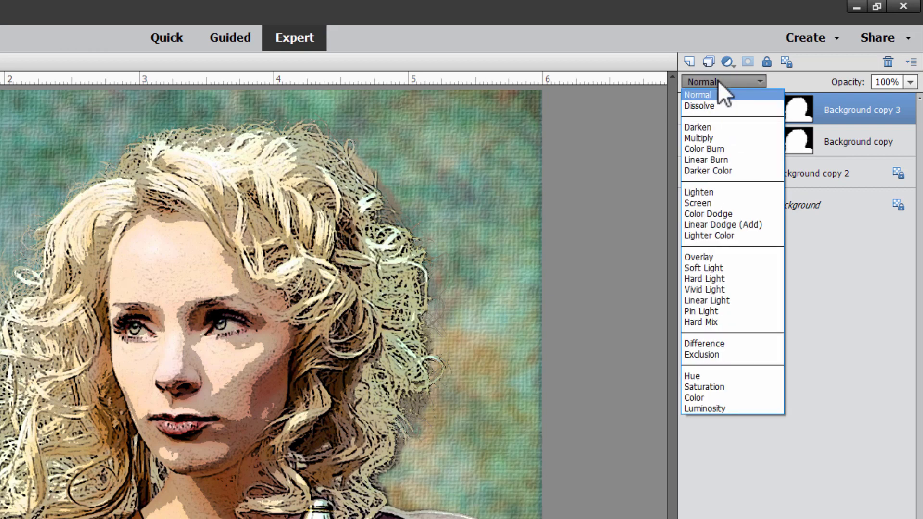
- Set Background copy 3's blend mode to Screen
left_click(697, 203)
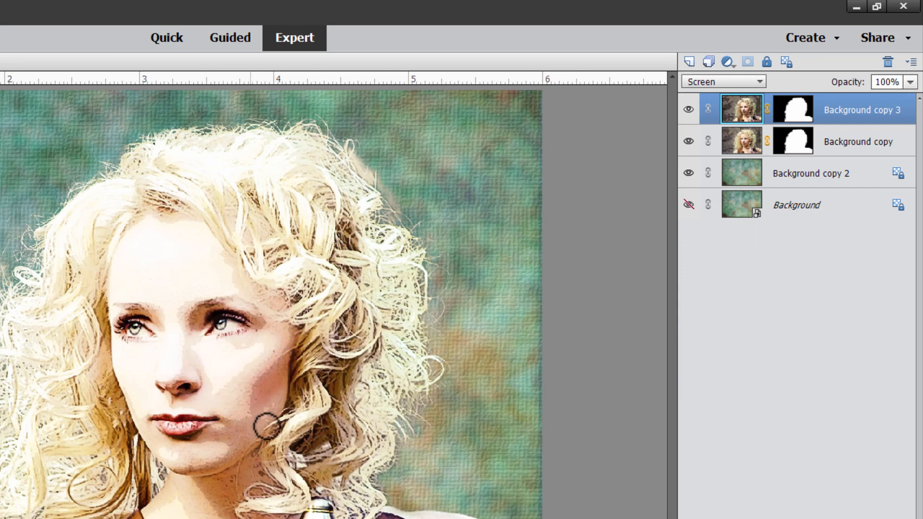
mouse_move(198, 376)
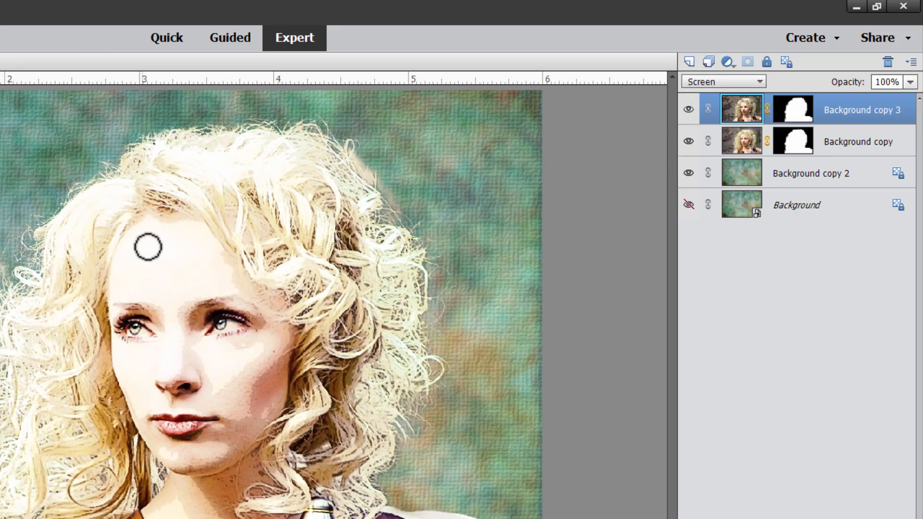
mouse_move(208, 222)
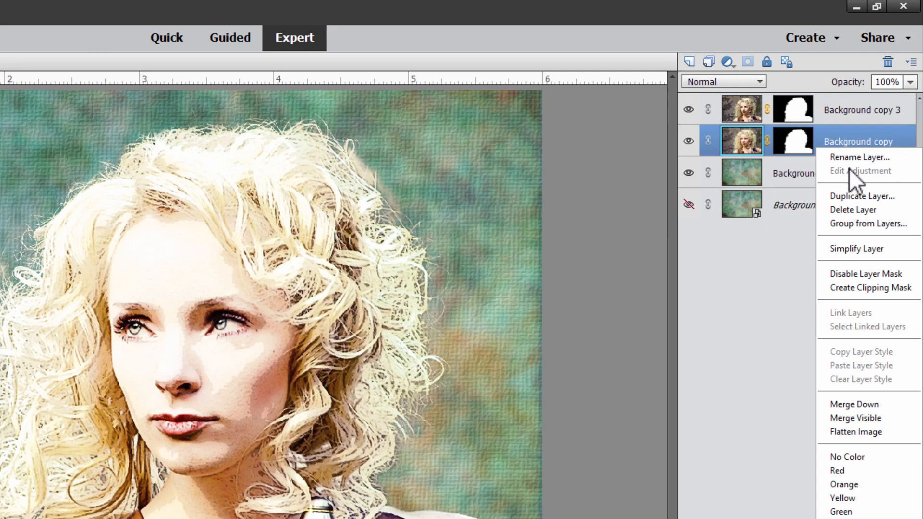
- Duplicate the Background copy portrait layer via Duplicate Layer
left_click(858, 196)
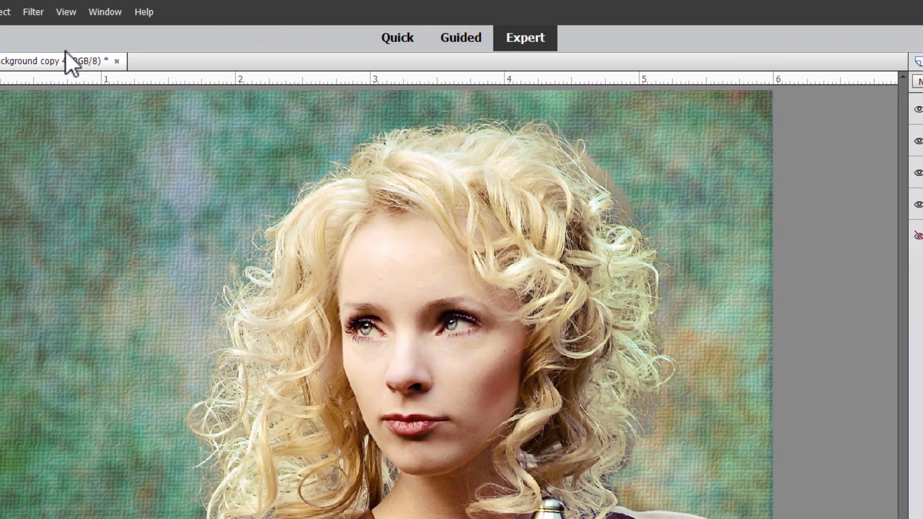
- Apply Stylize > Glowing Edges with width 2, brightness 20 and smoothness 5
left_click(32, 11)
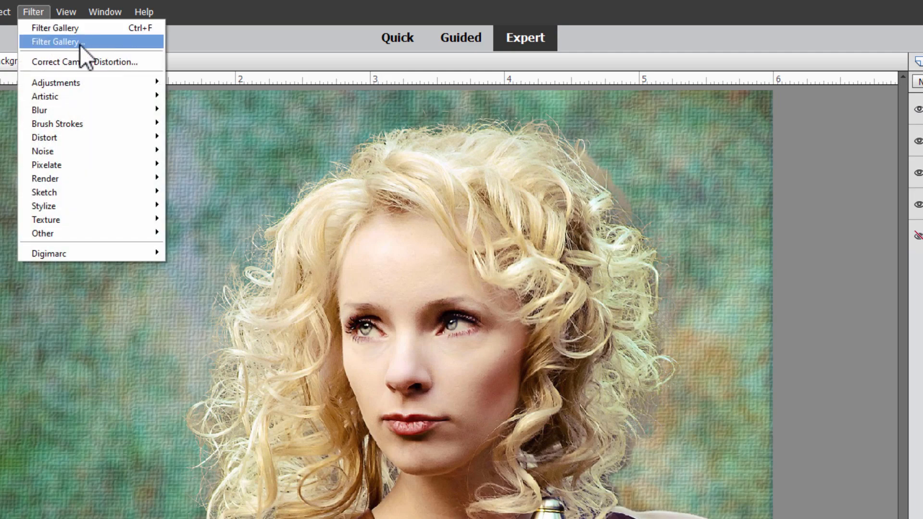
left_click(63, 42)
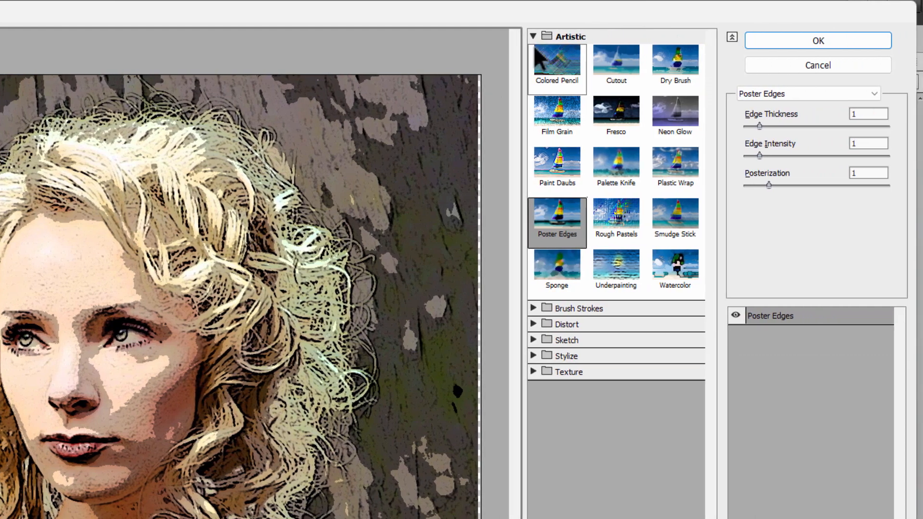
left_click(535, 37)
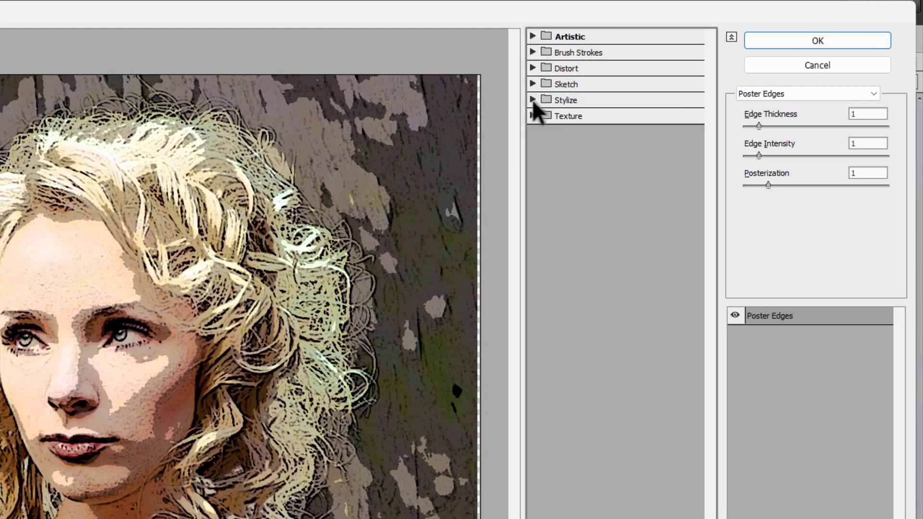
left_click(533, 100)
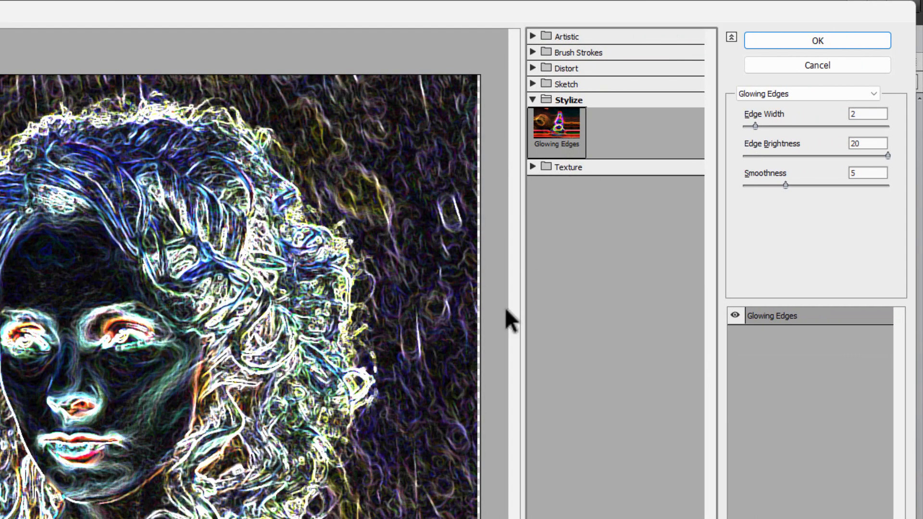
mouse_move(112, 386)
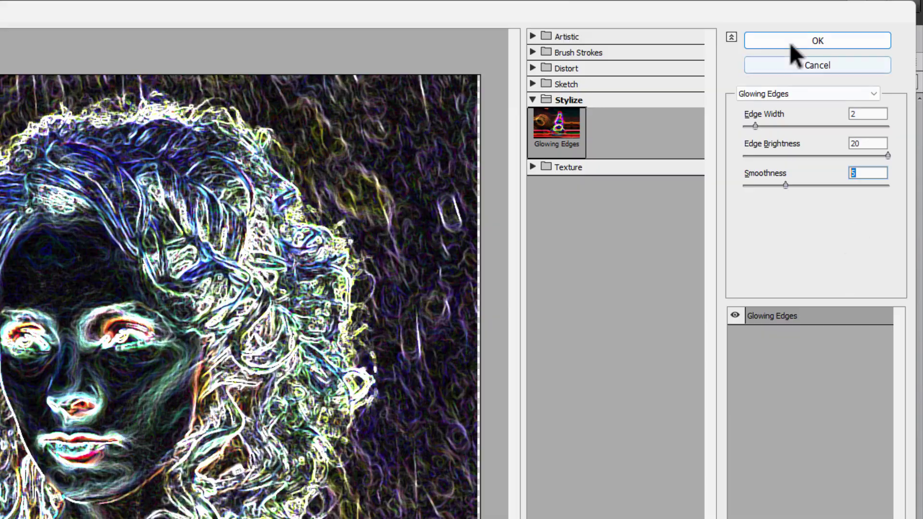
left_click(818, 42)
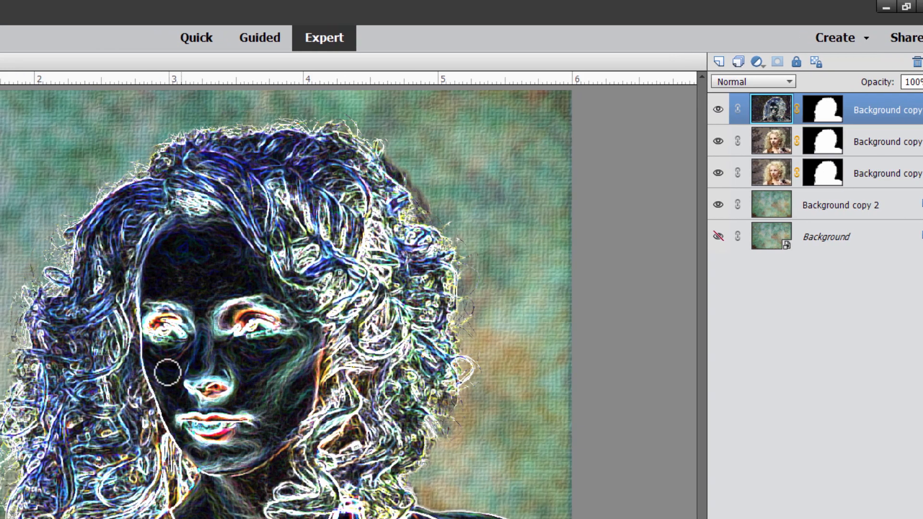
- Apply Filter > Adjustments > Invert to the glowing-edges outline layer
left_click(28, 12)
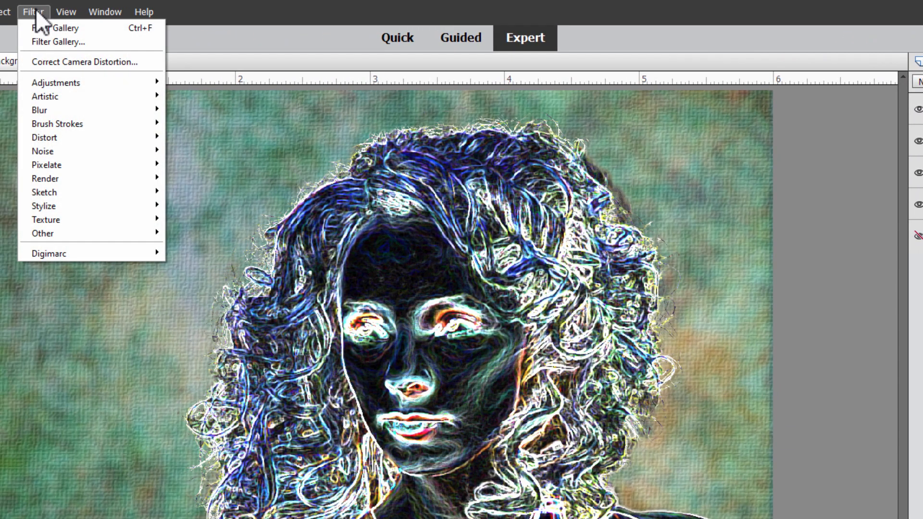
mouse_move(55, 83)
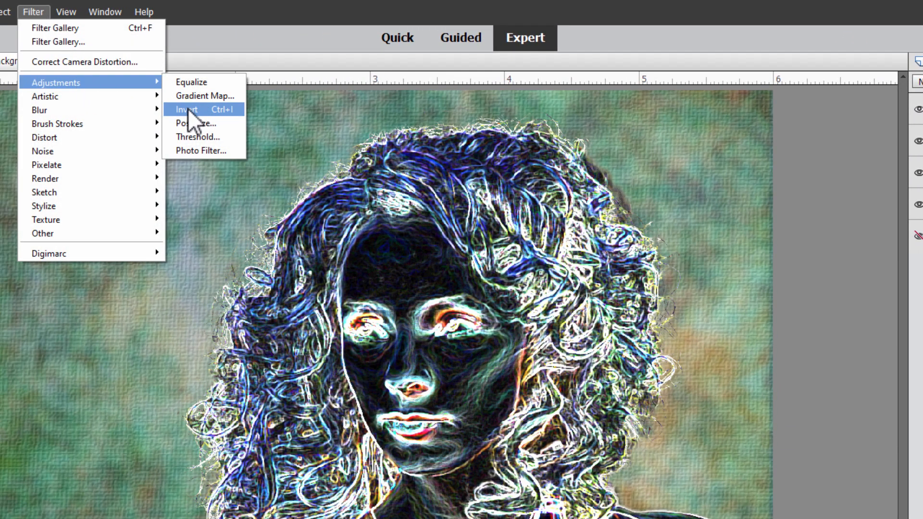
left_click(186, 109)
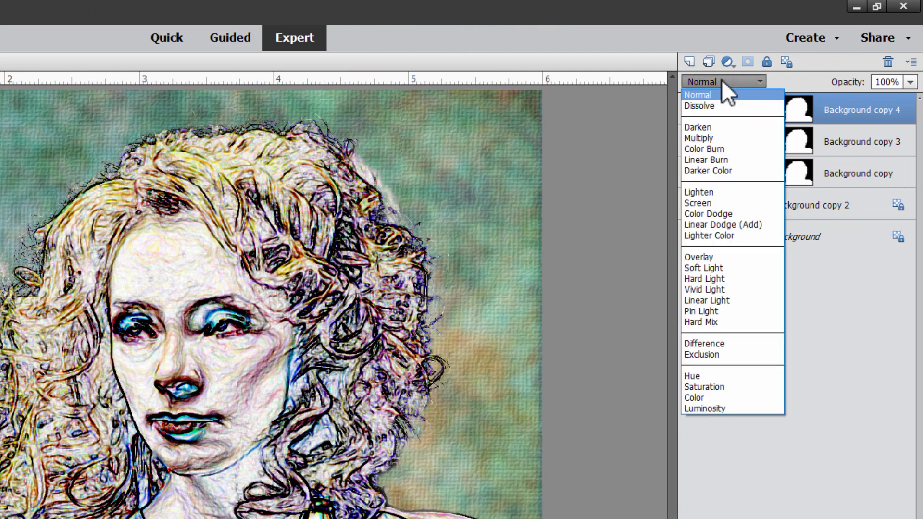
mouse_move(723, 149)
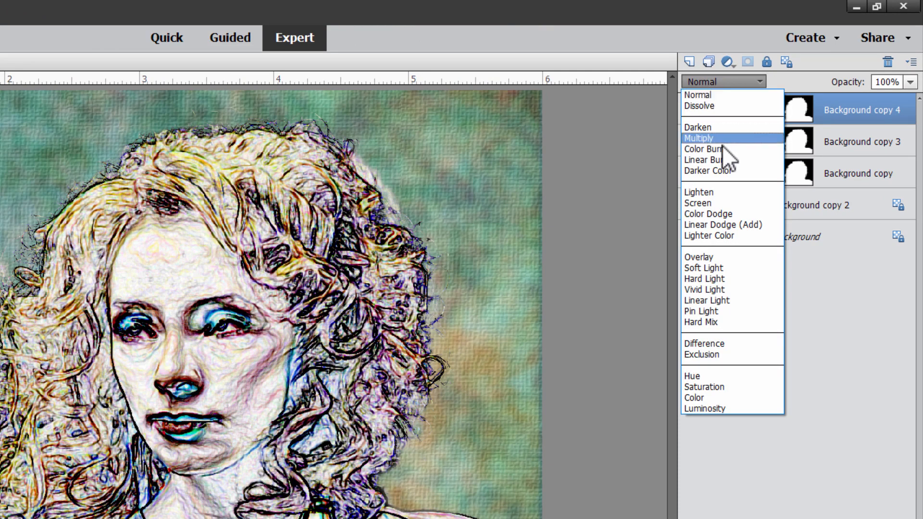
- Set Background copy 4's blend mode to Soft Light
left_click(704, 268)
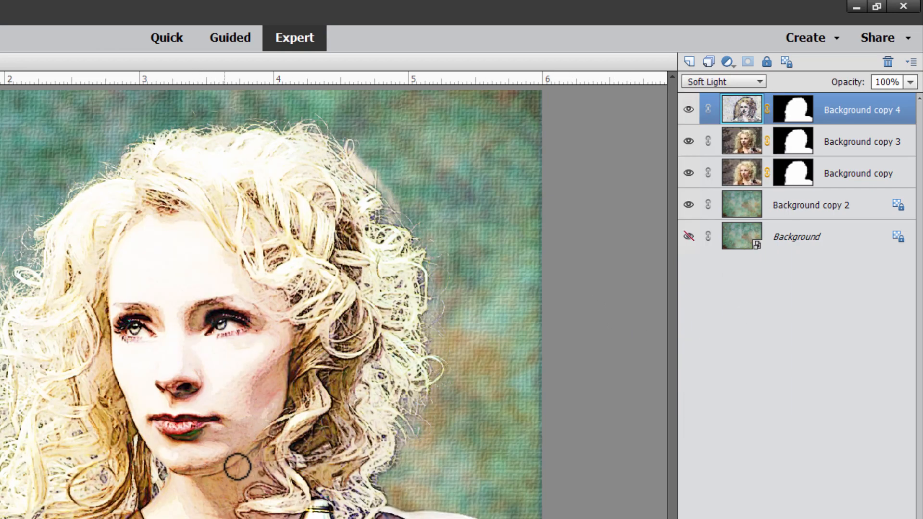
mouse_move(75, 486)
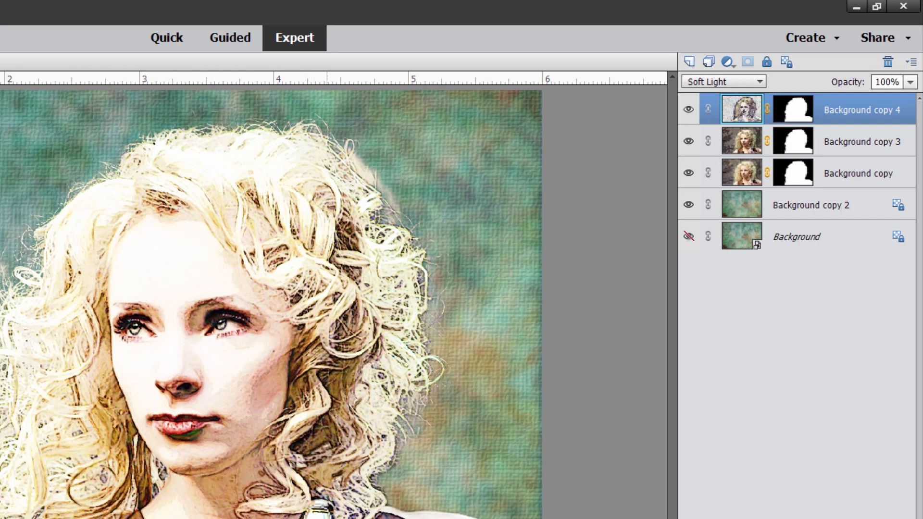
mouse_move(697, 123)
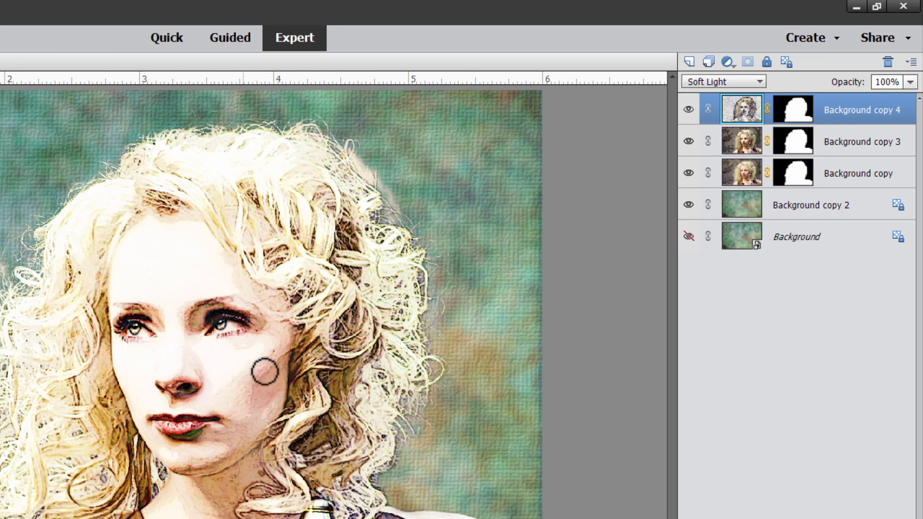
mouse_move(279, 288)
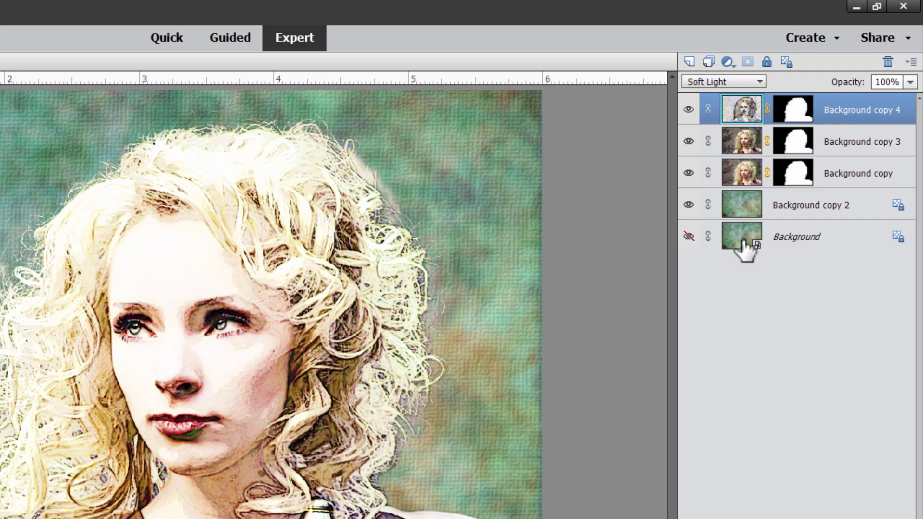
- Duplicate the Background copy layer via the right-click menu to make Background copy 5
left_click(858, 173)
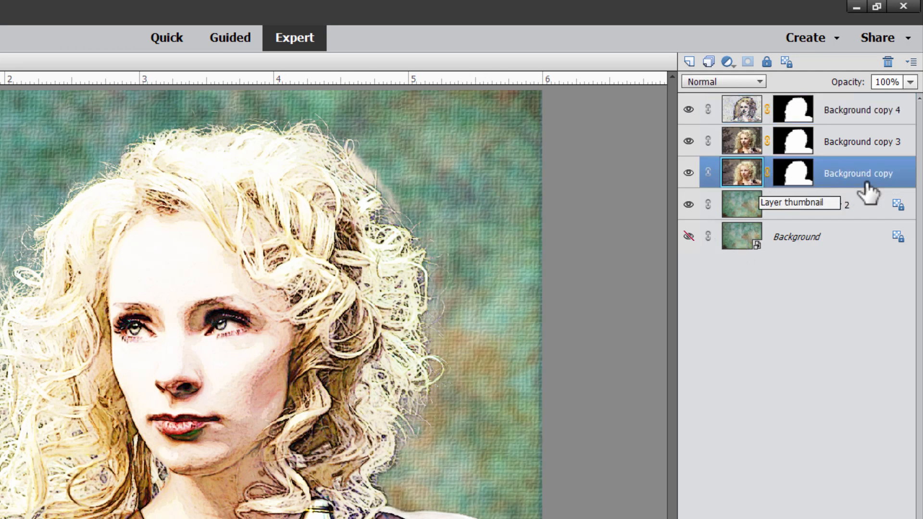
right_click(866, 173)
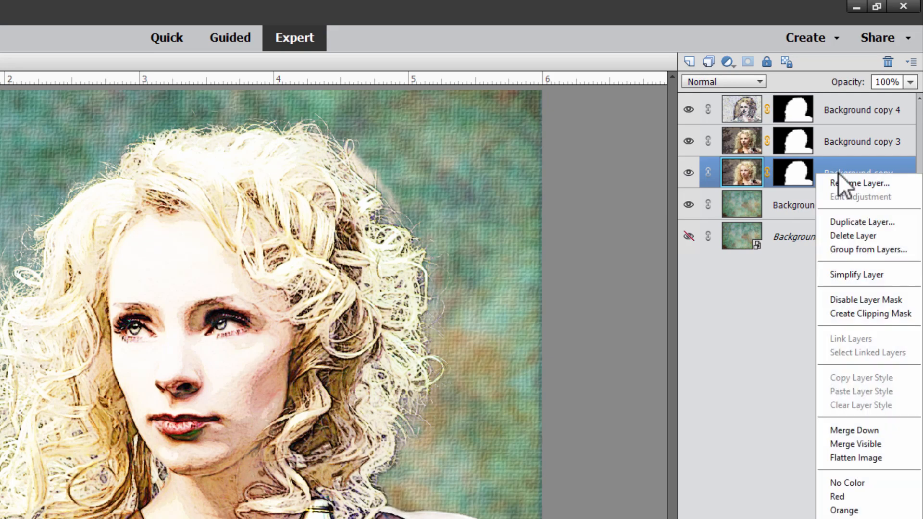
left_click(856, 222)
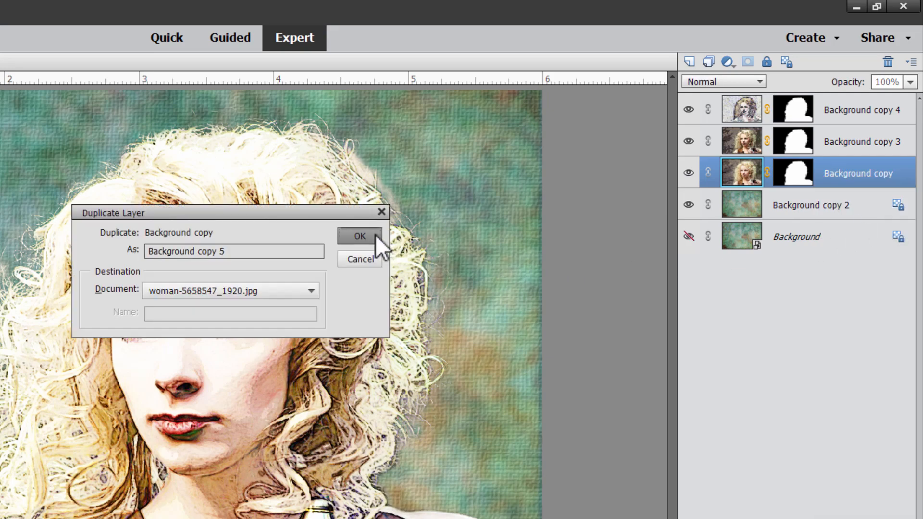
left_click(360, 237)
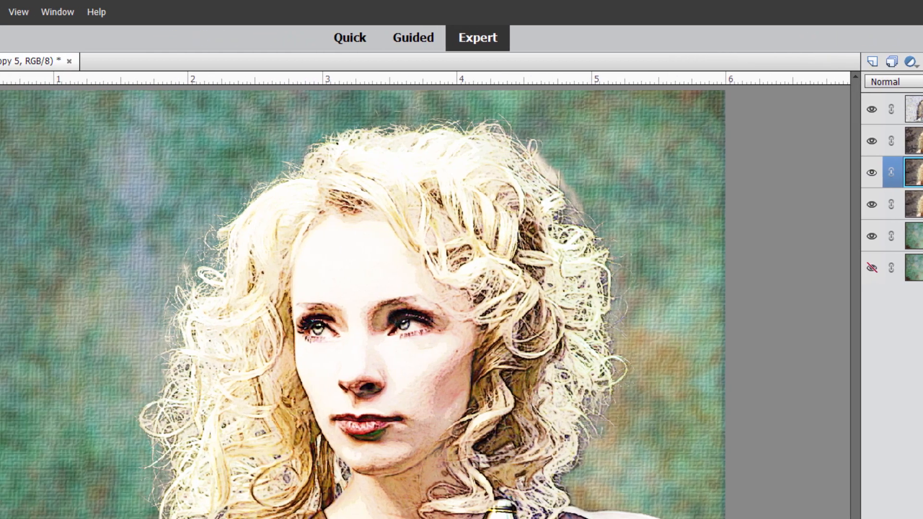
- Apply the Filter Gallery's Crosshatch brush stroke (length 50, sharpness 20, strength 2)
left_click(33, 12)
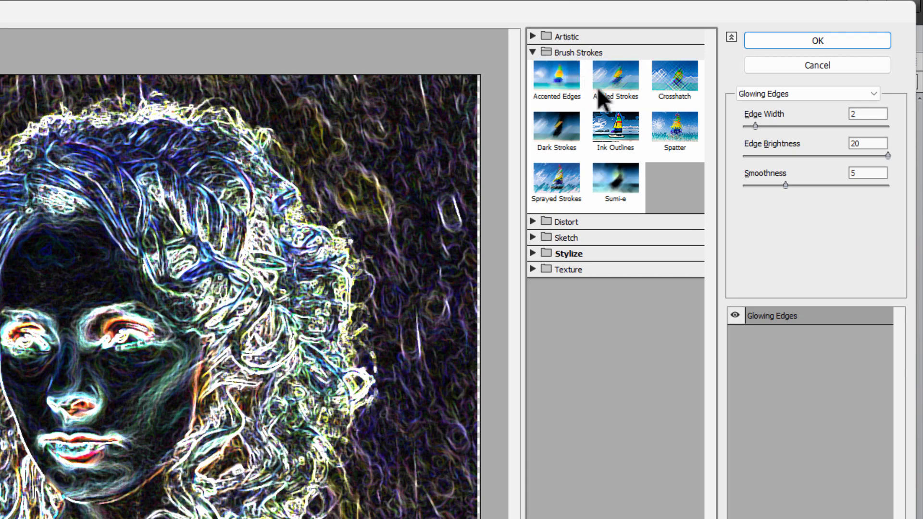
left_click(674, 76)
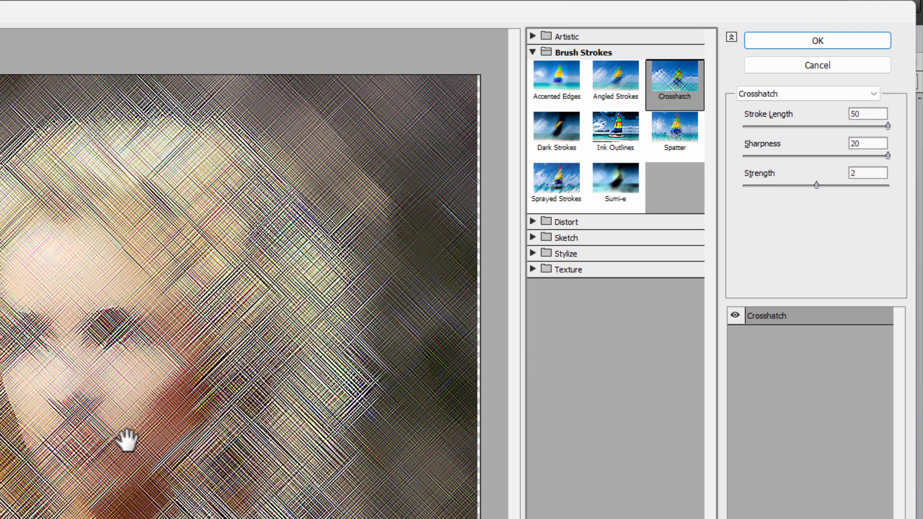
mouse_move(339, 379)
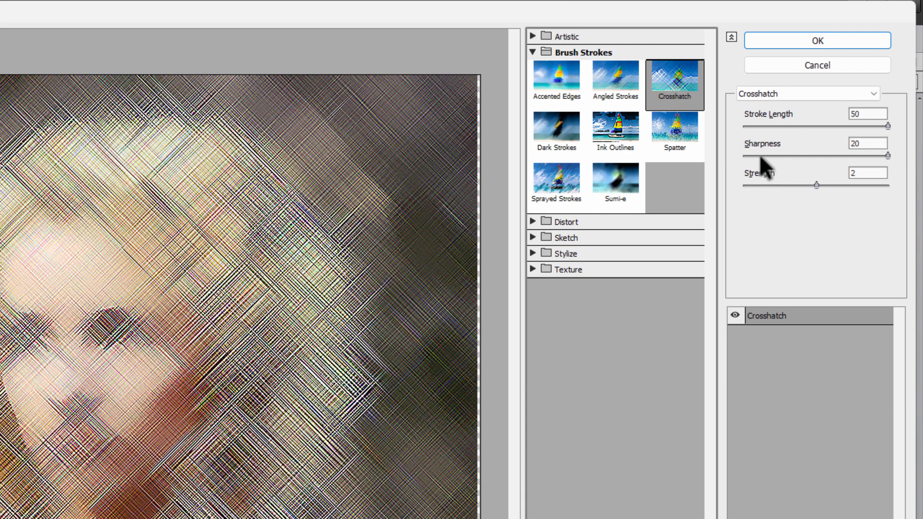
mouse_move(856, 207)
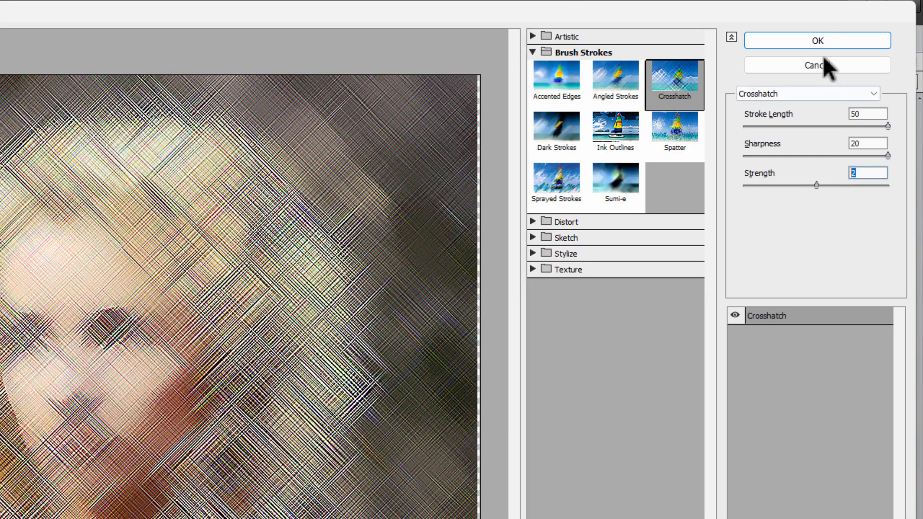
left_click(816, 41)
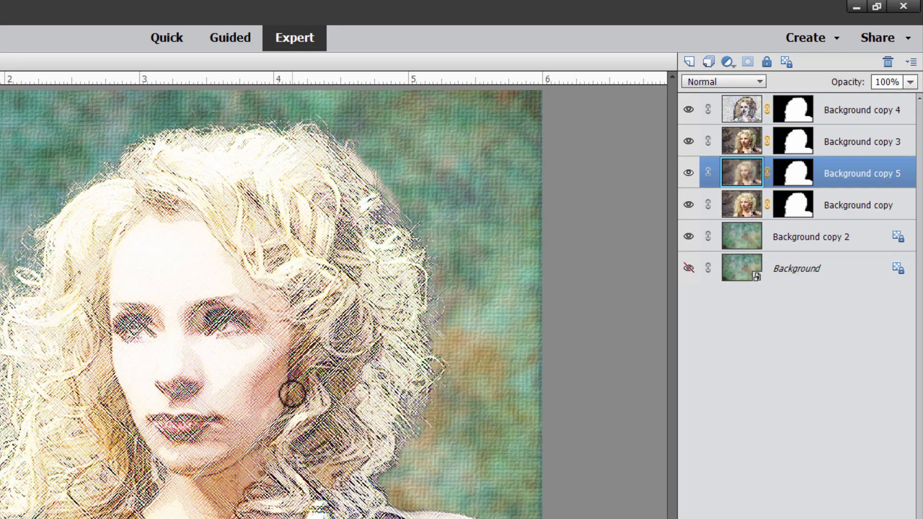
mouse_move(709, 109)
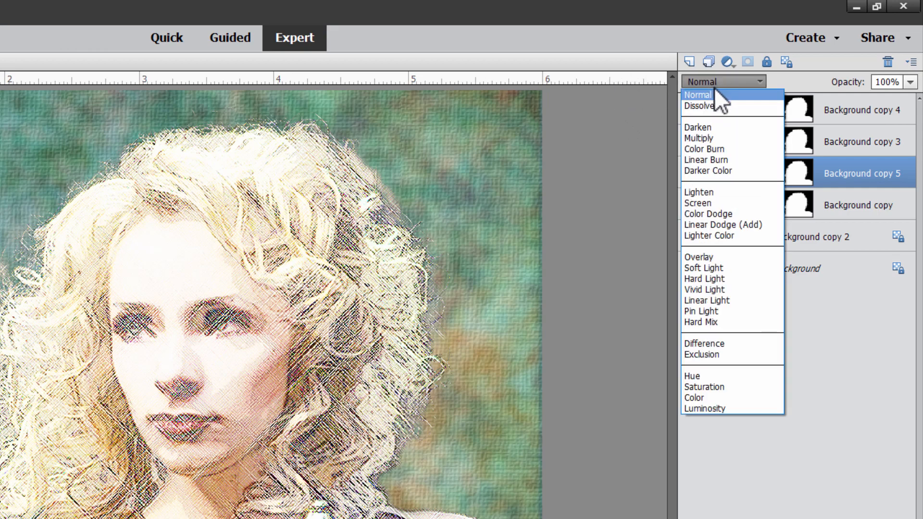
- Blend the crosshatch layer in Soft Light, zoom on the eye, then fit with Ctrl+0
left_click(704, 268)
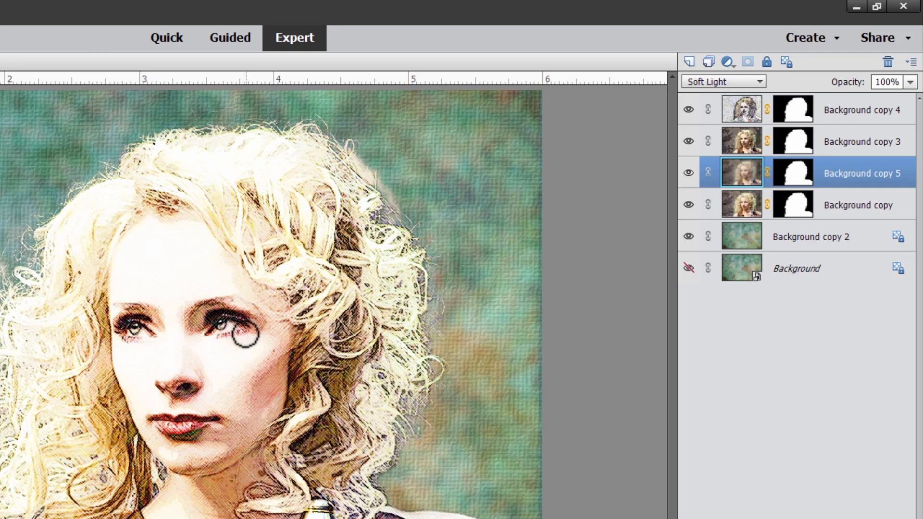
mouse_move(230, 294)
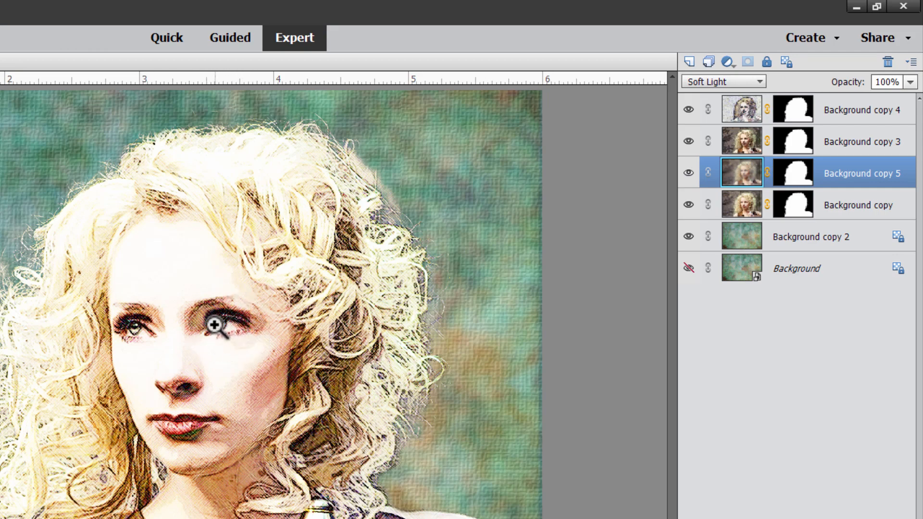
left_click(211, 334)
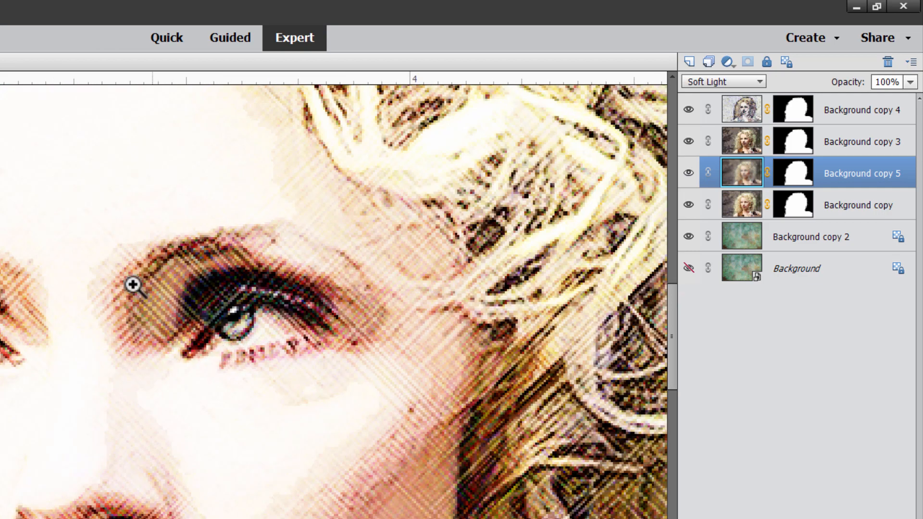
mouse_move(238, 325)
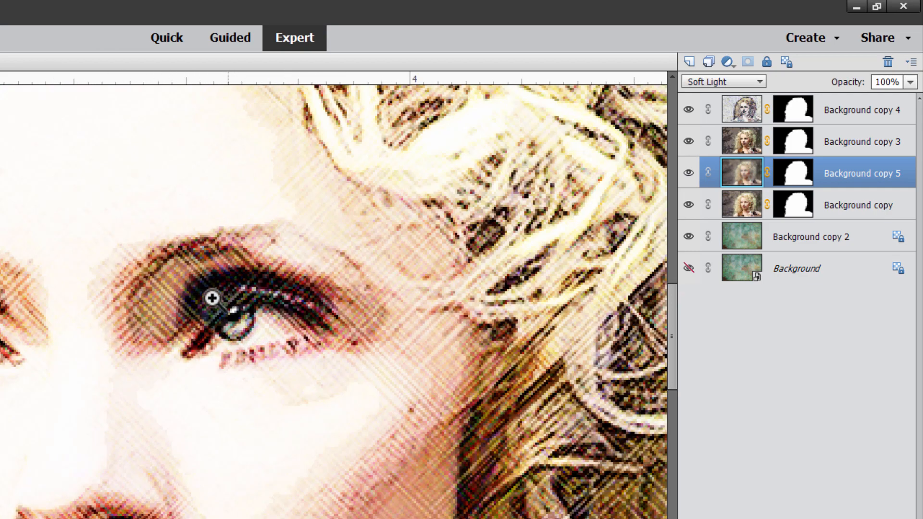
key("ctrl+0")
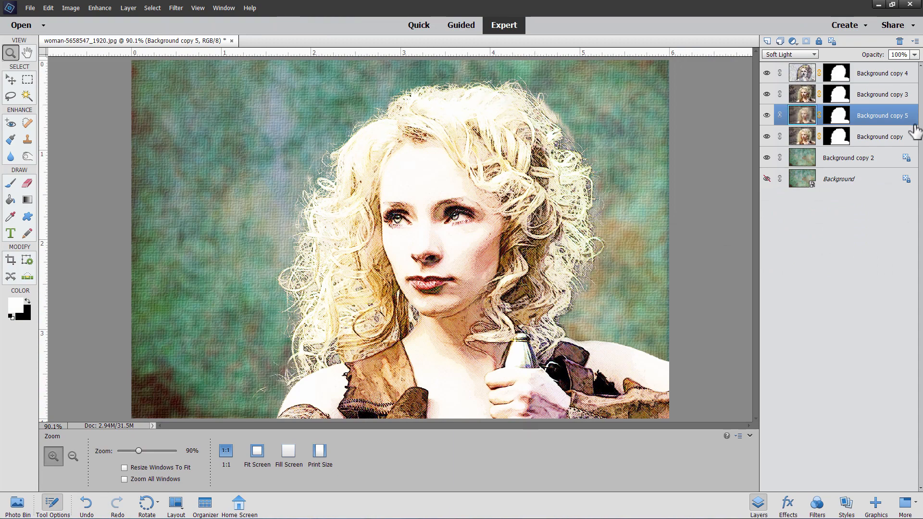
- Add a Levels adjustment layer clipped to the Background copy layer
left_click(880, 137)
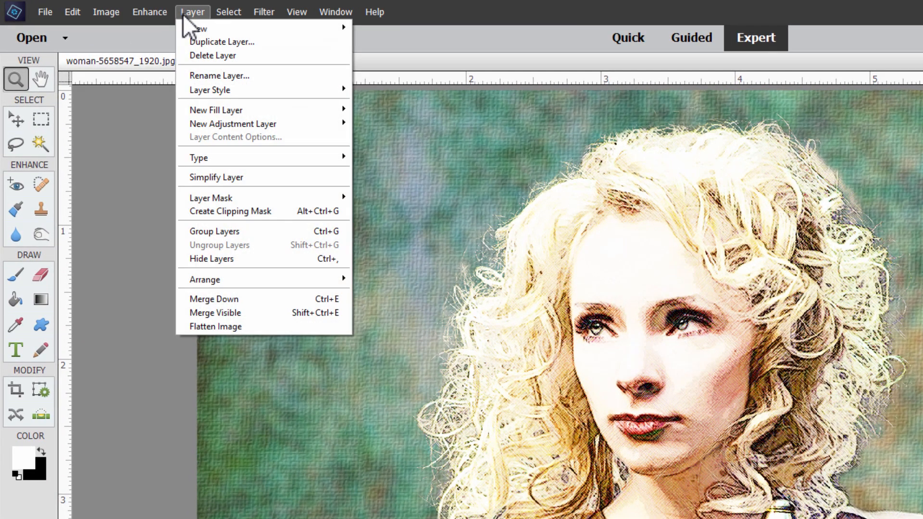
mouse_move(234, 124)
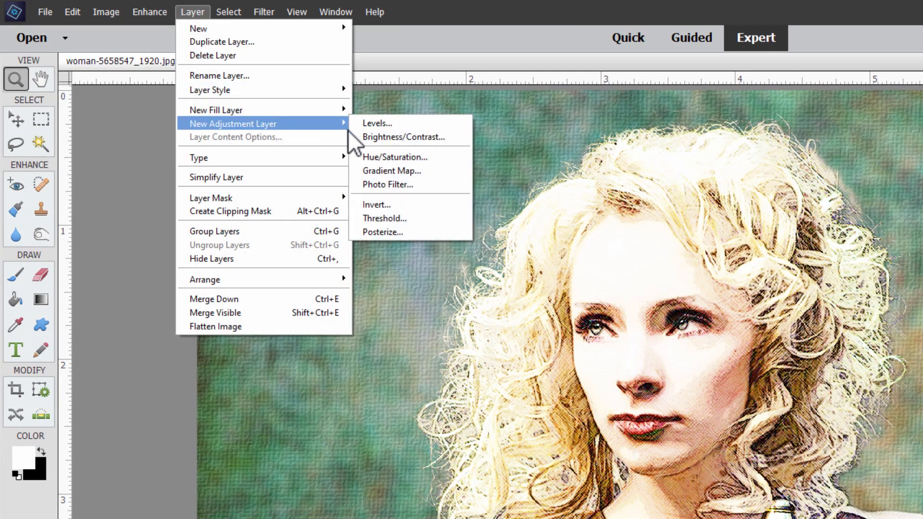
left_click(377, 123)
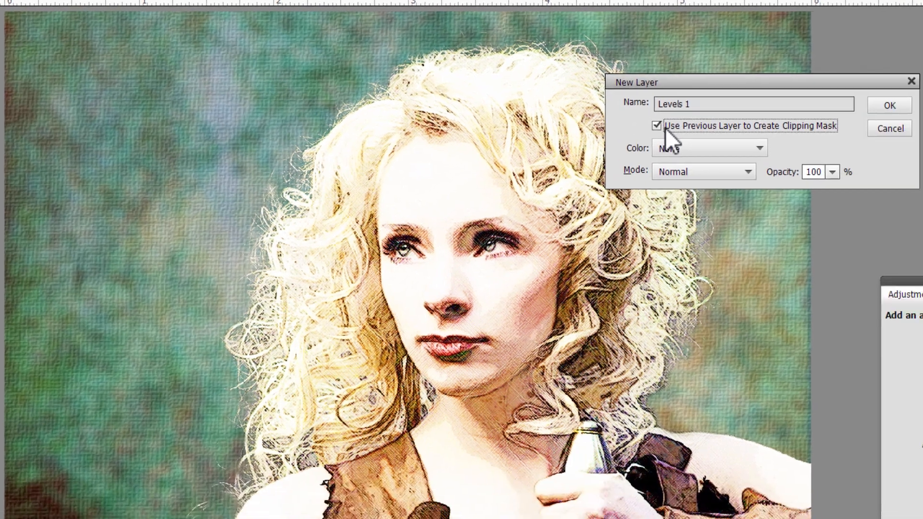
left_click(890, 105)
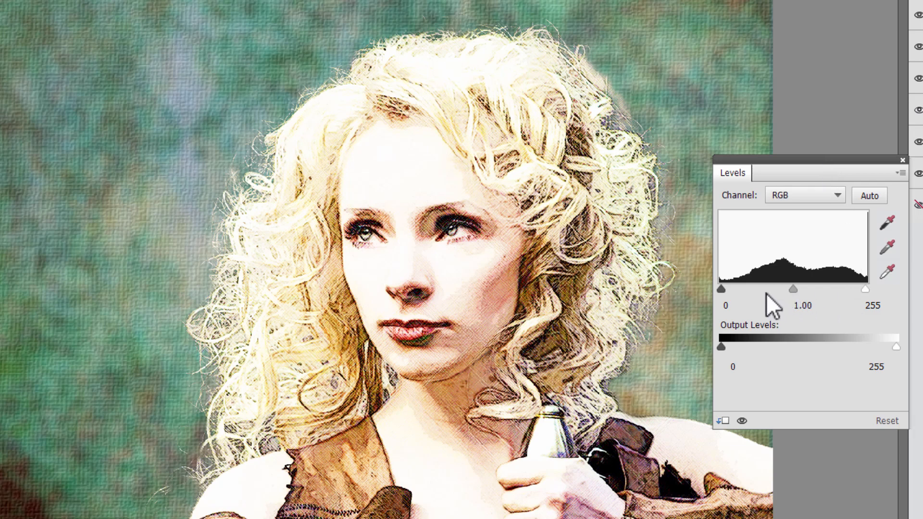
- Set the Levels black input to 50 and toggle visibility to compare
left_click_drag(721, 289, 728, 289)
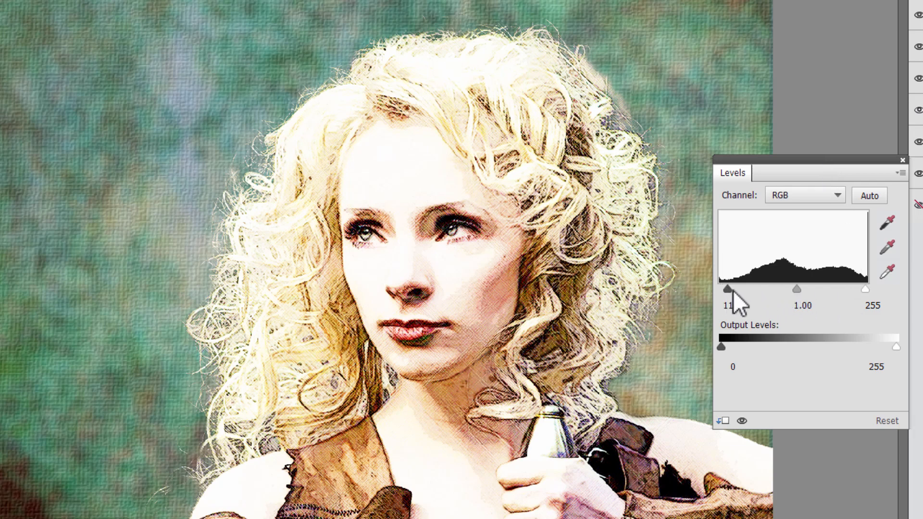
left_click_drag(726, 288, 733, 288)
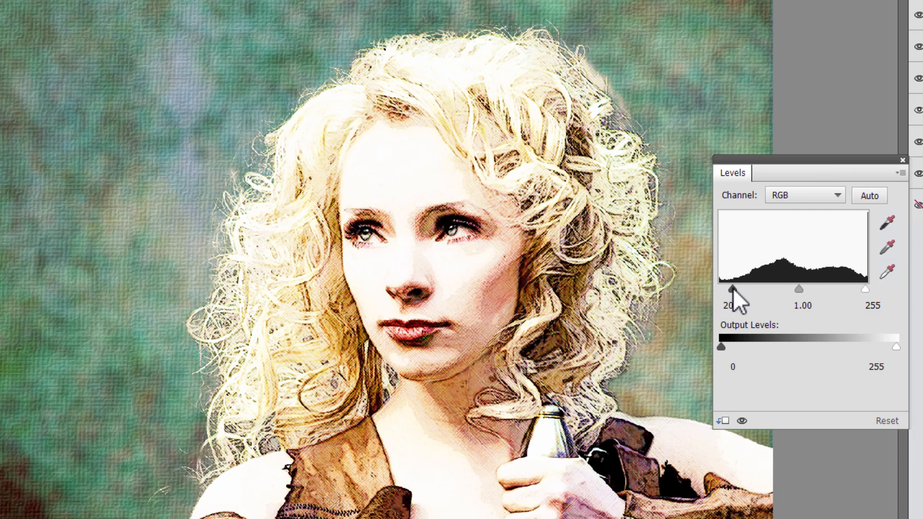
left_click_drag(733, 289, 724, 289)
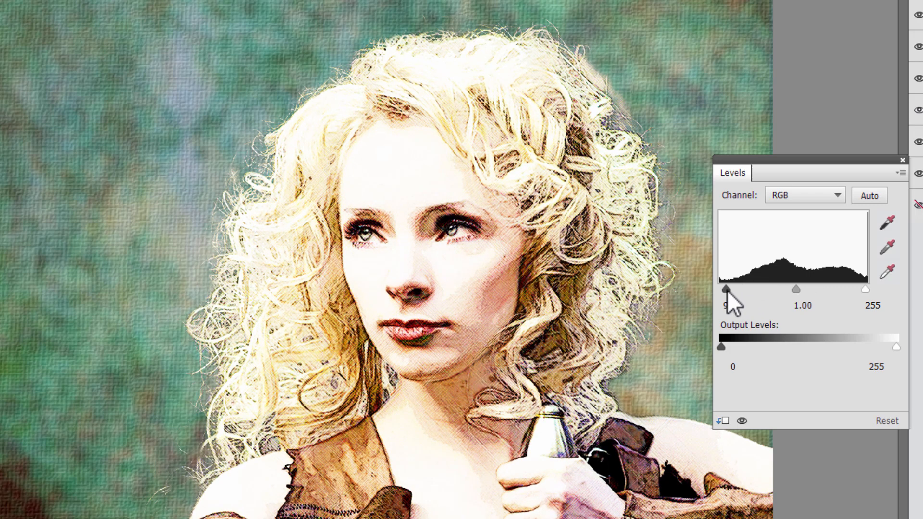
left_click_drag(725, 289, 736, 289)
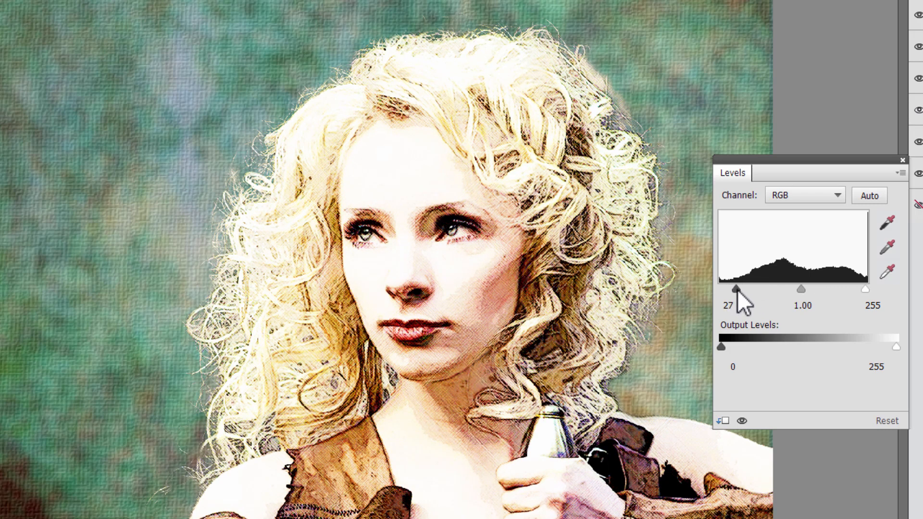
left_click_drag(735, 289, 748, 290)
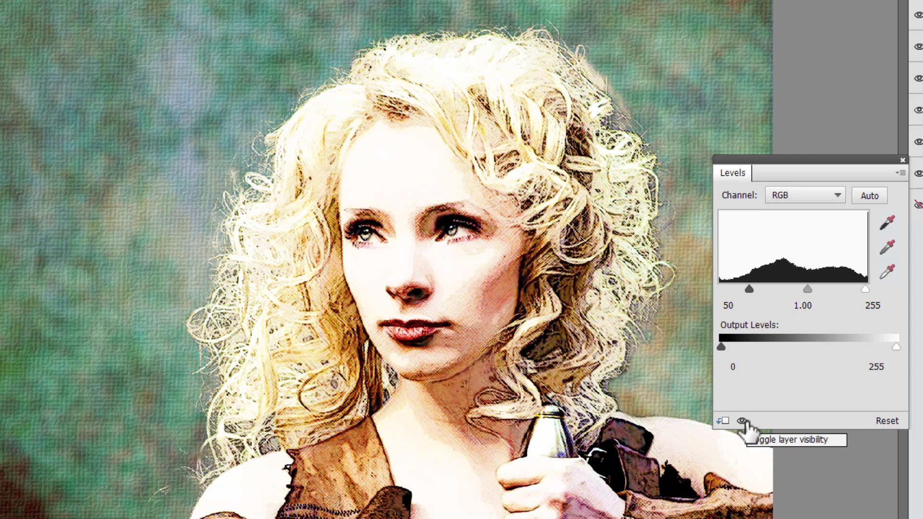
left_click(742, 421)
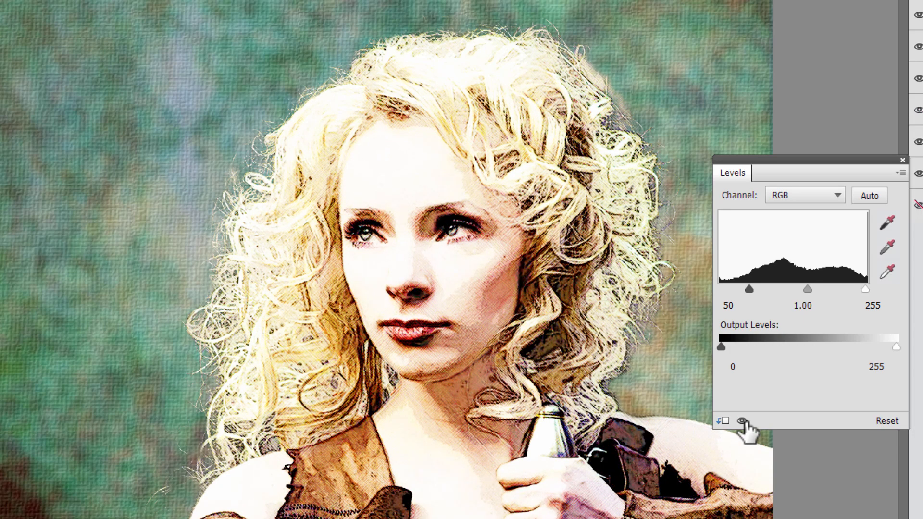
mouse_move(803, 298)
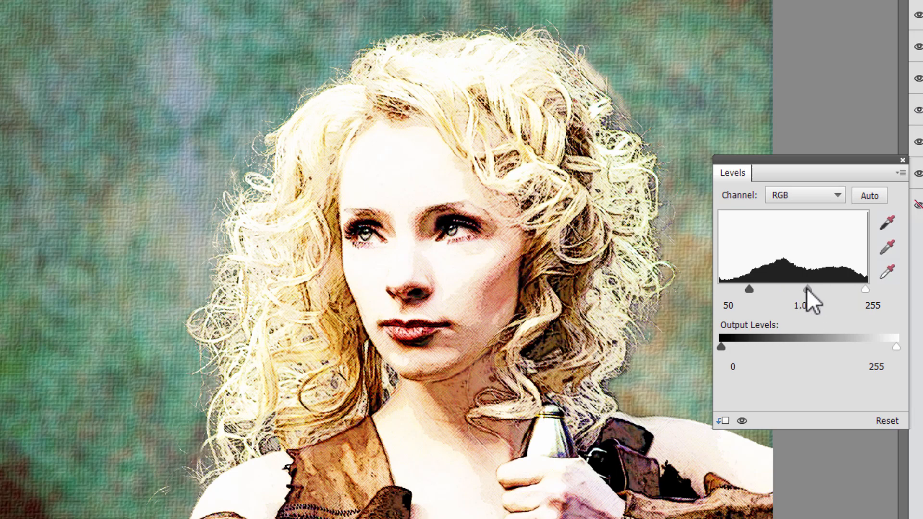
- Set the Levels midtone slider to 0.60 and close the Levels panel
left_click_drag(808, 289, 827, 289)
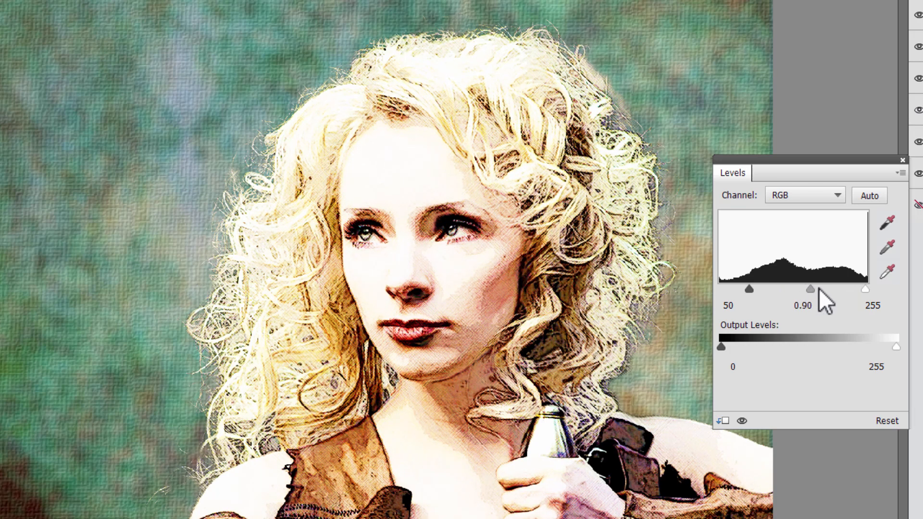
left_click_drag(811, 289, 818, 289)
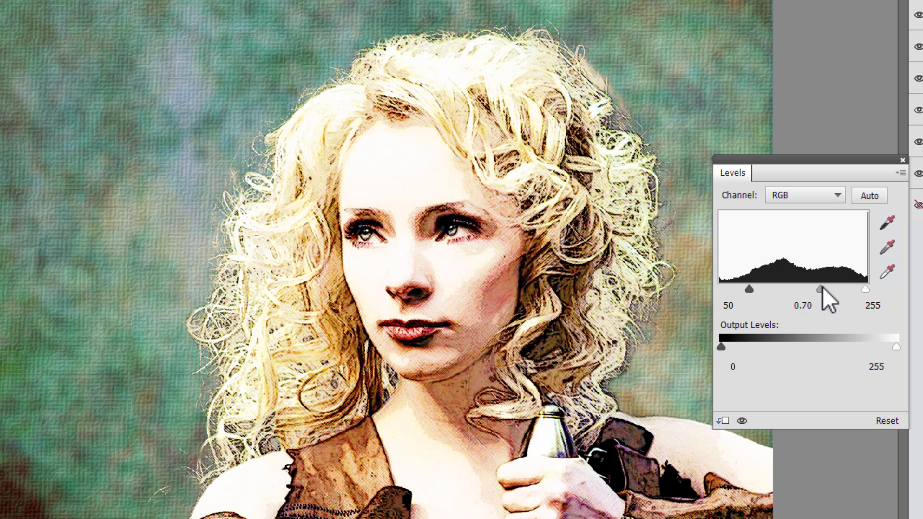
left_click_drag(818, 289, 826, 289)
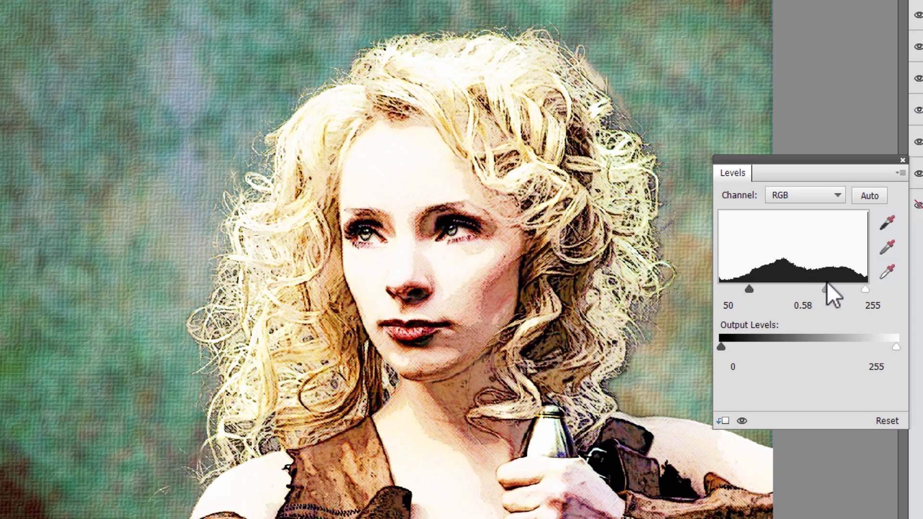
left_click_drag(836, 289, 823, 289)
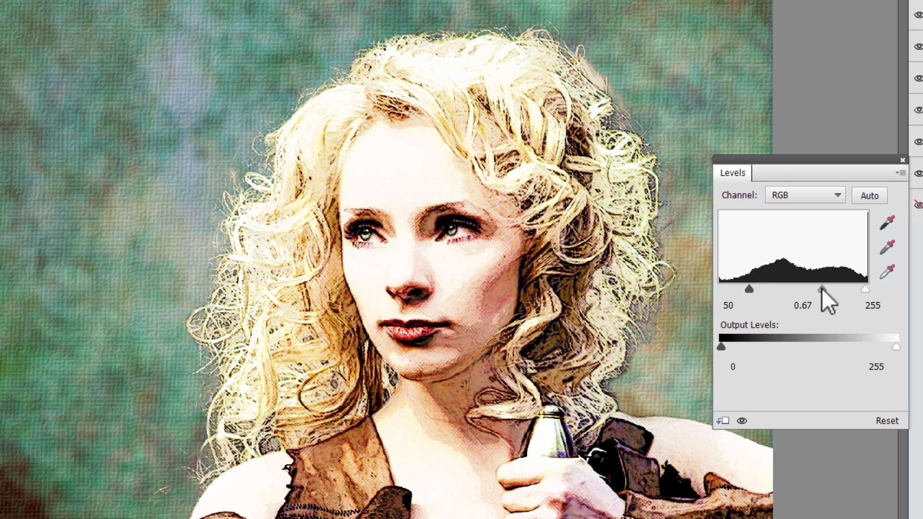
left_click_drag(825, 289, 823, 289)
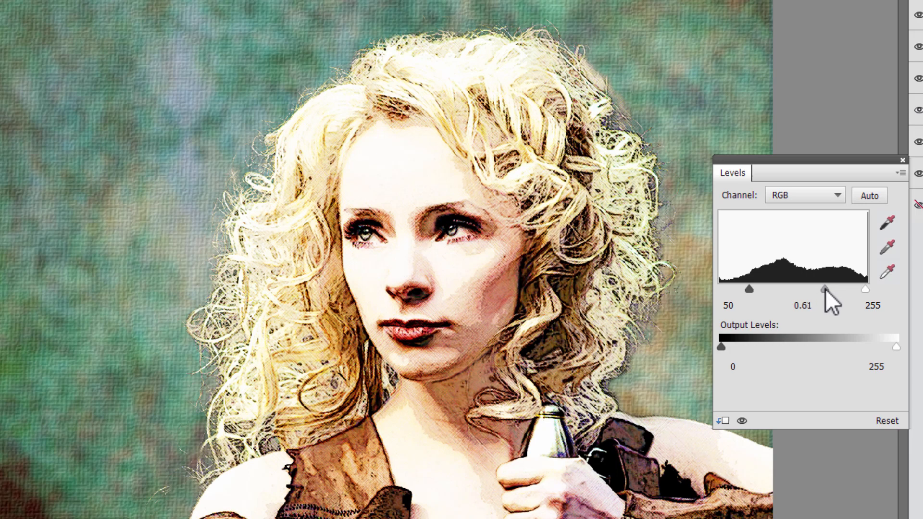
left_click_drag(825, 289, 823, 289)
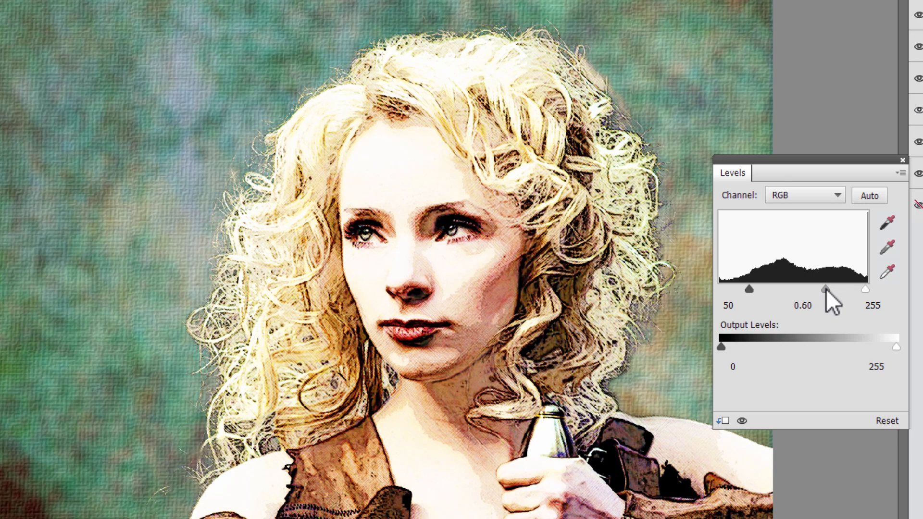
left_click(804, 305)
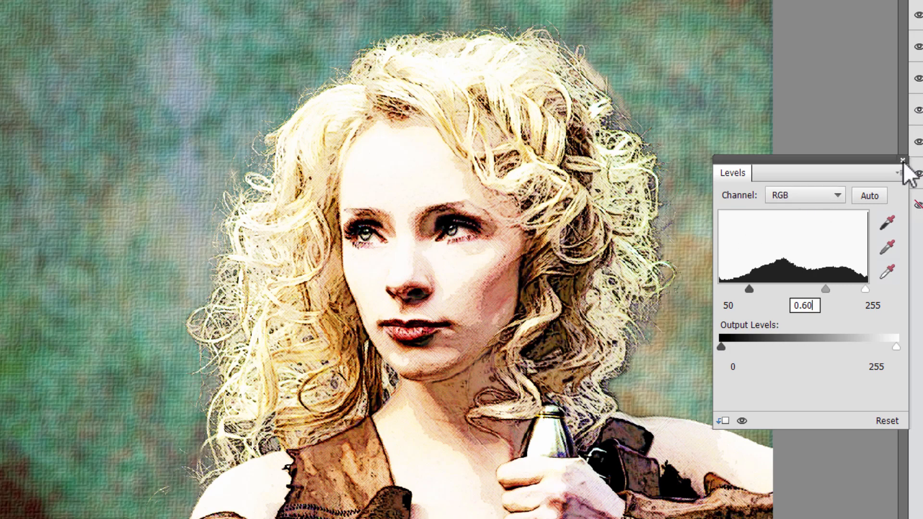
left_click(902, 174)
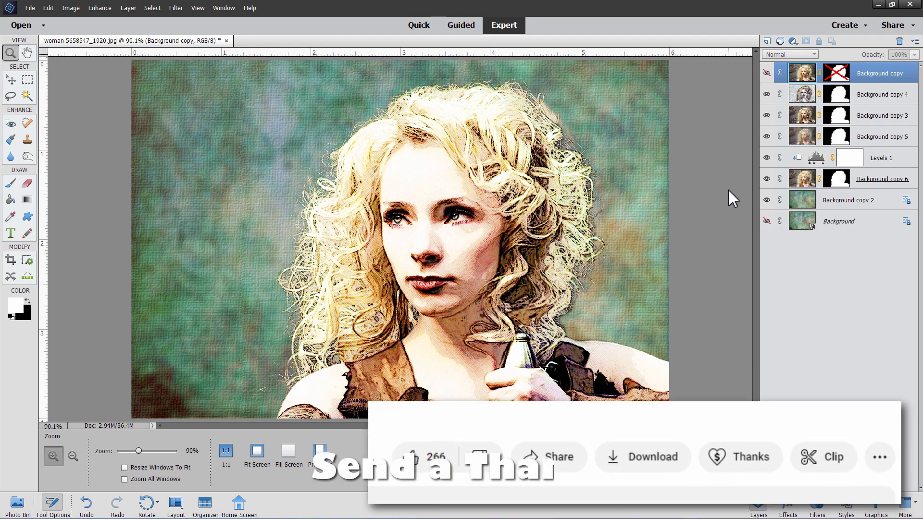
- Click in the lower Layers panel of the eight-layer portrait stack
left_click(741, 457)
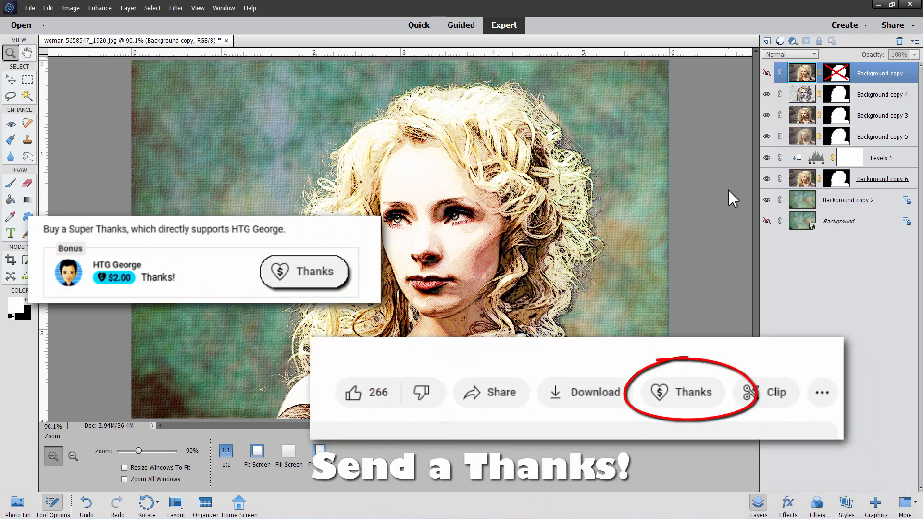